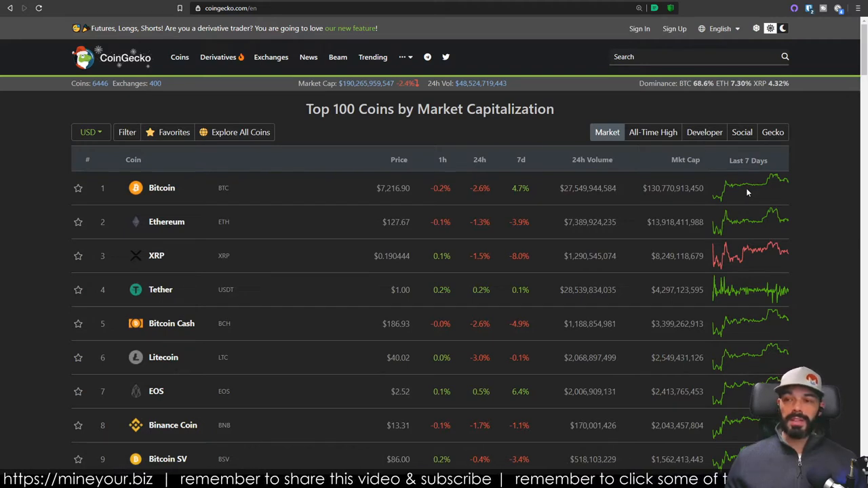
pyautogui.moveTo(482, 201)
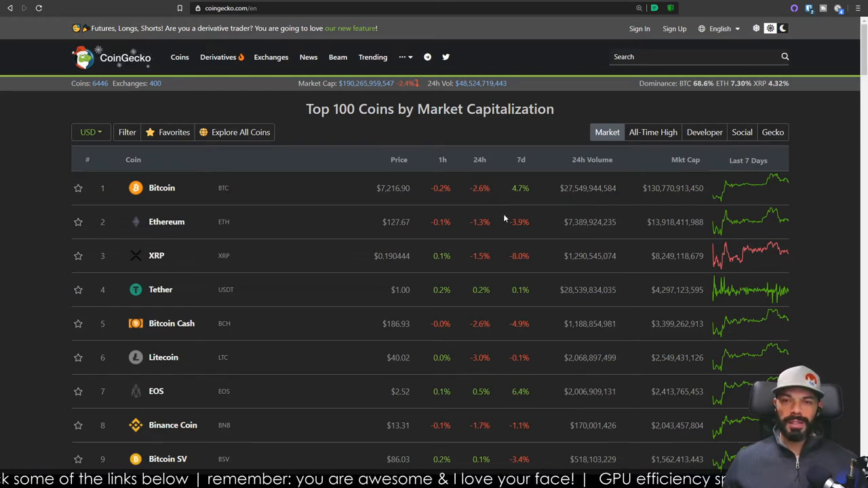
pyautogui.moveTo(161, 241)
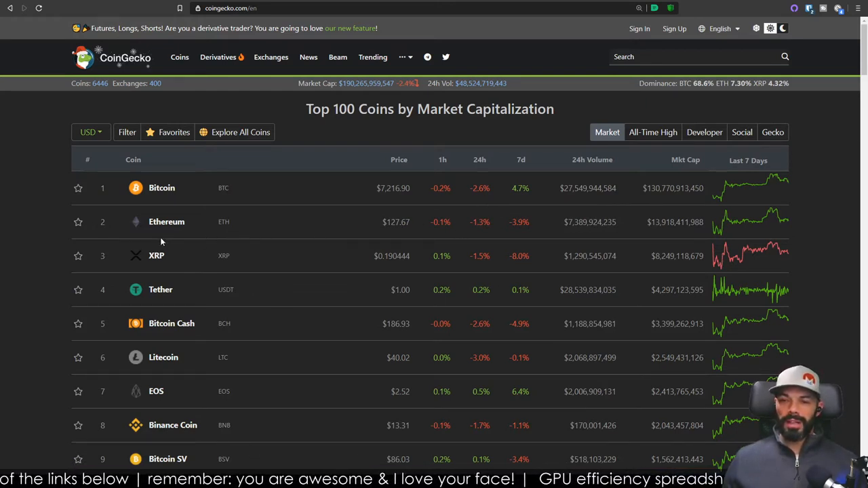
pyautogui.moveTo(765, 228)
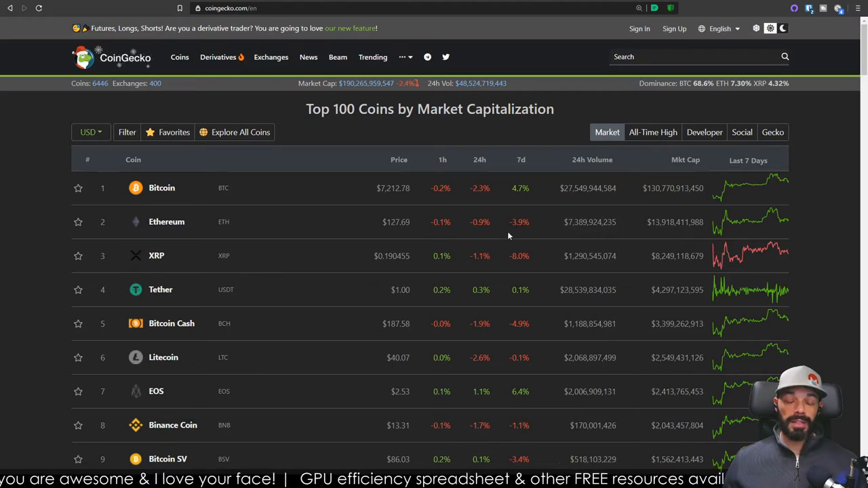
# Step: Switch the Top 100 coin table to the Developer view with stars, forks and commits
pyautogui.scroll(-3)
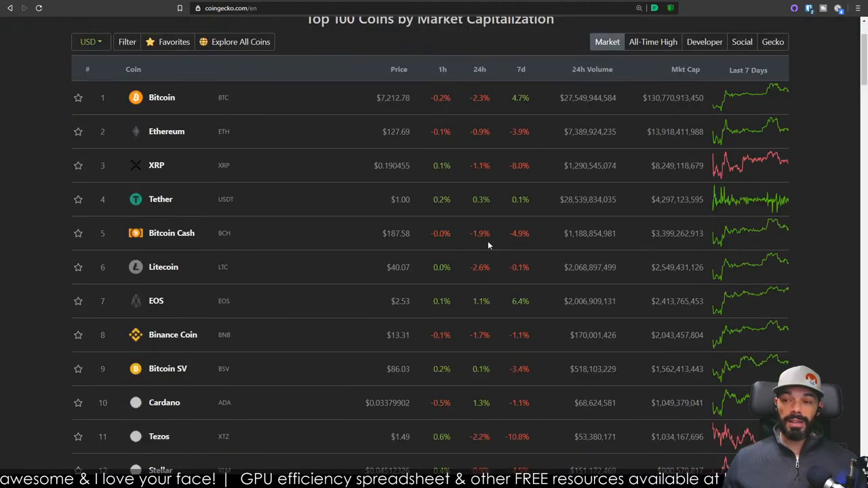
pyautogui.moveTo(442, 224)
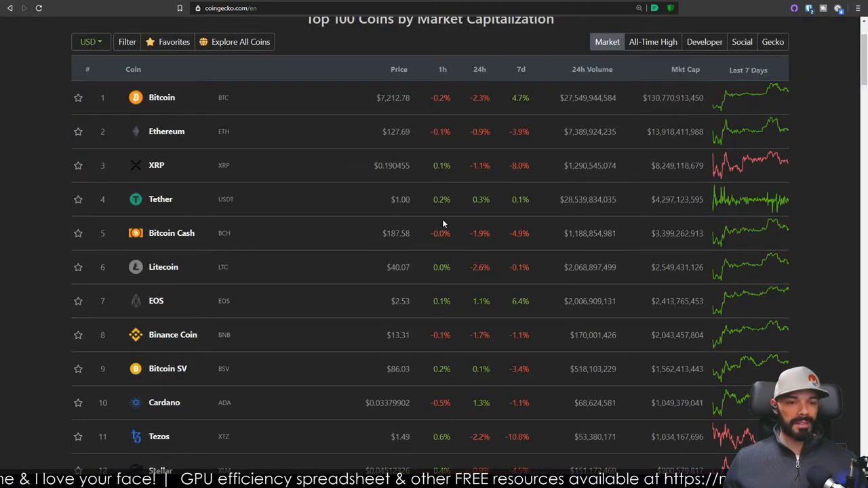
pyautogui.moveTo(265, 242)
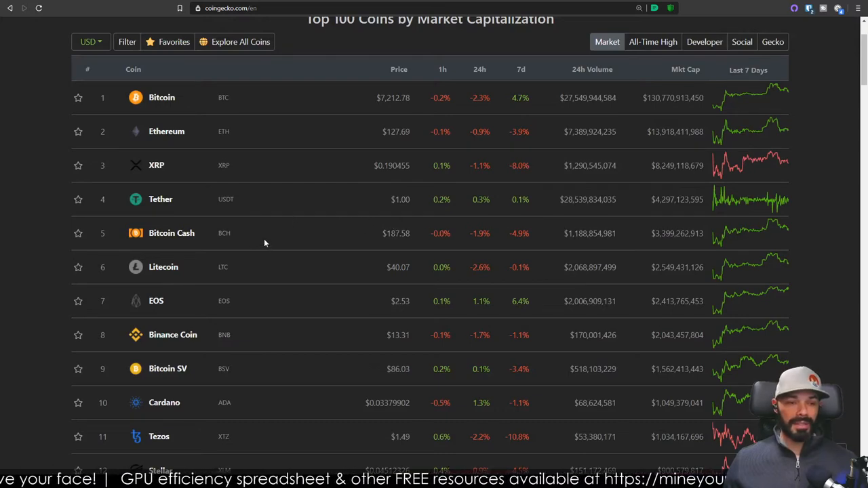
pyautogui.scroll(3)
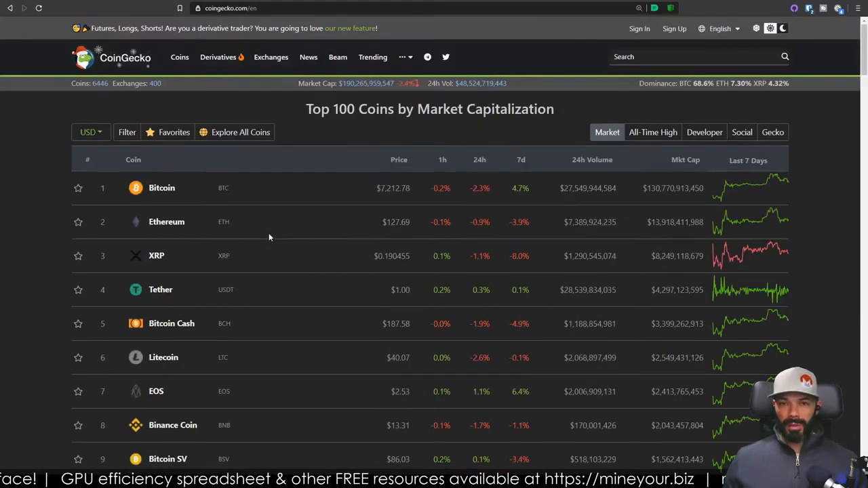
pyautogui.moveTo(502, 268)
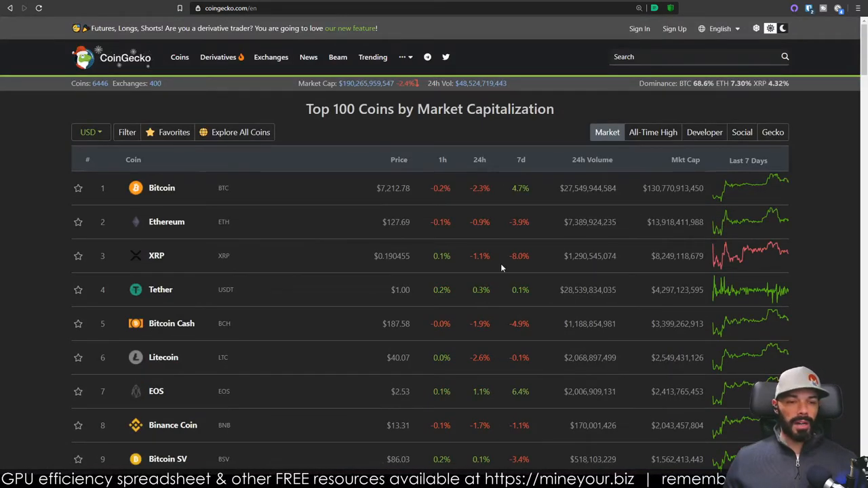
pyautogui.click(704, 132)
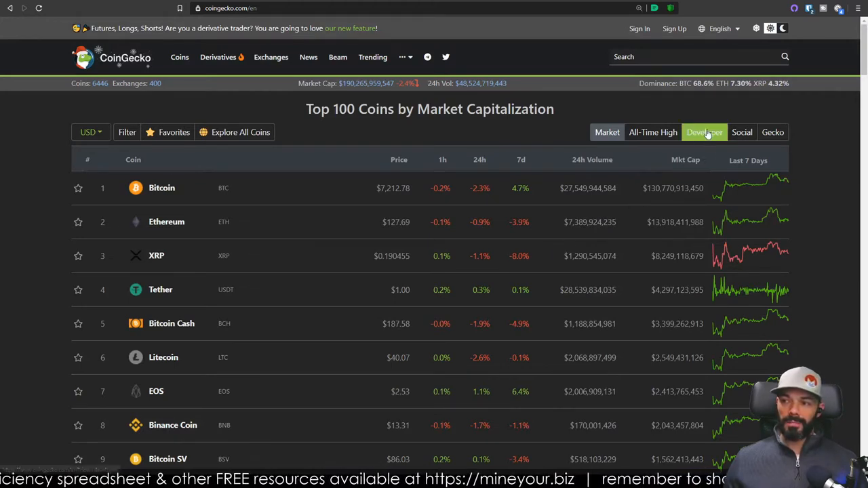
pyautogui.click(704, 133)
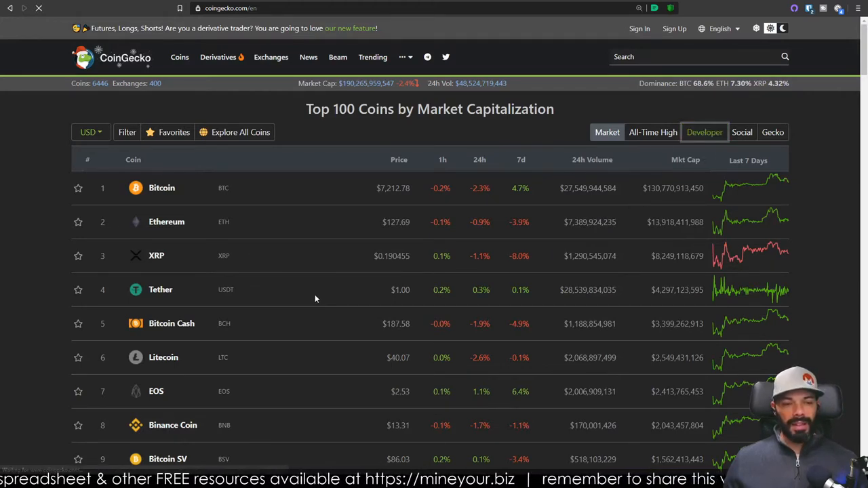
pyautogui.click(704, 132)
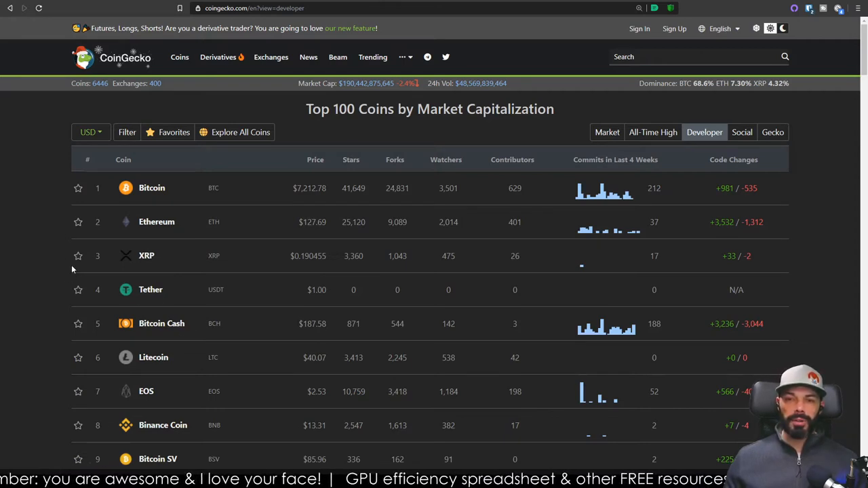
# Step: Scroll through the developer stats list for the top coins and back up
pyautogui.scroll(-3)
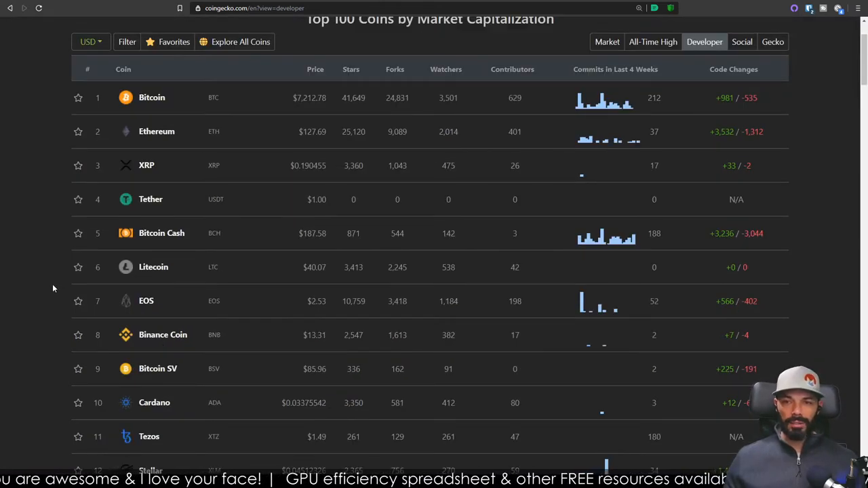
pyautogui.scroll(3)
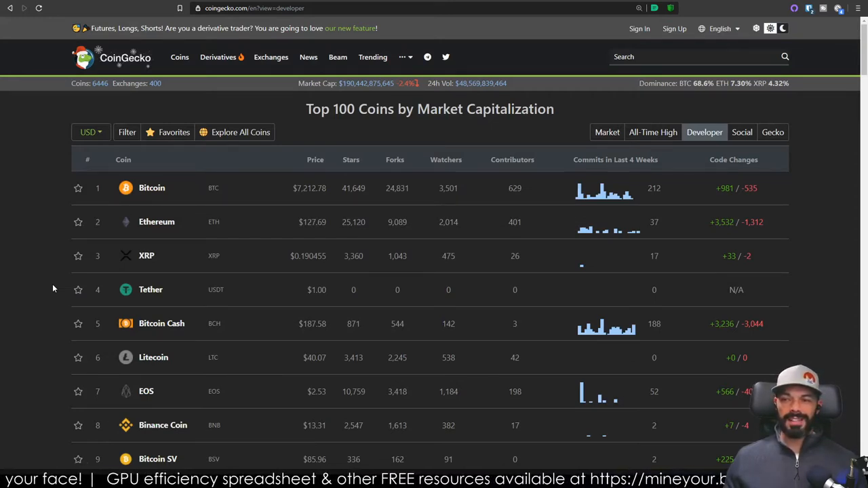
pyautogui.moveTo(44, 233)
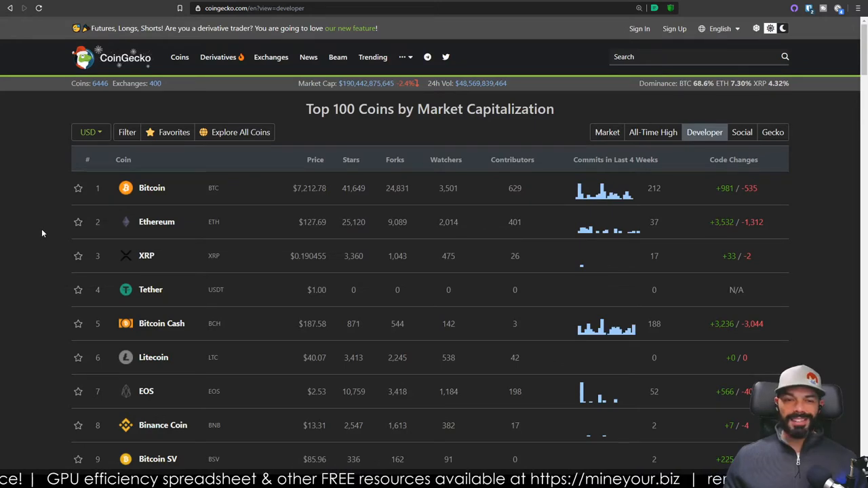
pyautogui.scroll(-3)
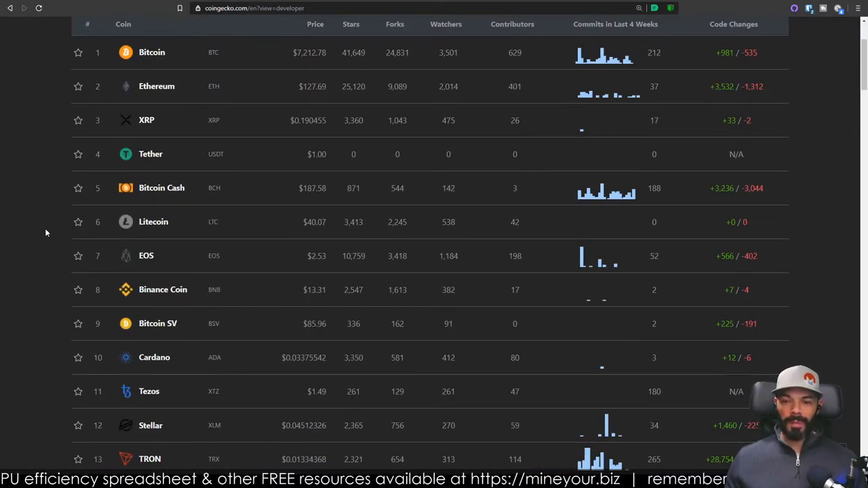
pyautogui.scroll(-3)
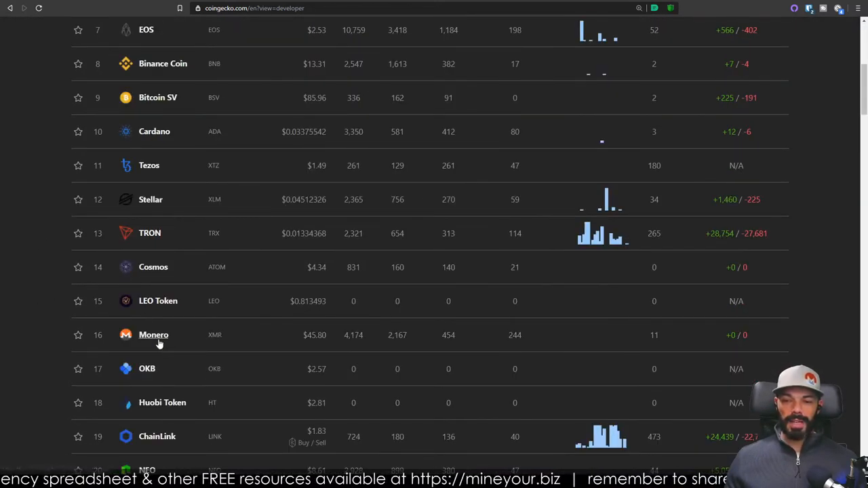
pyautogui.scroll(3)
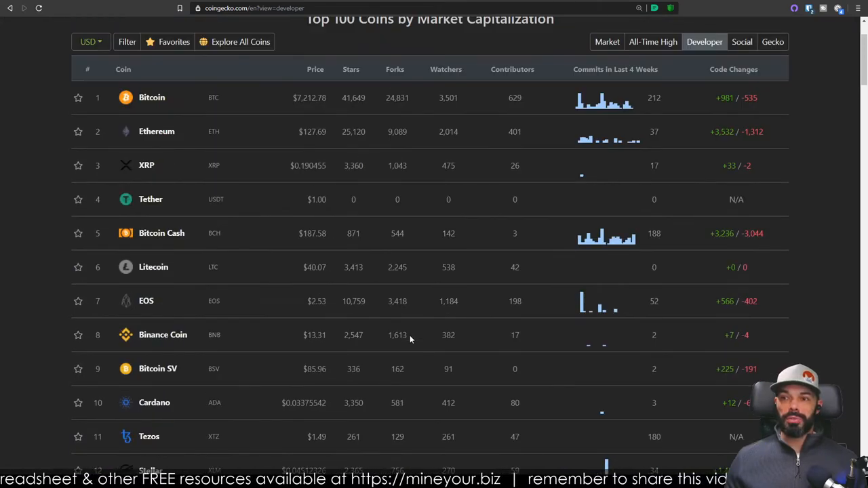
pyautogui.scroll(-3)
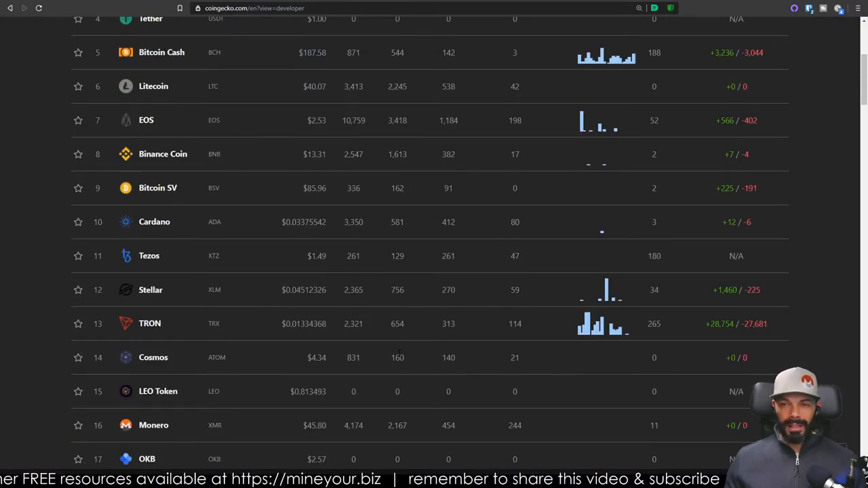
pyautogui.scroll(3)
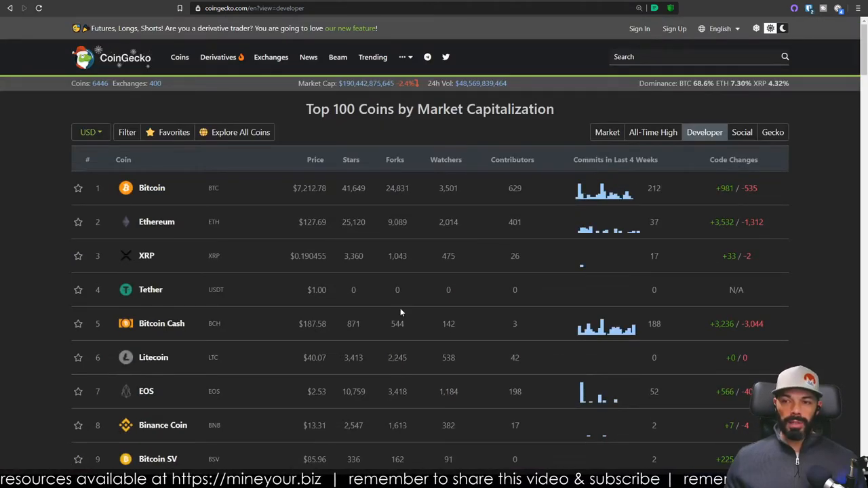
pyautogui.moveTo(401, 198)
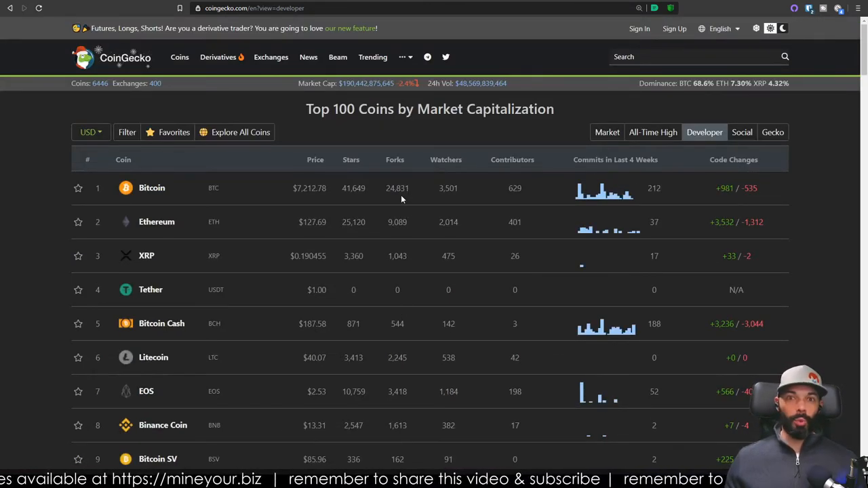
pyautogui.moveTo(408, 264)
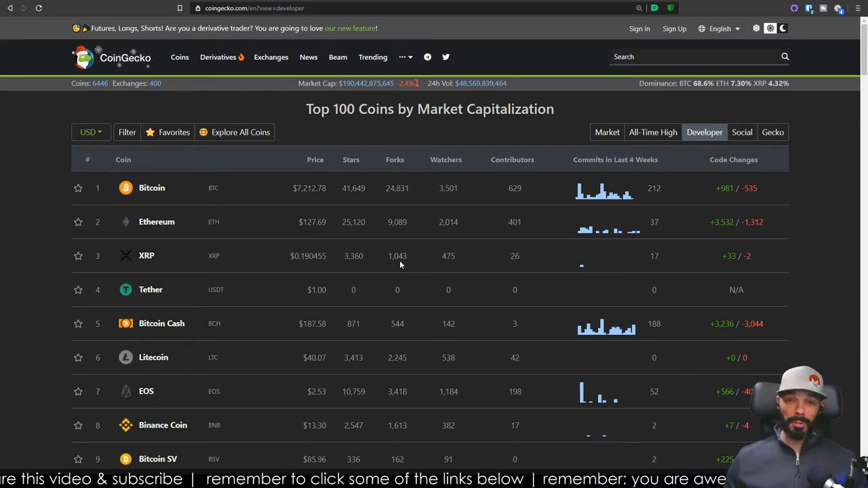
pyautogui.moveTo(38, 261)
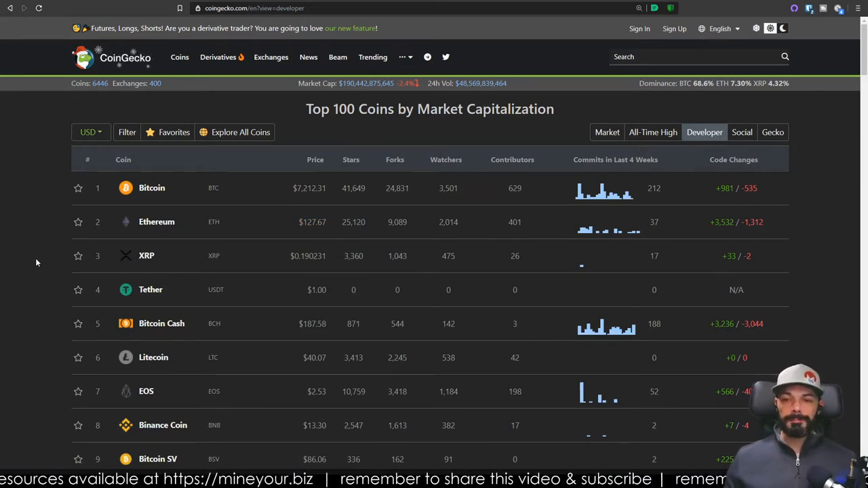
pyautogui.scroll(-3)
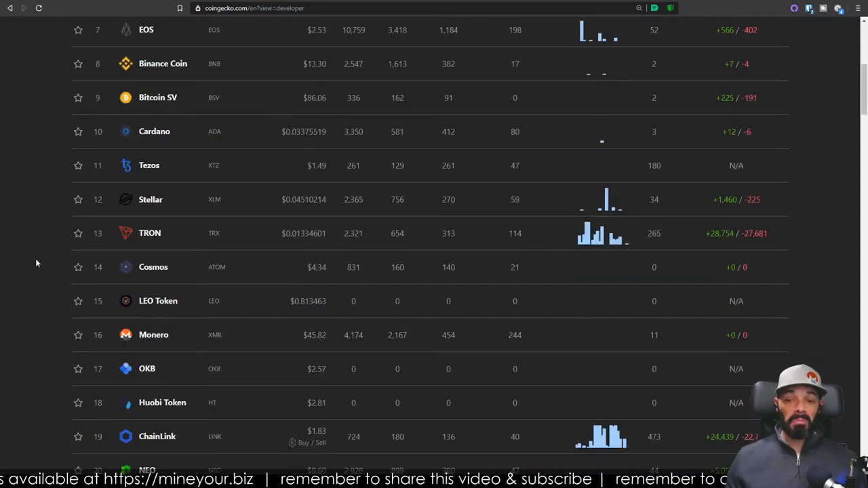
pyautogui.scroll(-3)
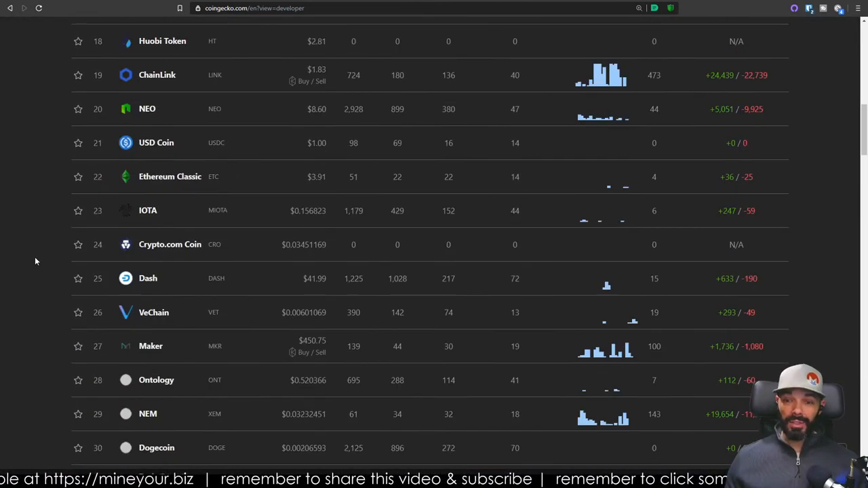
pyautogui.scroll(-3)
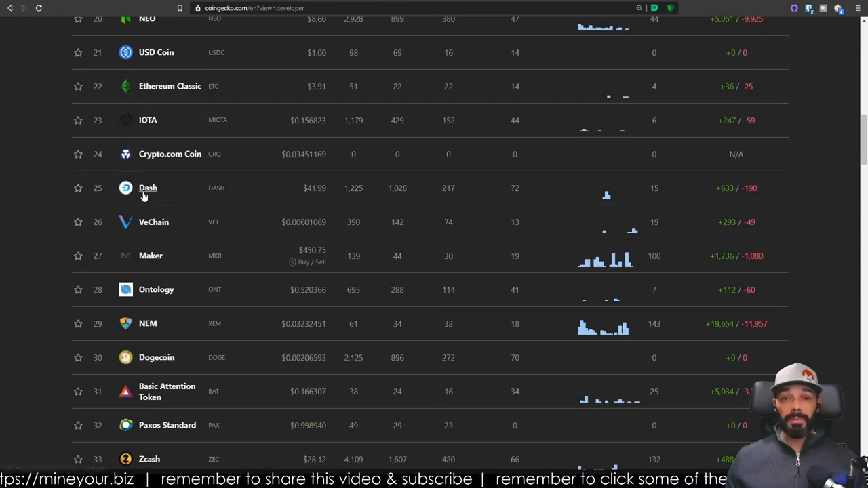
pyautogui.scroll(3)
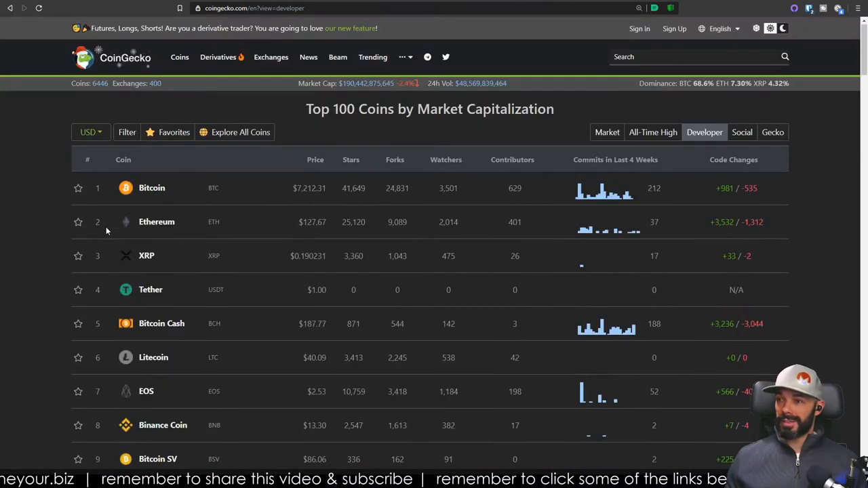
pyautogui.click(606, 132)
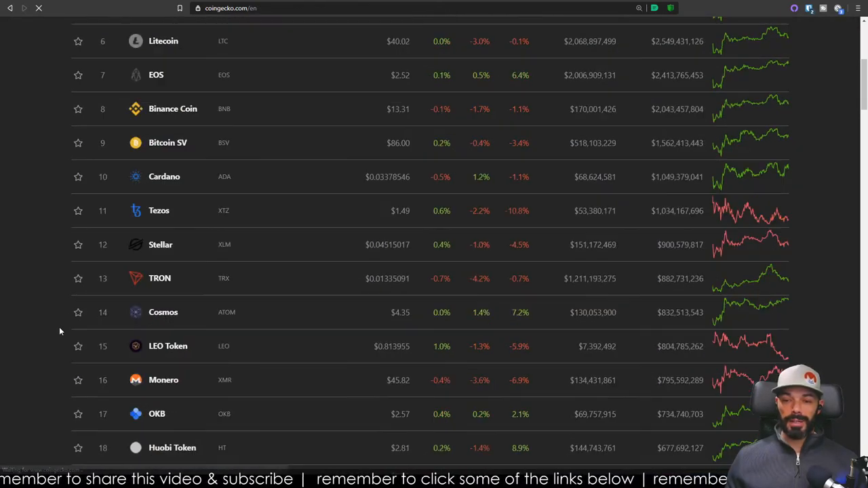
pyautogui.scroll(-3)
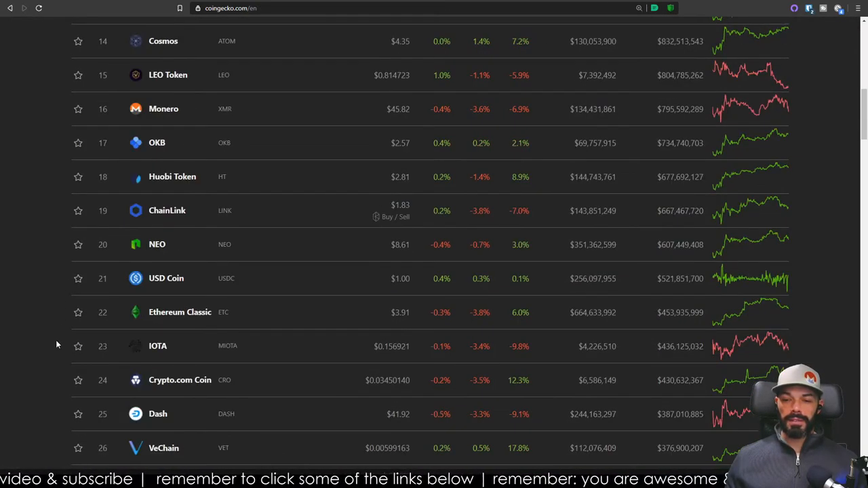
pyautogui.scroll(3)
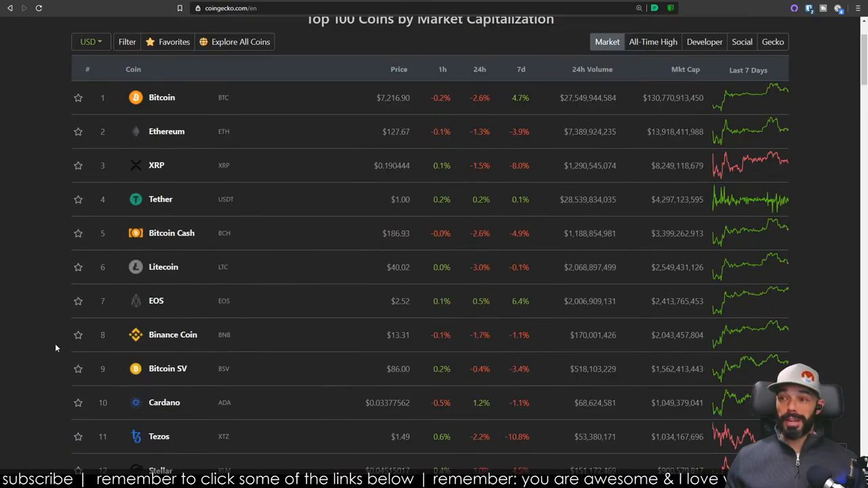
pyautogui.scroll(3)
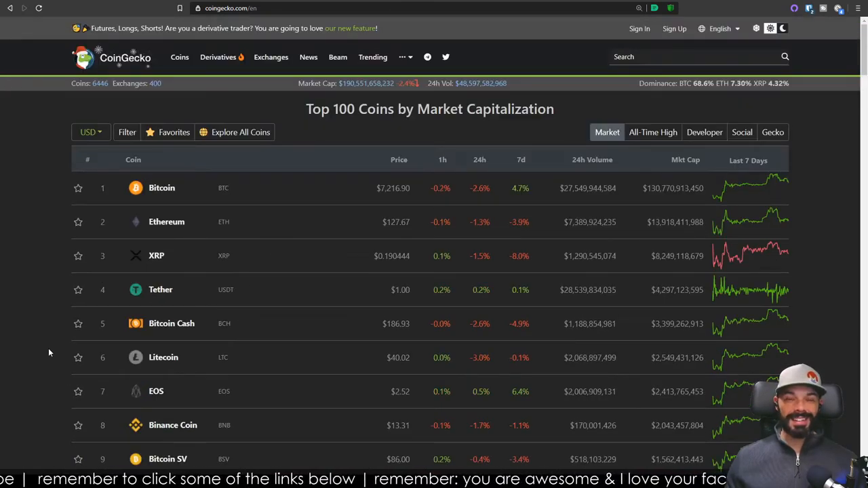
pyautogui.moveTo(76, 298)
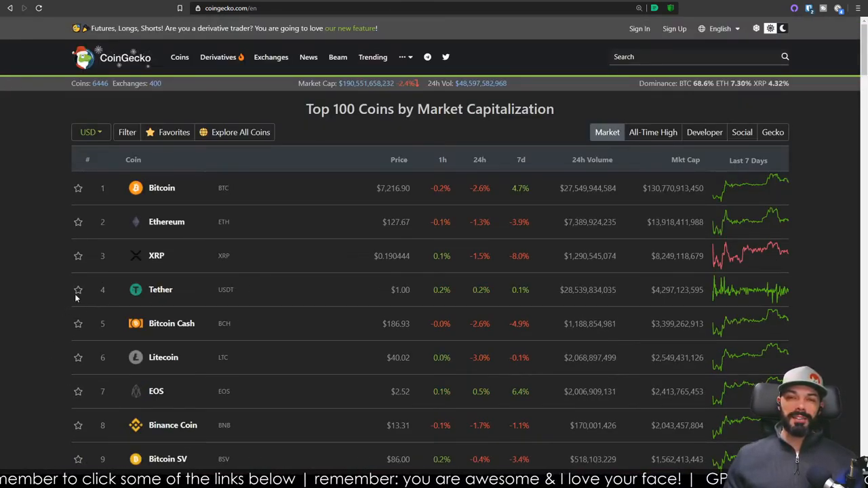
pyautogui.moveTo(48, 173)
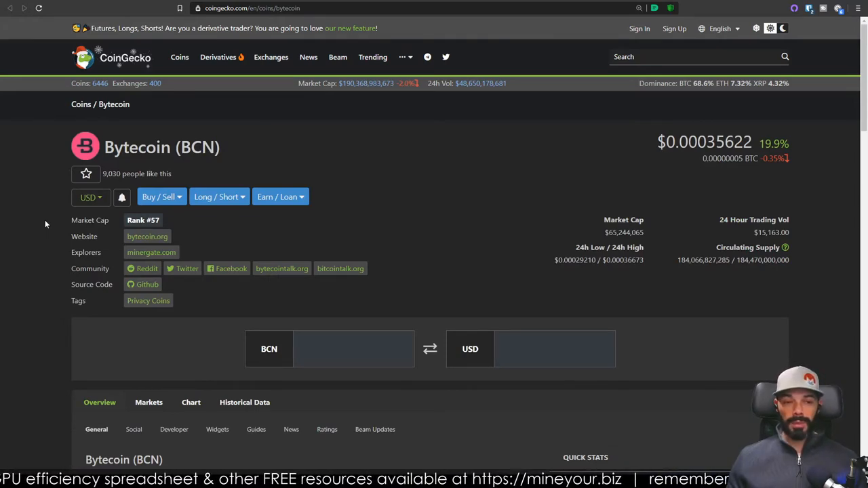
# Step: Scroll through Bytecoin's price chart and exchange markets table, then back to the overview
pyautogui.scroll(-3)
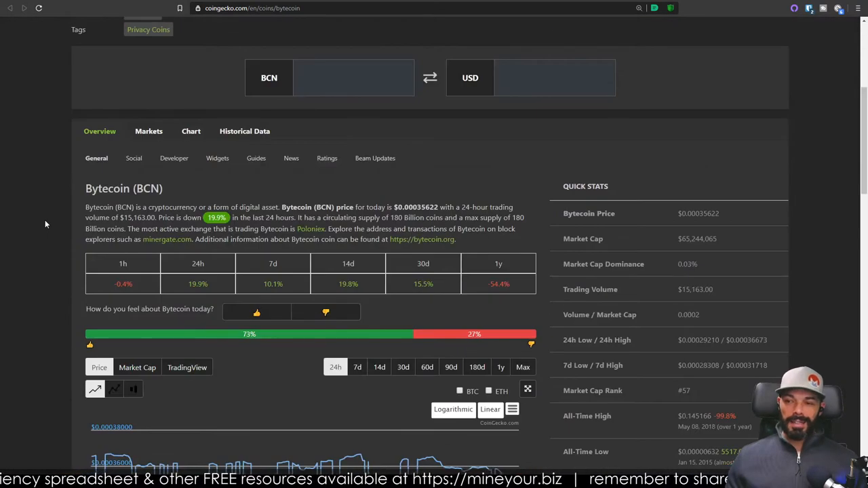
pyautogui.scroll(3)
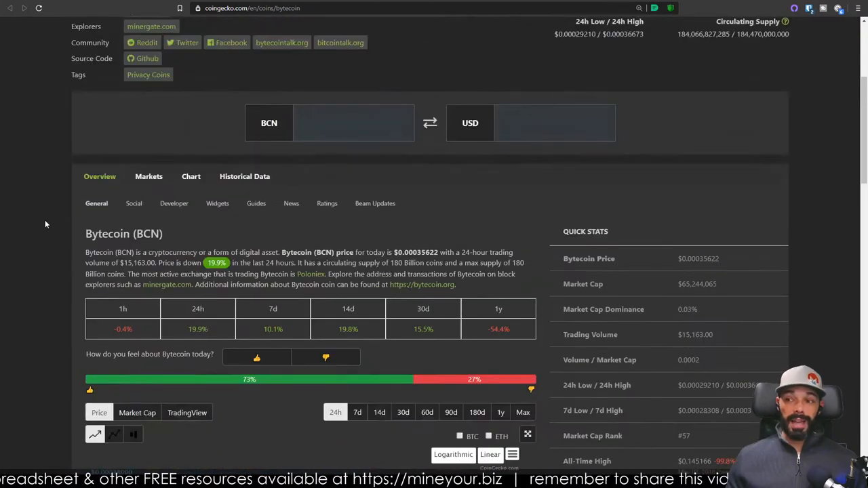
pyautogui.scroll(-3)
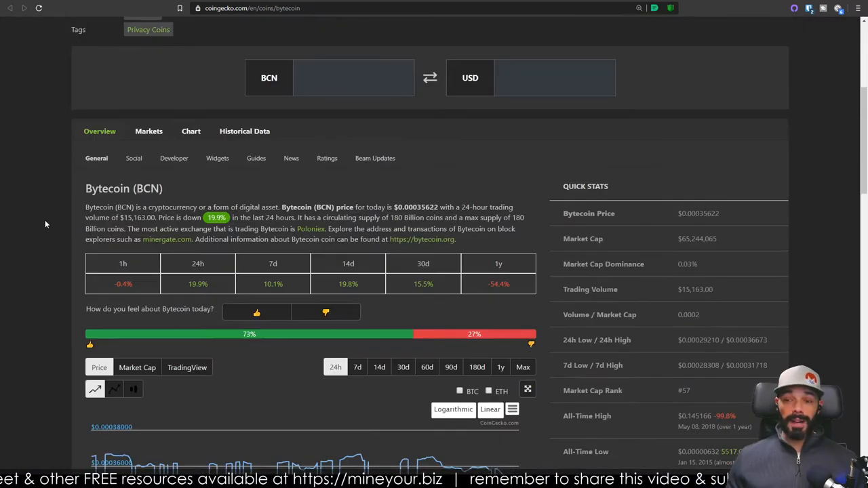
pyautogui.scroll(-3)
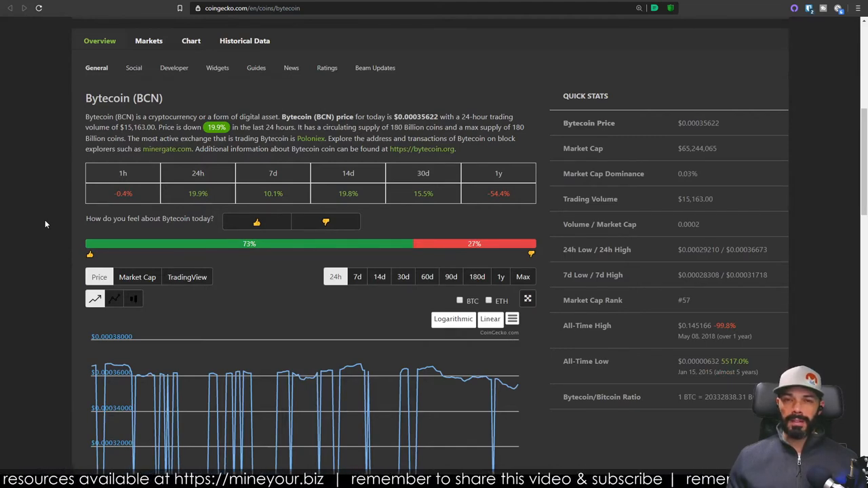
pyautogui.scroll(-3)
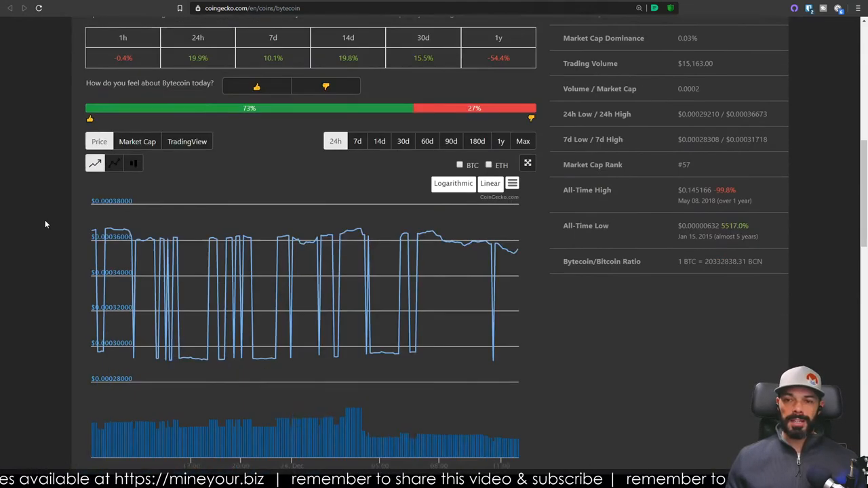
pyautogui.scroll(-3)
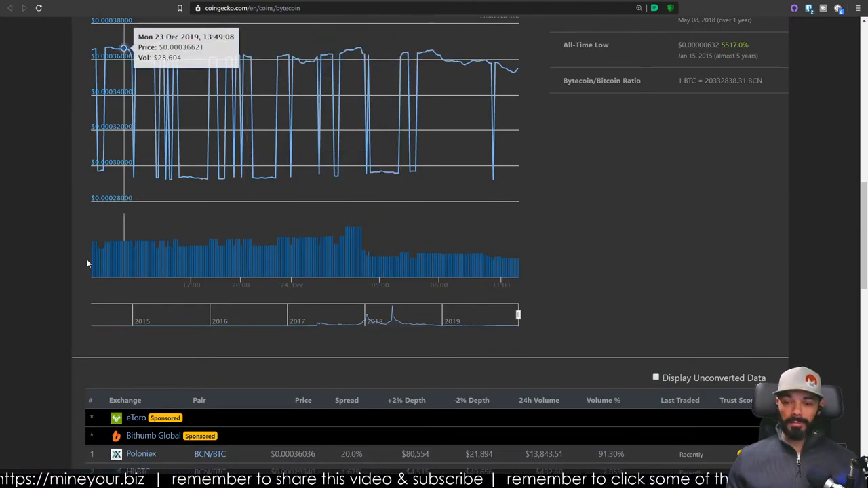
pyautogui.scroll(-3)
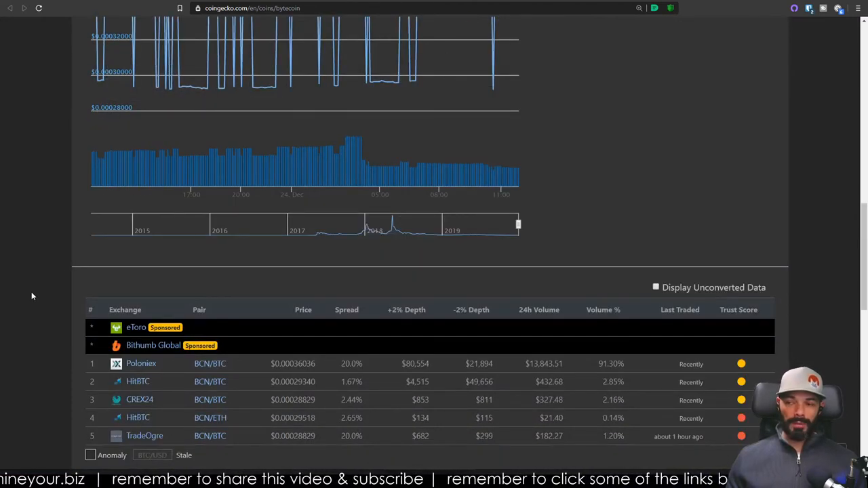
pyautogui.scroll(3)
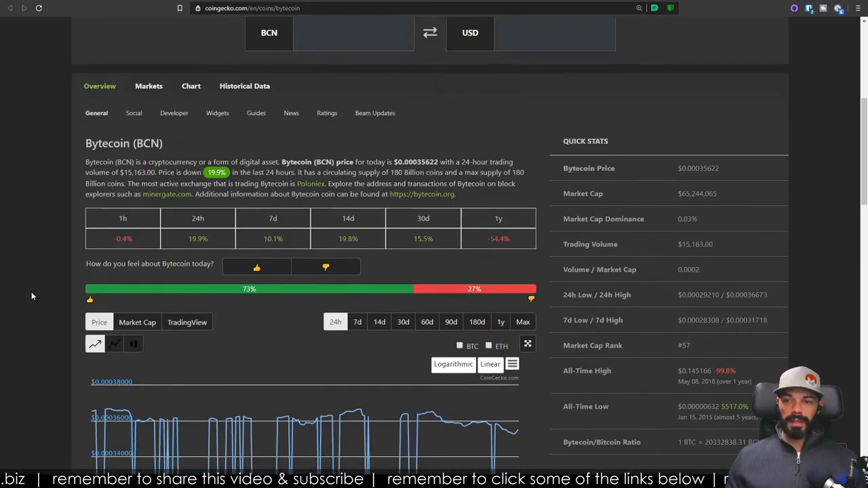
pyautogui.scroll(3)
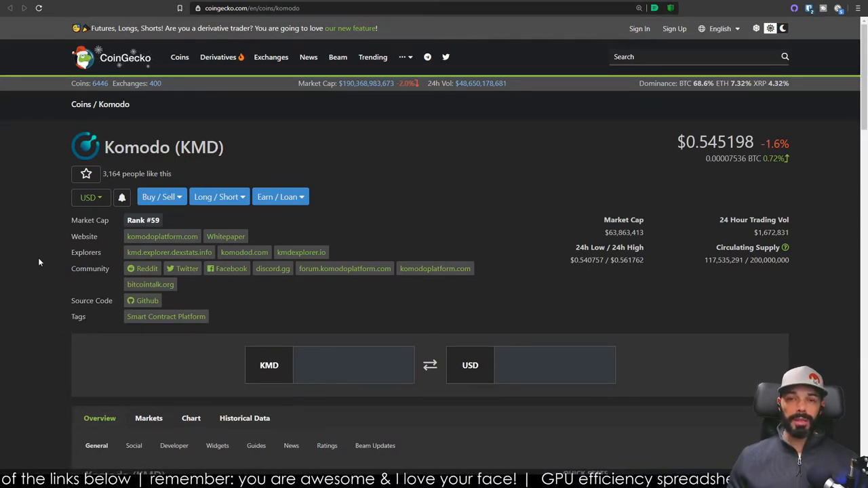
# Step: Scroll through Komodo's overview and 24h price chart
pyautogui.scroll(-3)
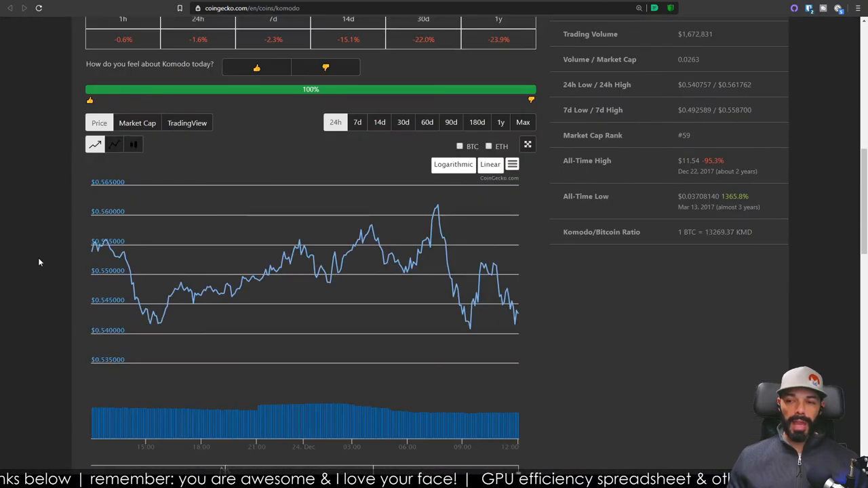
pyautogui.scroll(3)
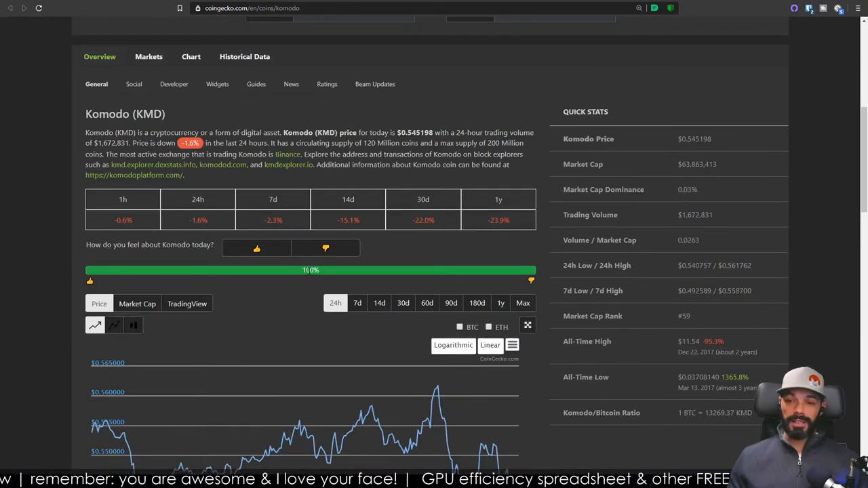
pyautogui.scroll(3)
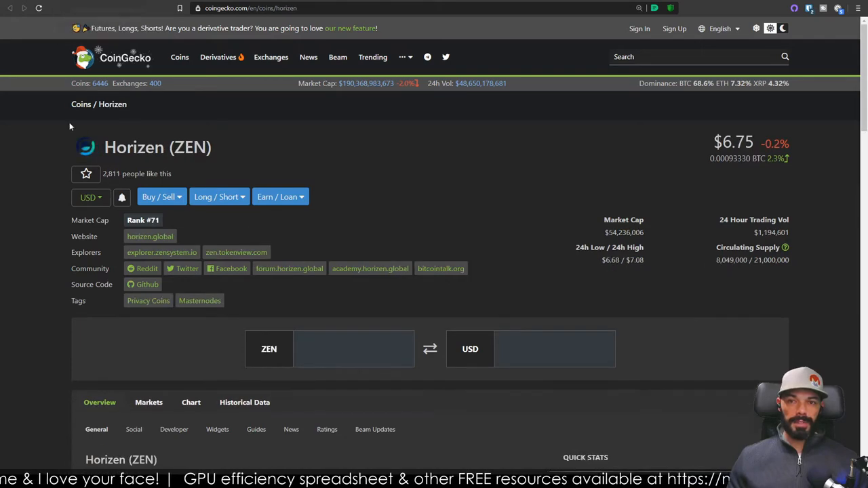
pyautogui.moveTo(52, 259)
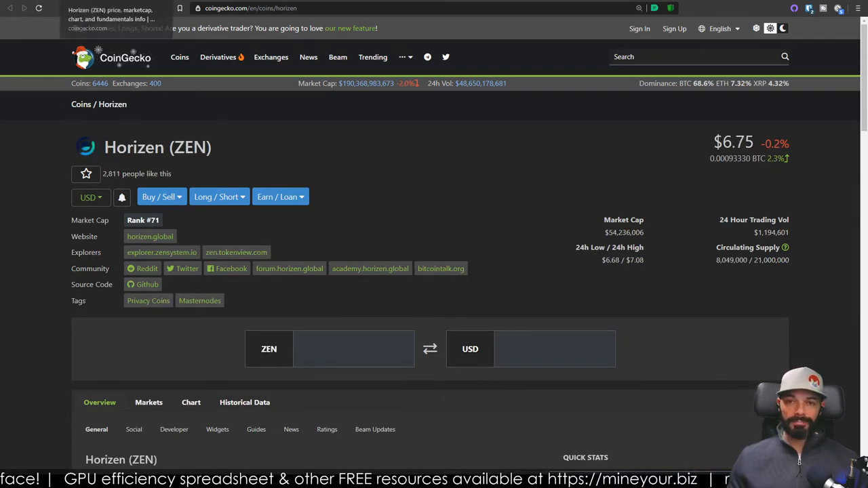
# Step: Scroll down to Horizen's price chart and trading pairs table, then back to the overview
pyautogui.scroll(-3)
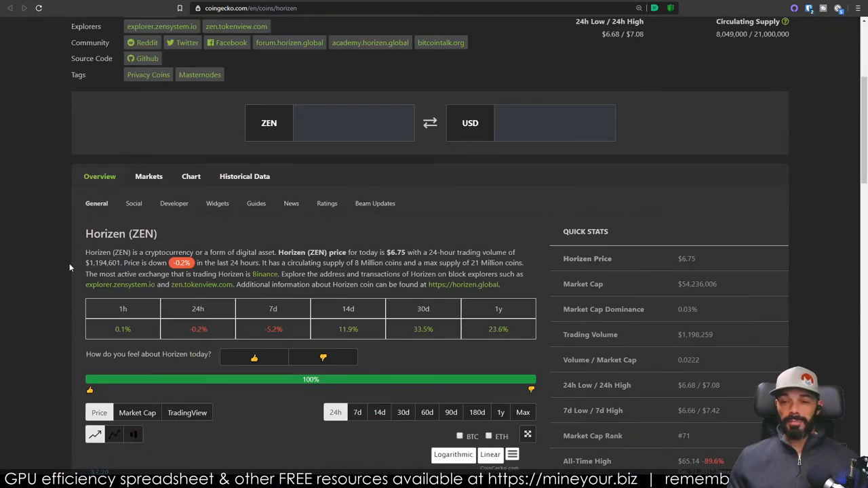
pyautogui.scroll(-3)
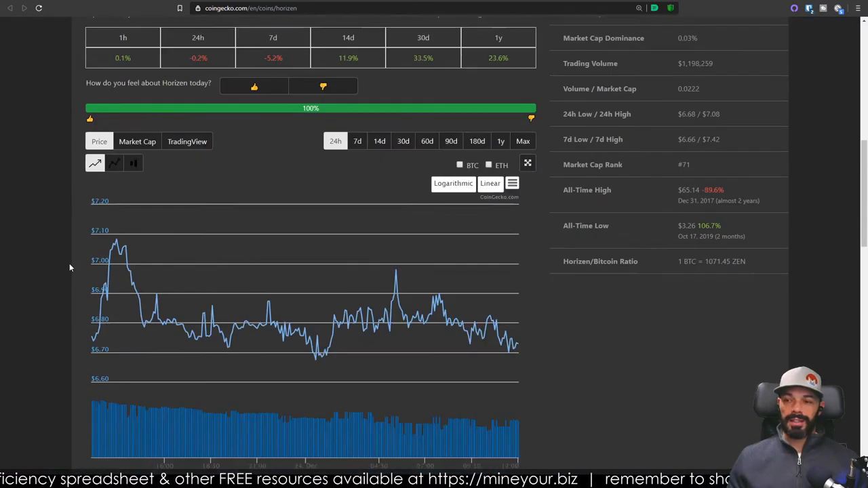
pyautogui.scroll(-3)
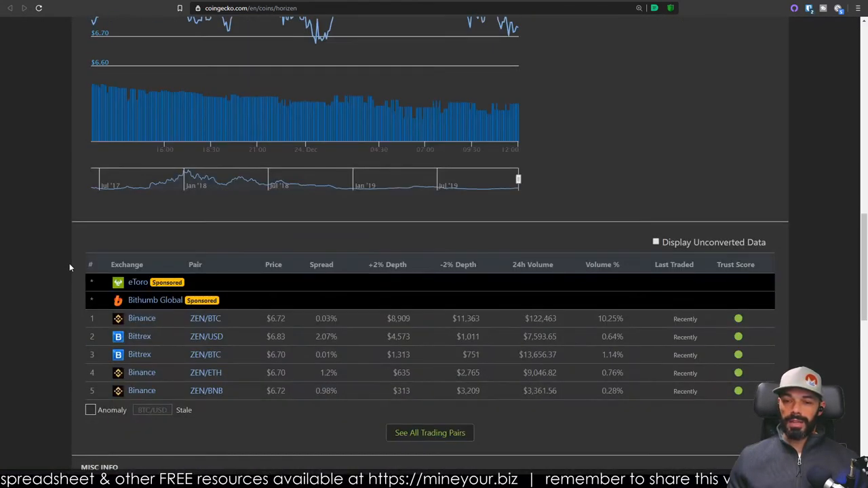
pyautogui.scroll(3)
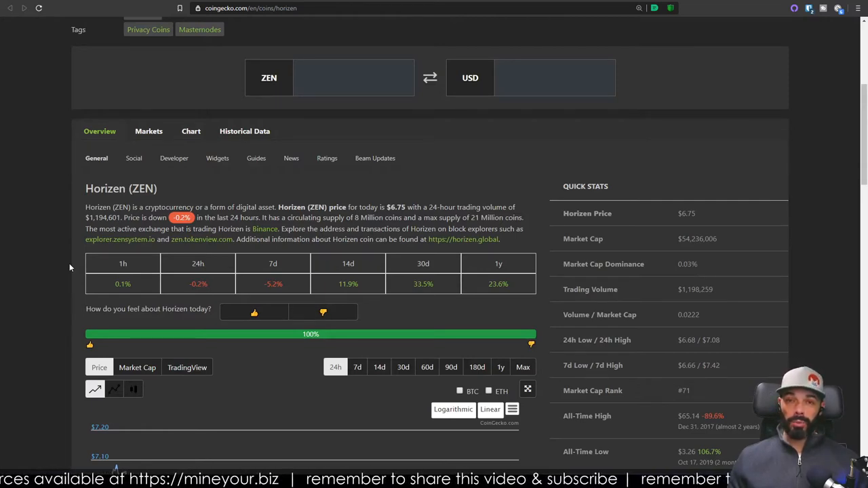
pyautogui.scroll(3)
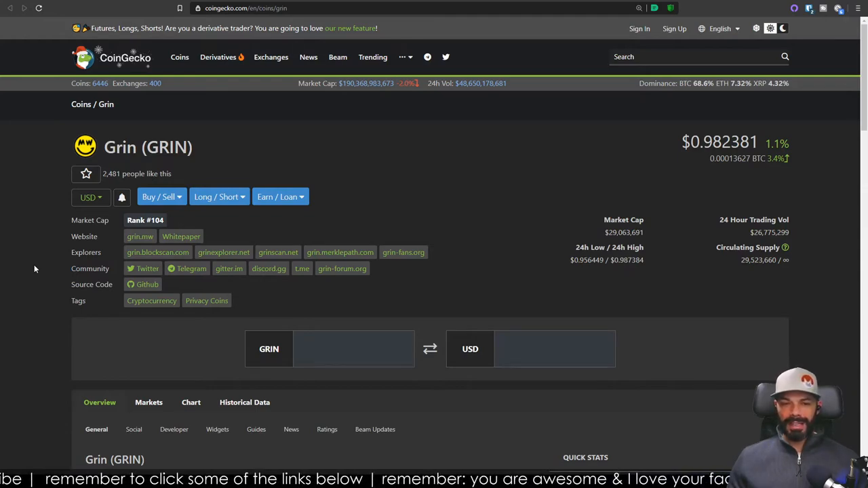
pyautogui.scroll(-3)
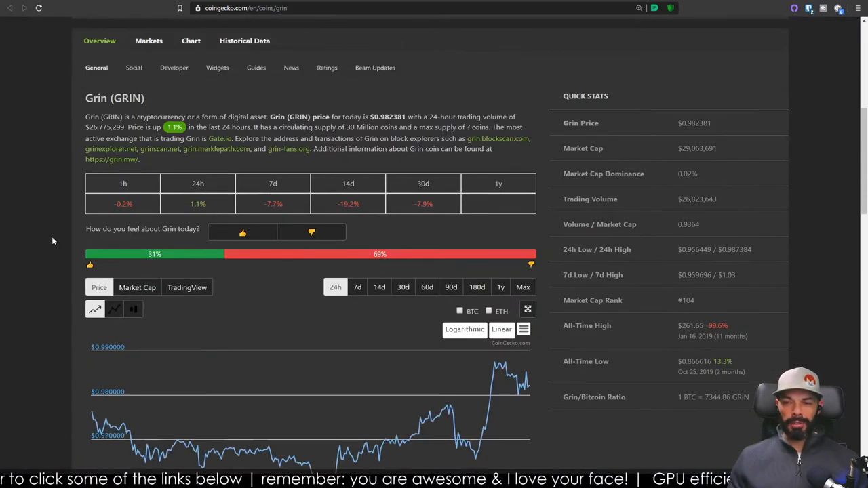
pyautogui.scroll(3)
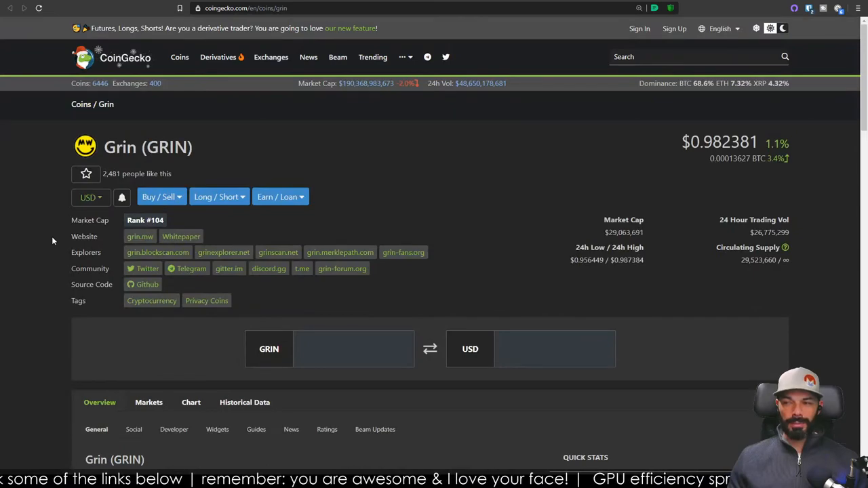
pyautogui.scroll(-3)
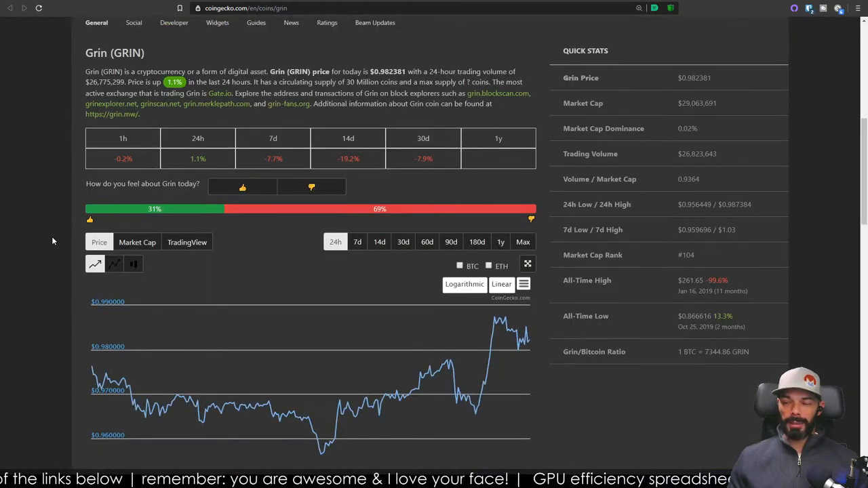
pyautogui.scroll(3)
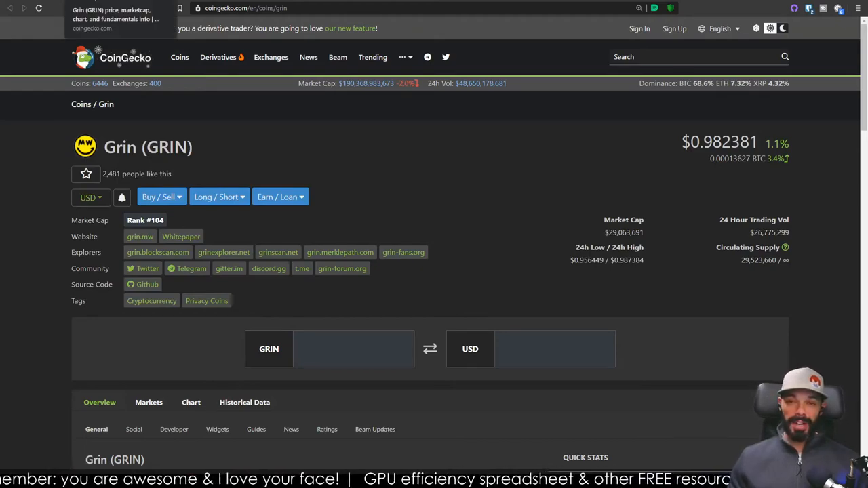
pyautogui.scroll(-3)
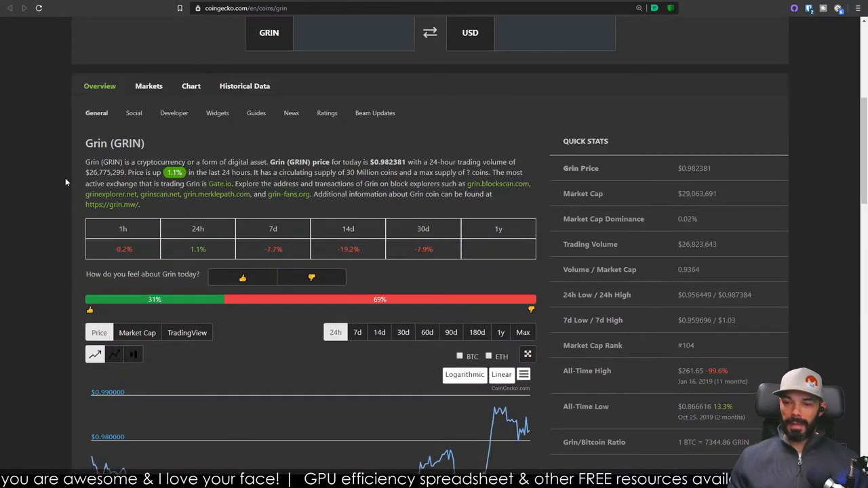
pyautogui.scroll(-3)
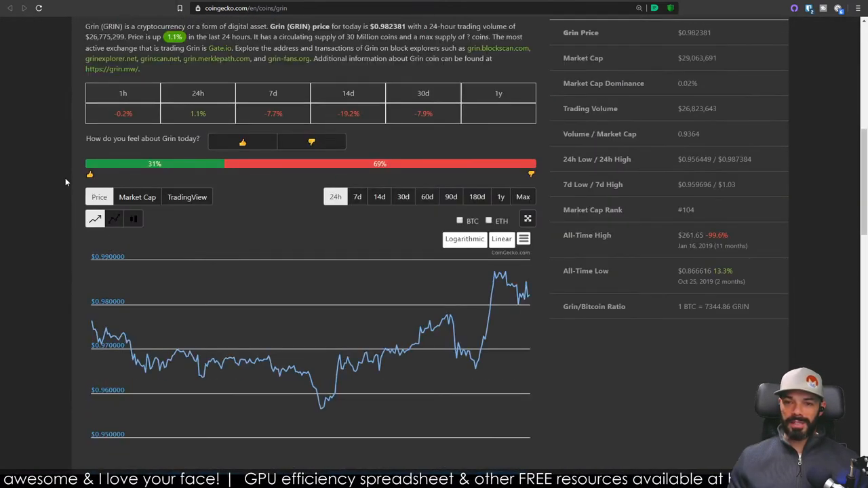
pyautogui.scroll(-3)
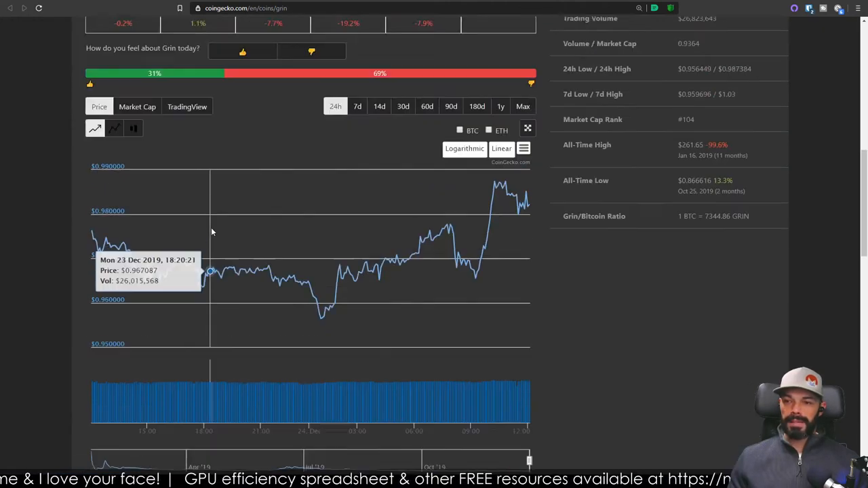
pyautogui.scroll(3)
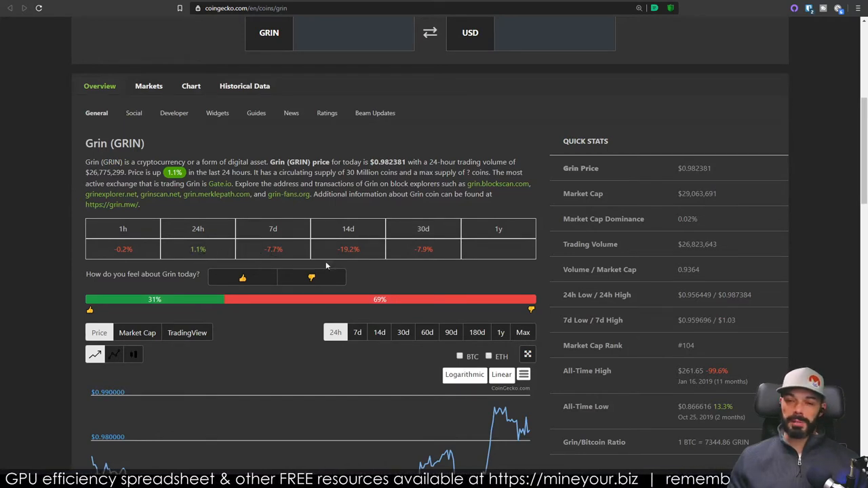
pyautogui.moveTo(234, 255)
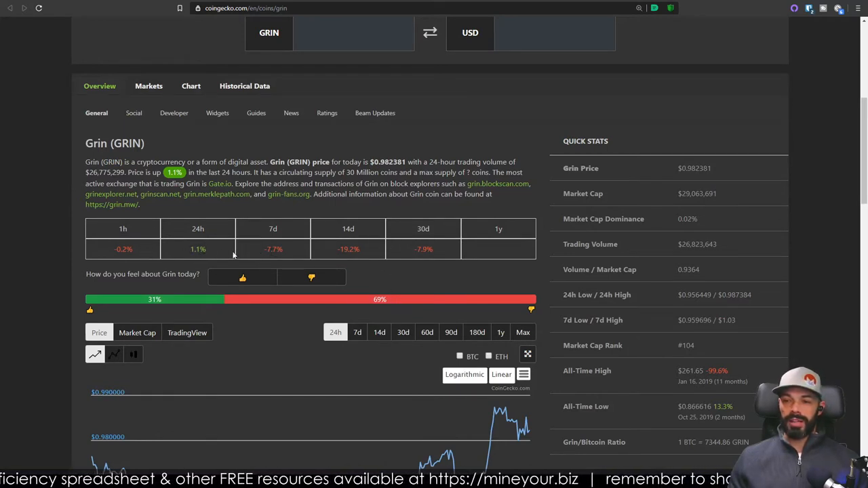
pyautogui.scroll(3)
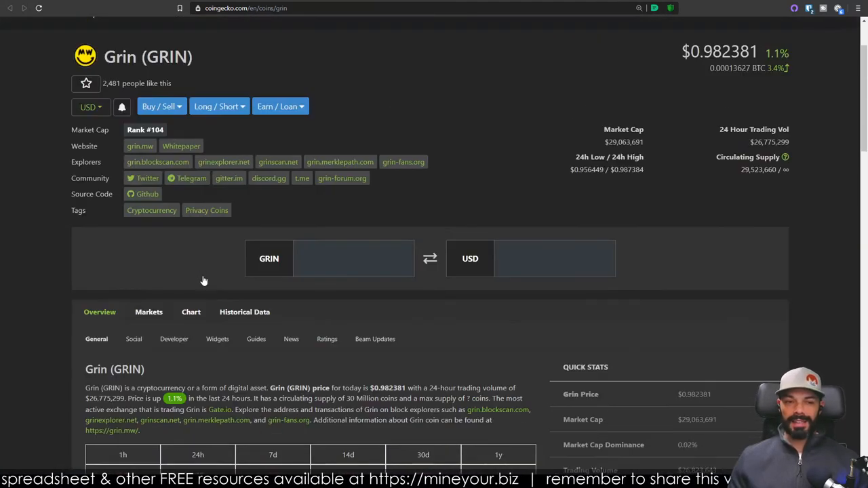
pyautogui.scroll(3)
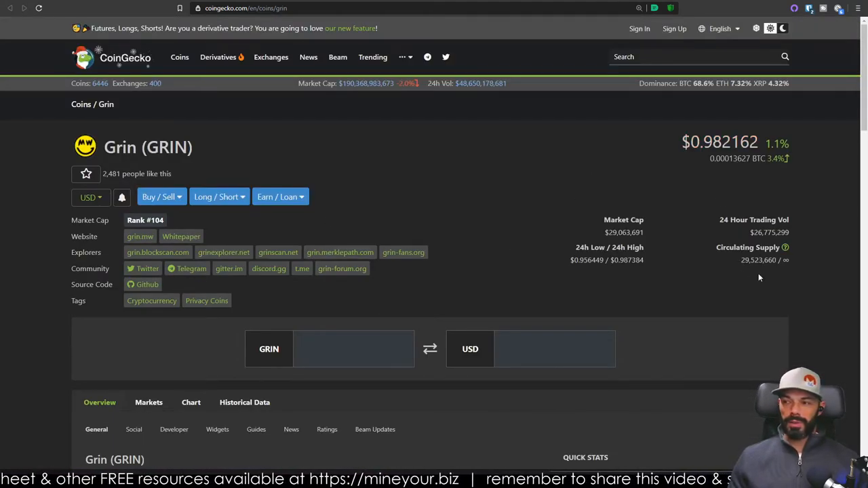
pyautogui.doubleClick(762, 232)
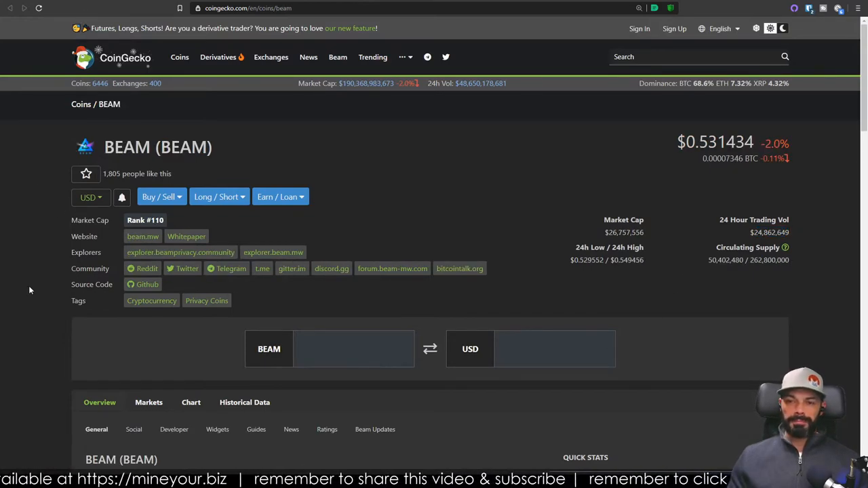
# Step: Scroll through BEAM's price chart and quick stats, then Zcoin's overview
pyautogui.scroll(-3)
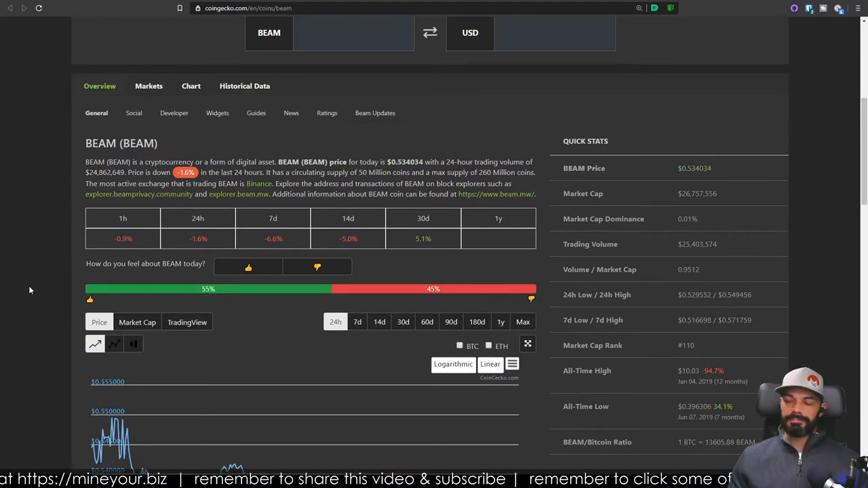
pyautogui.scroll(3)
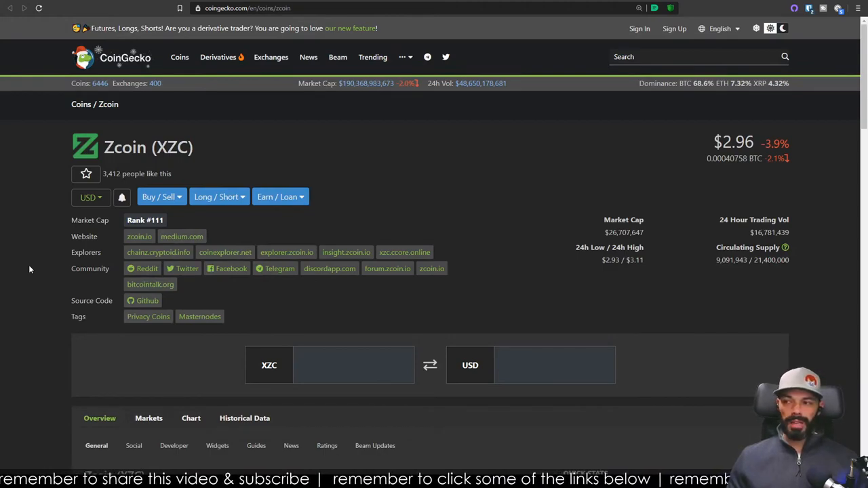
pyautogui.scroll(-3)
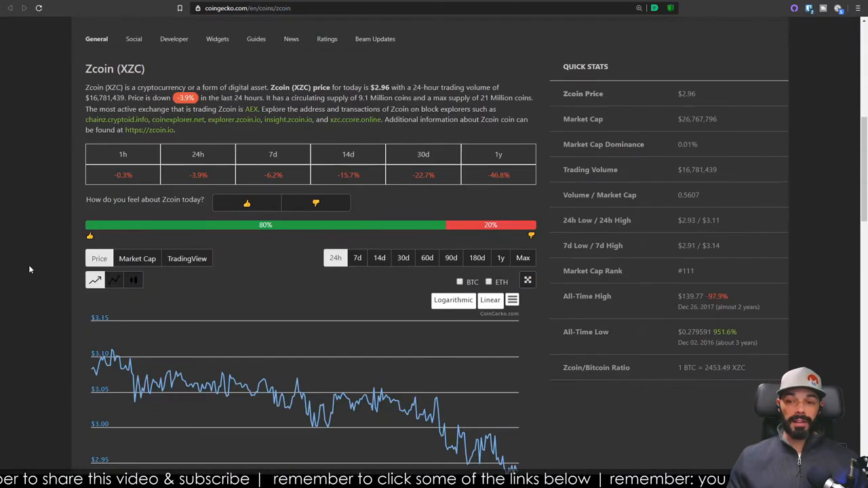
pyautogui.scroll(3)
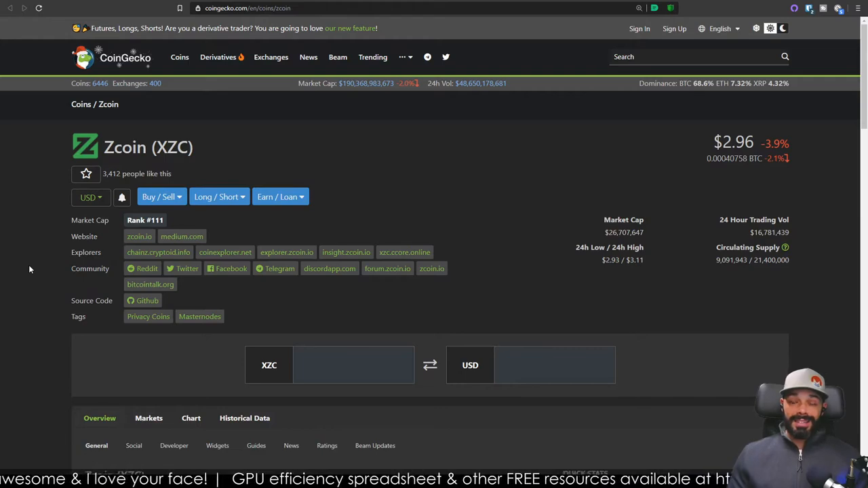
pyautogui.scroll(-3)
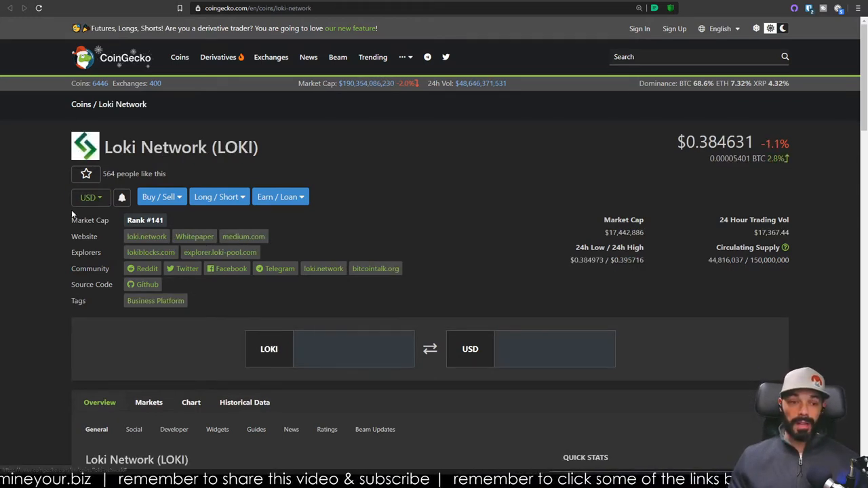
pyautogui.moveTo(40, 277)
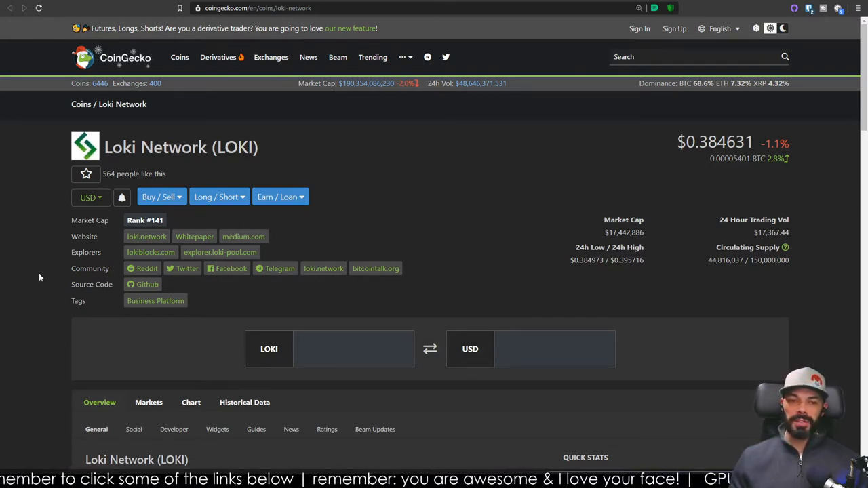
# Step: Scroll down to Loki Network's Overview section and quick stats
pyautogui.scroll(-3)
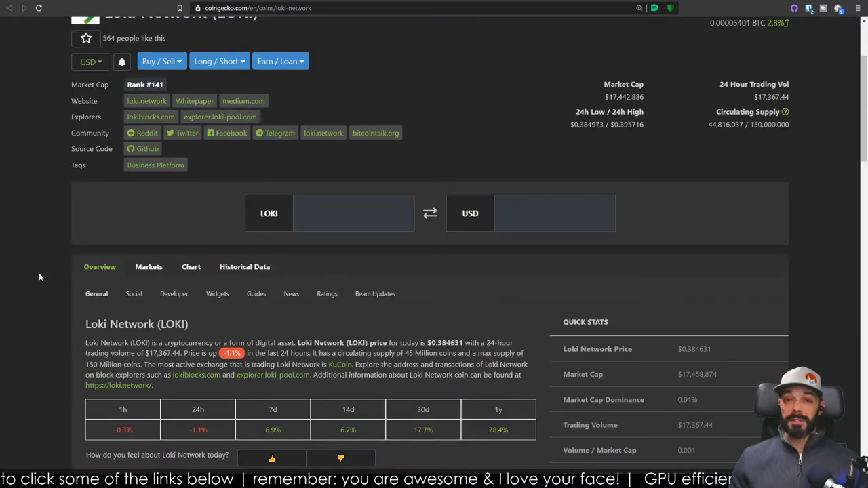
pyautogui.scroll(-3)
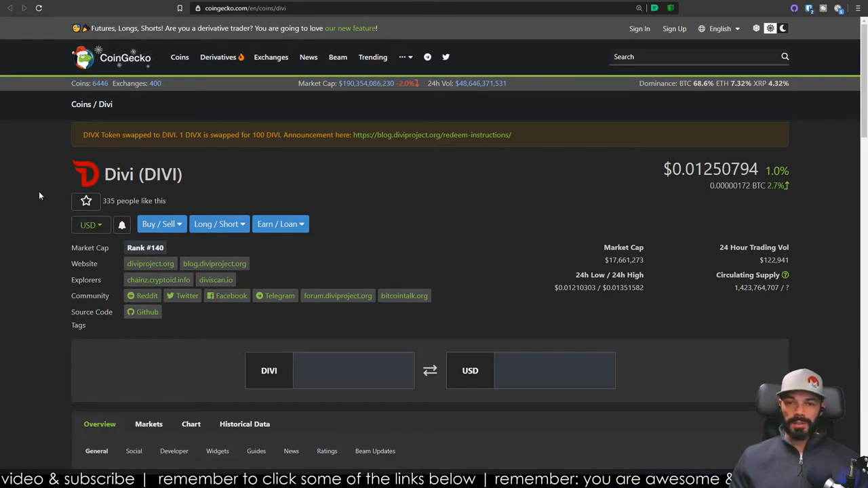
# Step: Scroll down to Divi's Overview description and back up
pyautogui.scroll(-3)
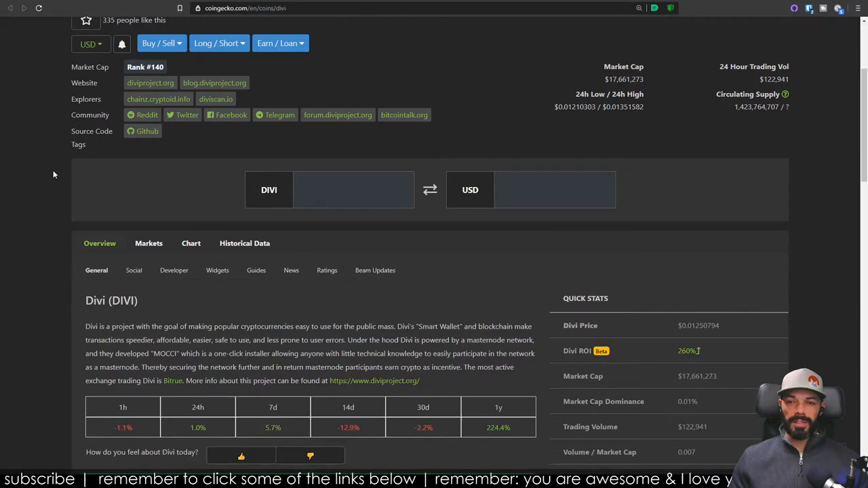
pyautogui.scroll(3)
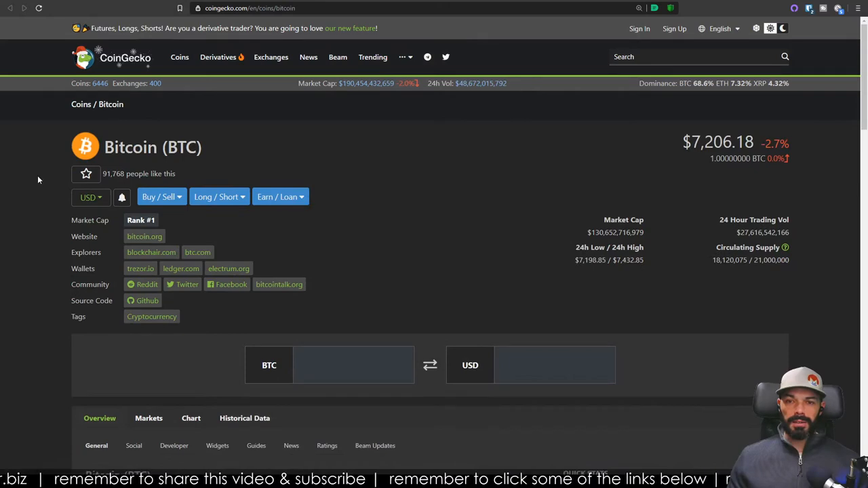
pyautogui.moveTo(429, 160)
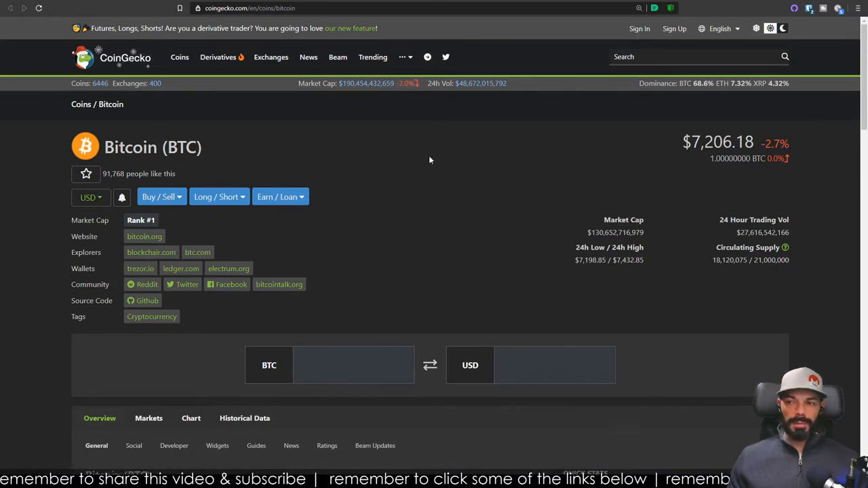
# Step: Scroll through Bitcoin's description, price change figures and quick stats, then back up
pyautogui.scroll(-3)
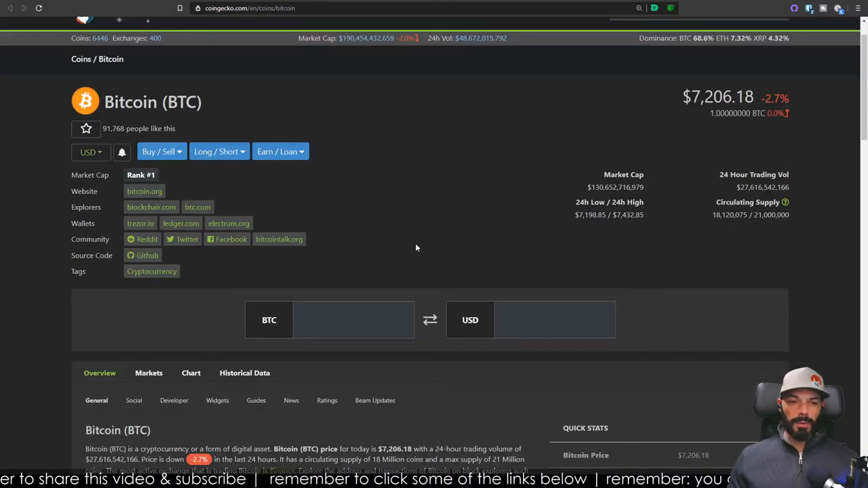
pyautogui.scroll(-3)
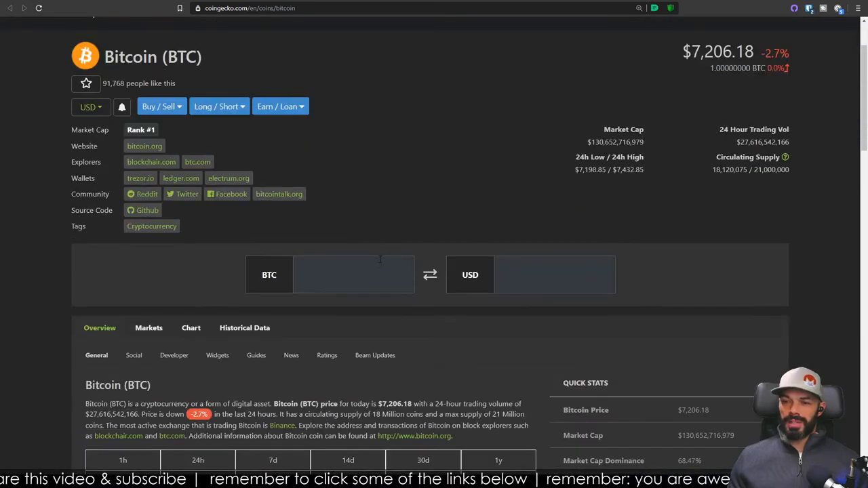
pyautogui.scroll(-3)
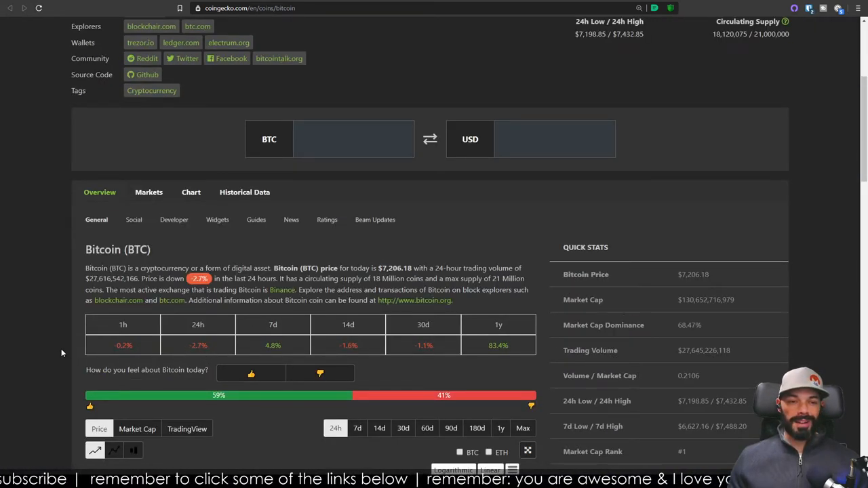
pyautogui.scroll(3)
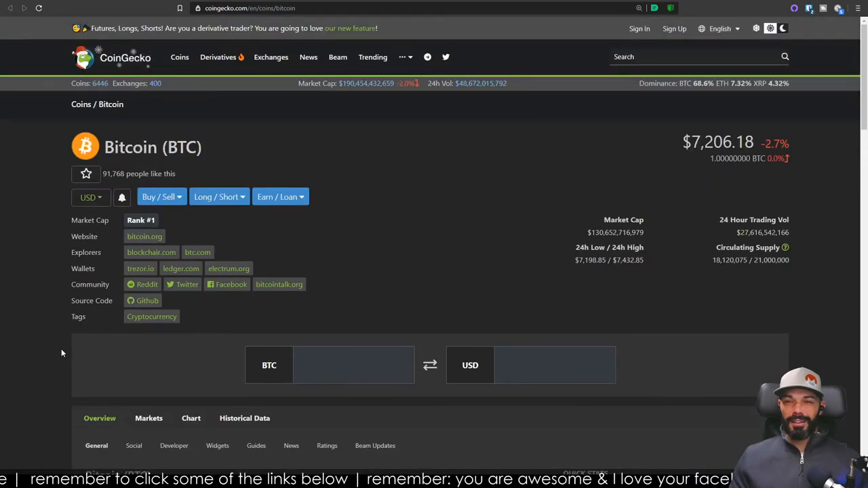
pyautogui.moveTo(333, 287)
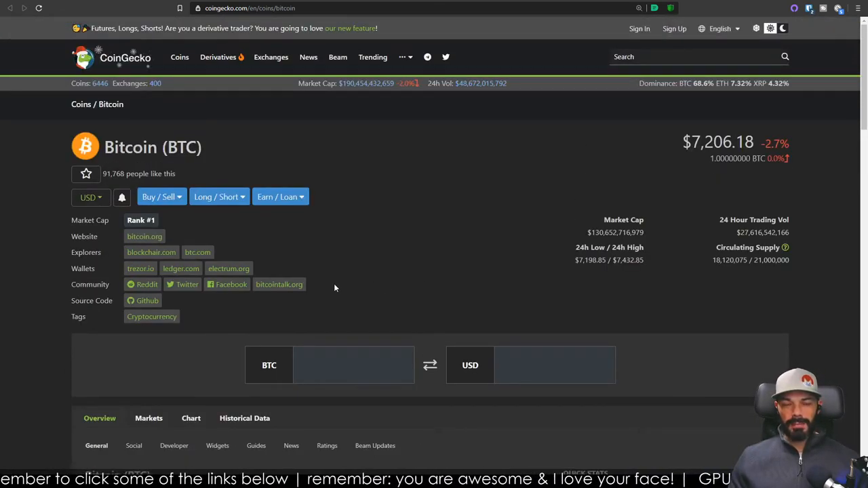
pyautogui.moveTo(41, 292)
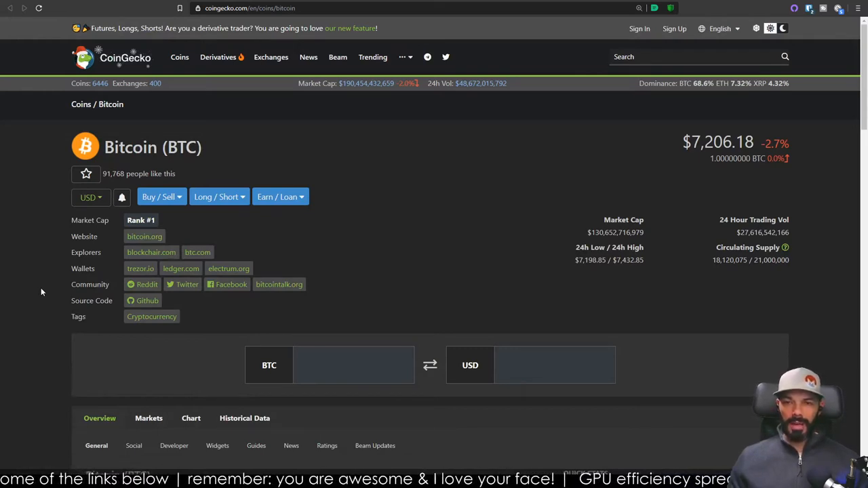
pyautogui.moveTo(77, 214)
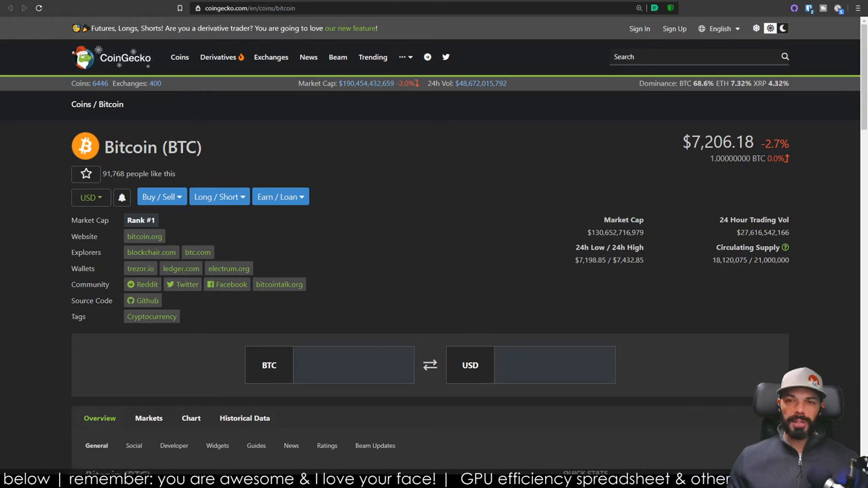
pyautogui.moveTo(136, 8)
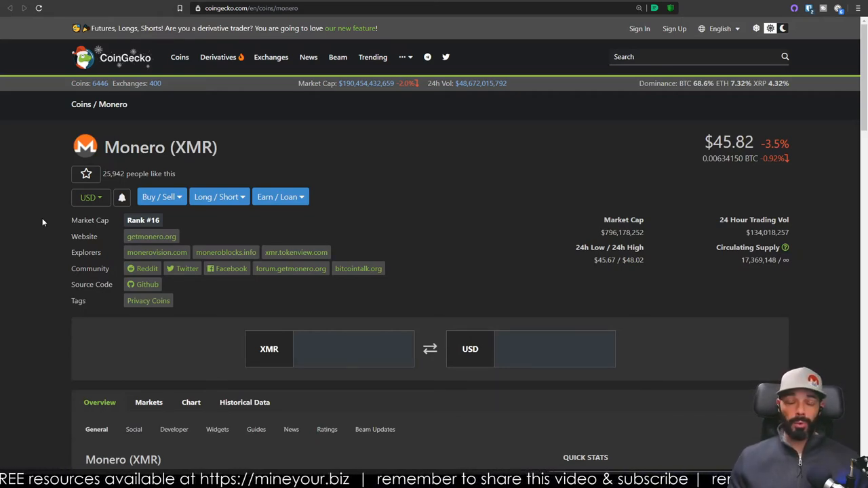
pyautogui.scroll(-3)
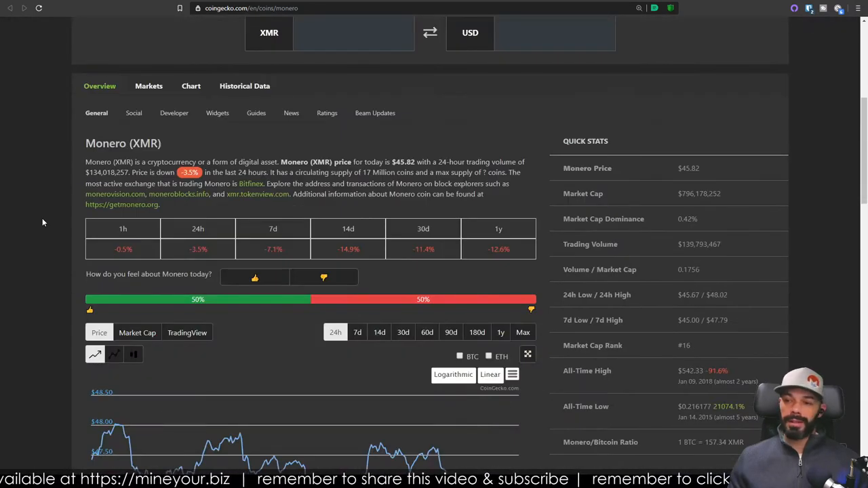
pyautogui.scroll(3)
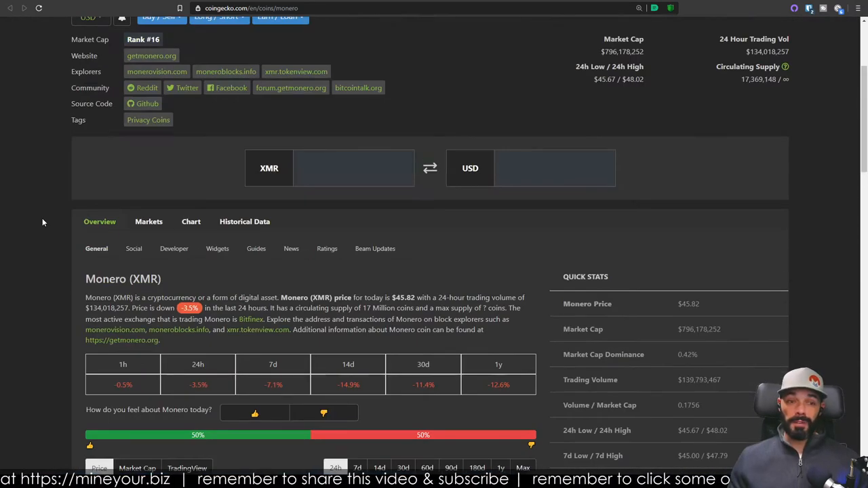
pyautogui.scroll(3)
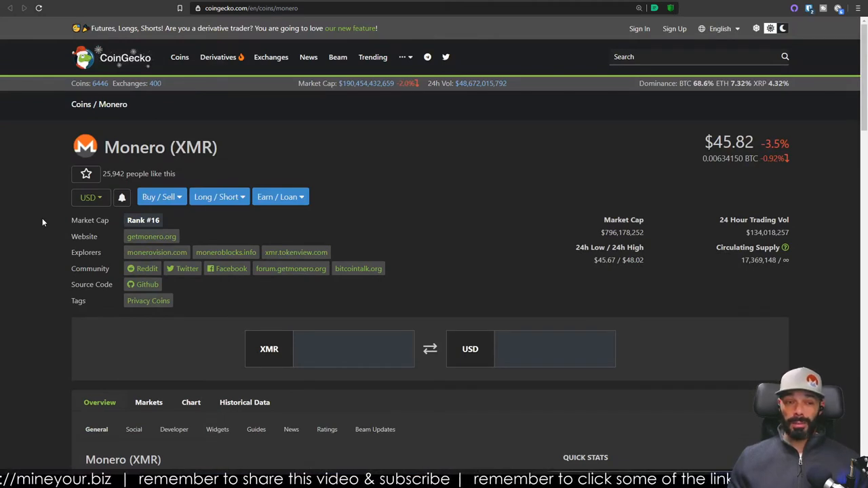
pyautogui.moveTo(52, 222)
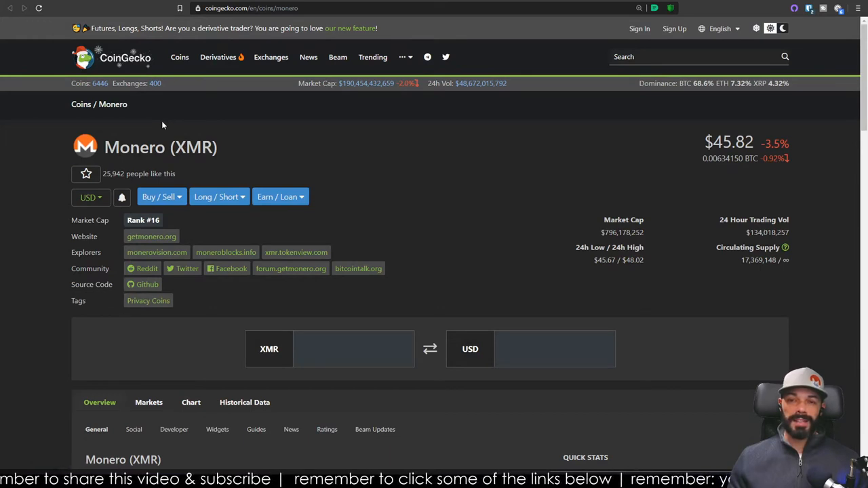
pyautogui.moveTo(249, 131)
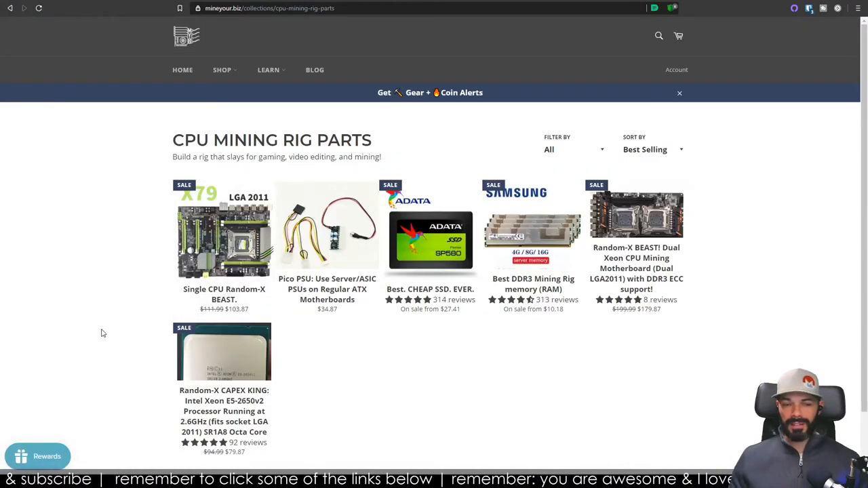
pyautogui.moveTo(98, 30)
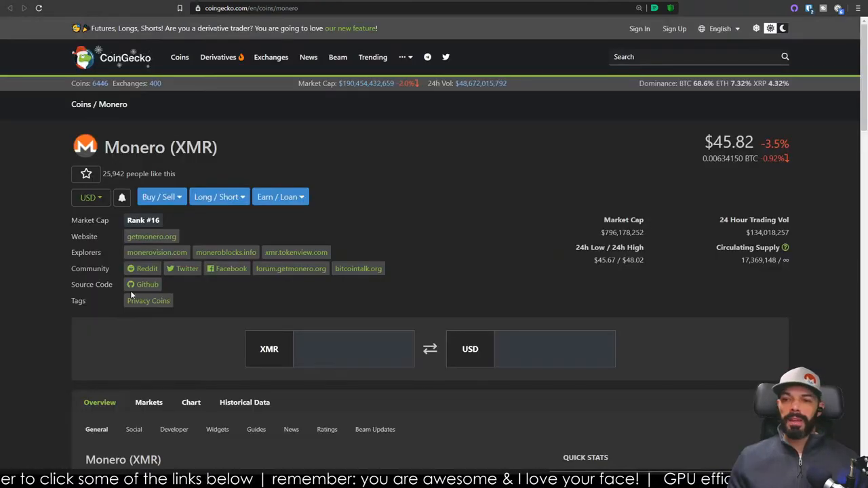
pyautogui.moveTo(27, 254)
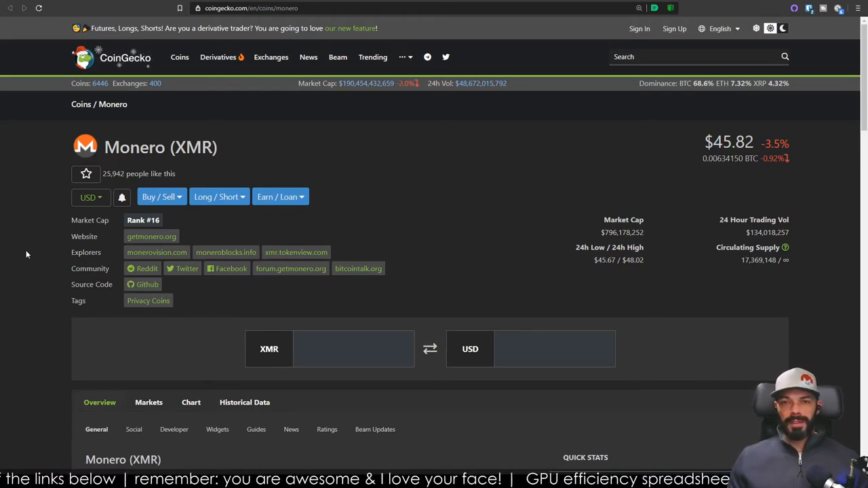
pyautogui.scroll(-3)
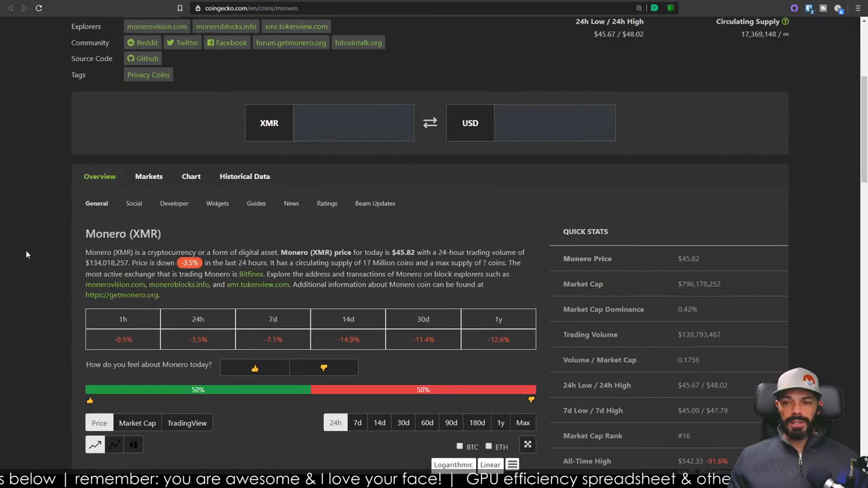
pyautogui.scroll(-3)
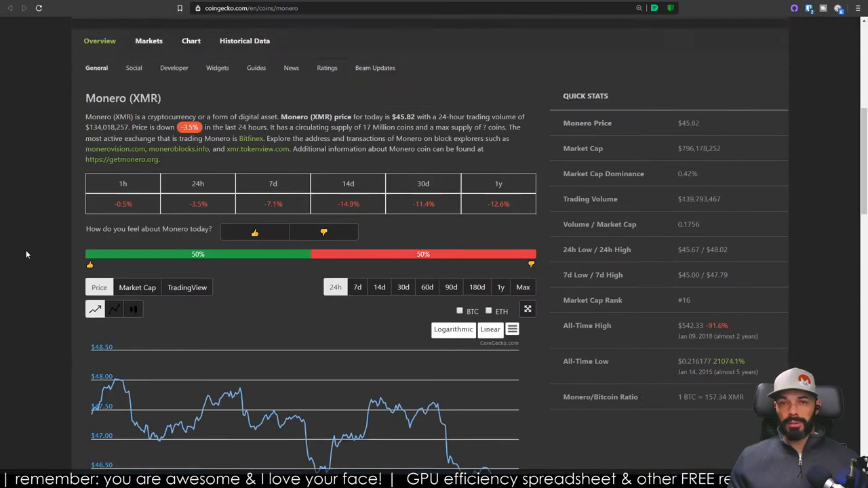
pyautogui.scroll(3)
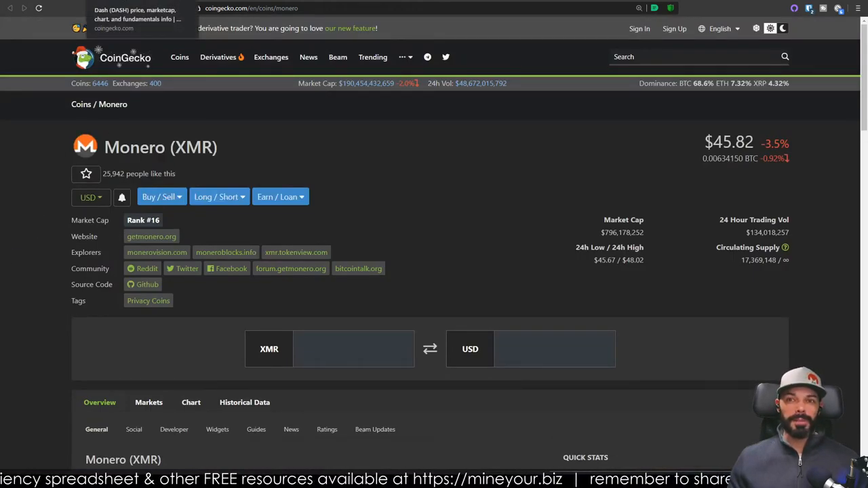
# Step: Switch to the Dash tab and scroll through its overview and price chart
pyautogui.click(135, 14)
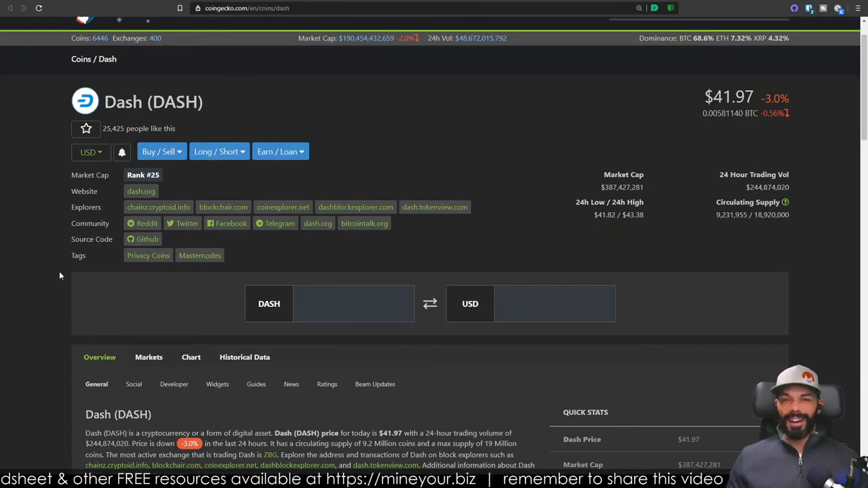
pyautogui.scroll(-3)
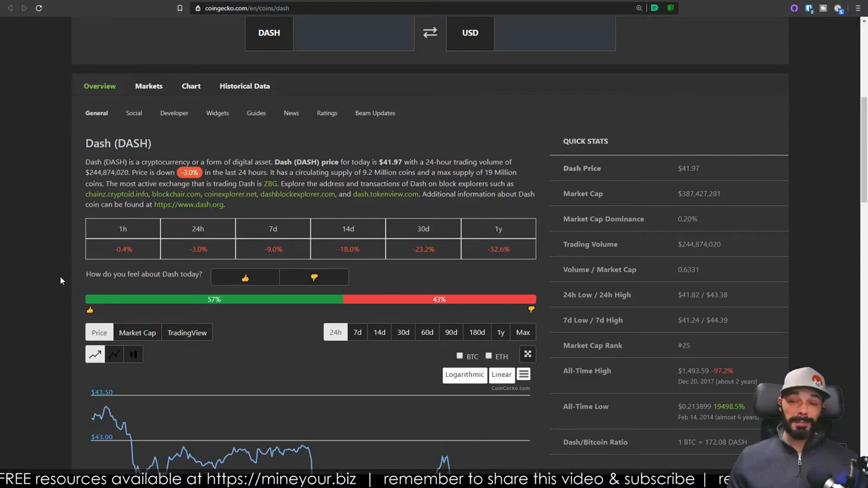
pyautogui.scroll(3)
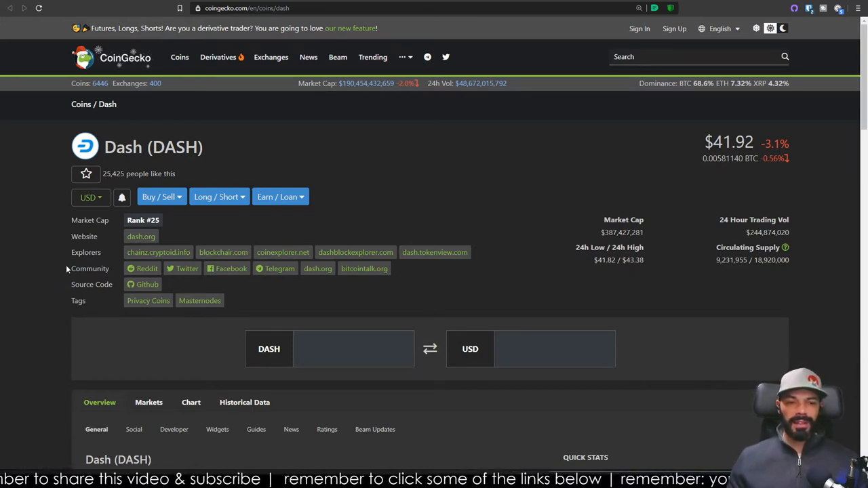
pyautogui.scroll(-3)
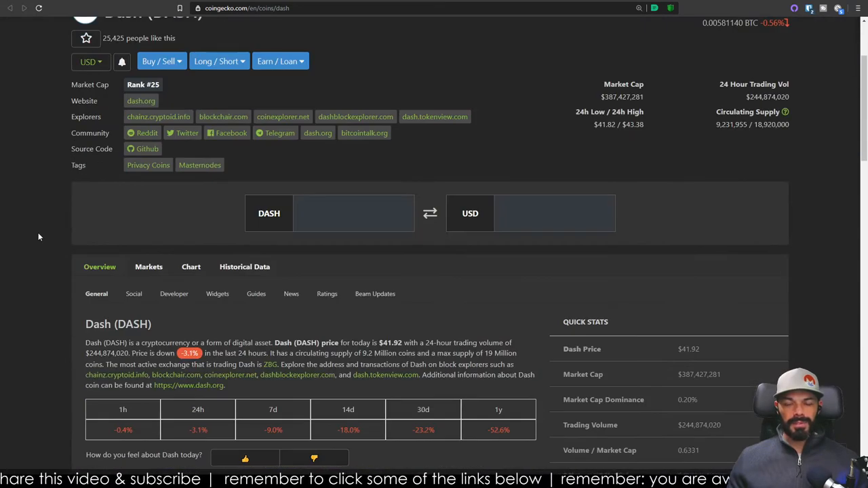
pyautogui.scroll(3)
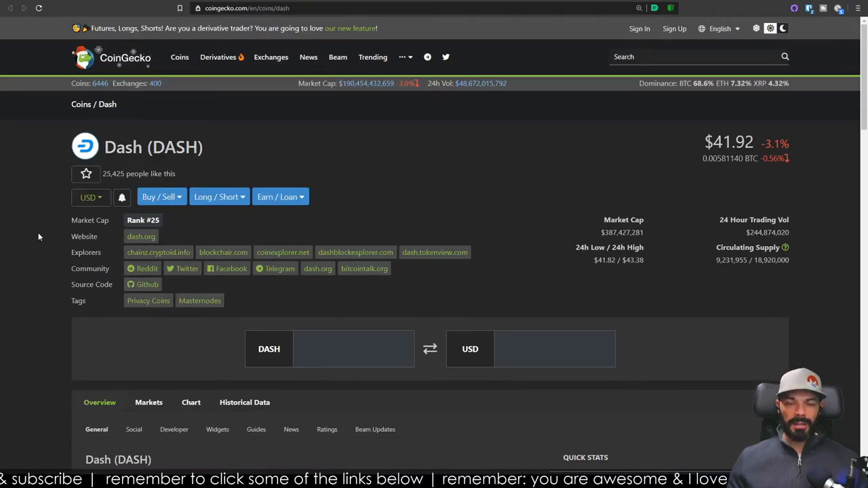
pyautogui.scroll(-3)
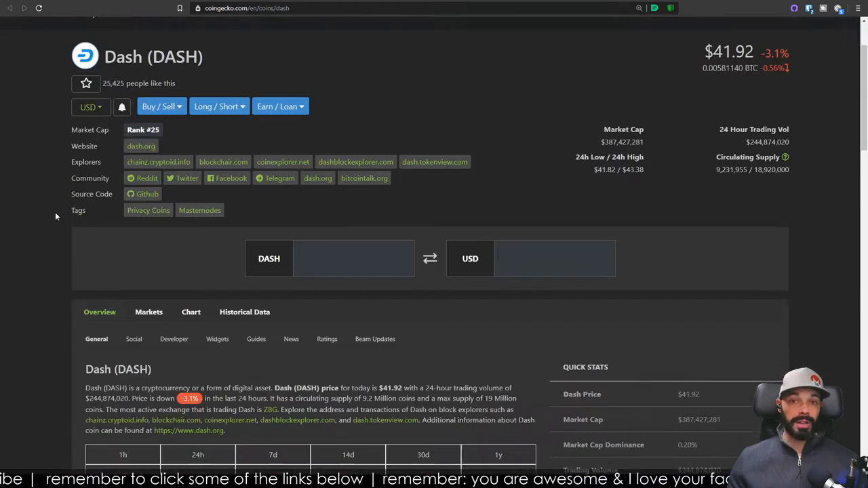
pyautogui.scroll(3)
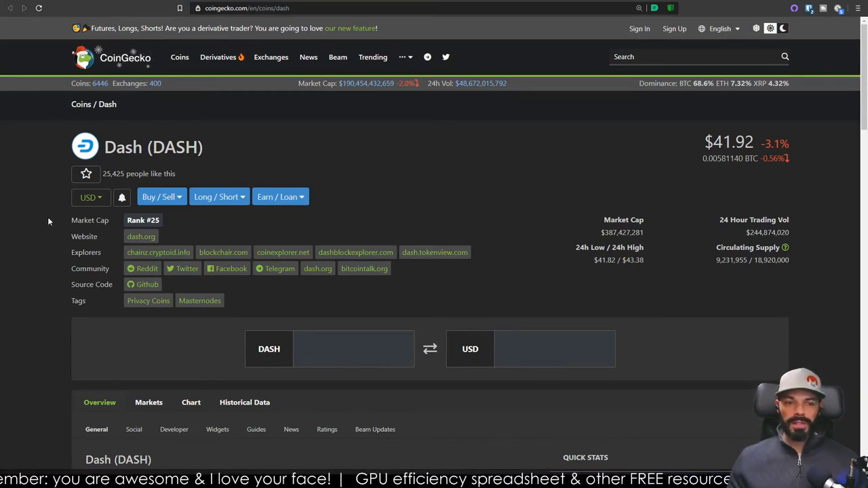
pyautogui.moveTo(32, 217)
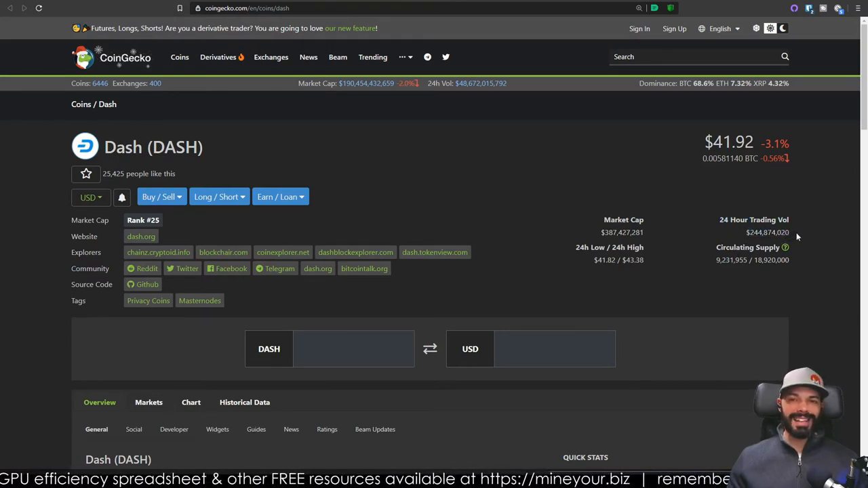
# Step: Scroll down through Dash's markets table to the genesis info
pyautogui.scroll(-3)
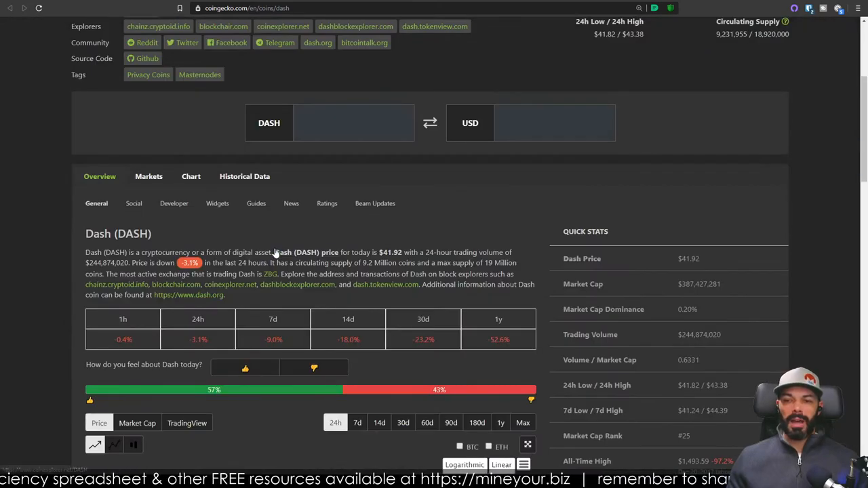
pyautogui.scroll(-3)
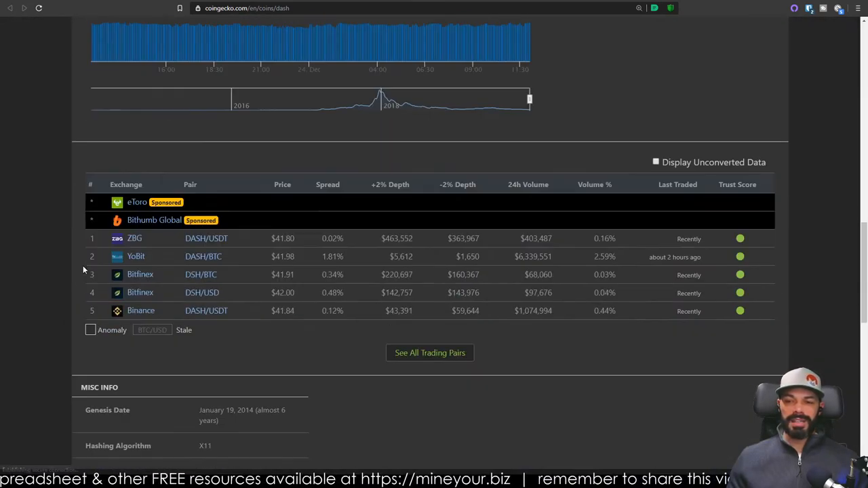
pyautogui.scroll(-3)
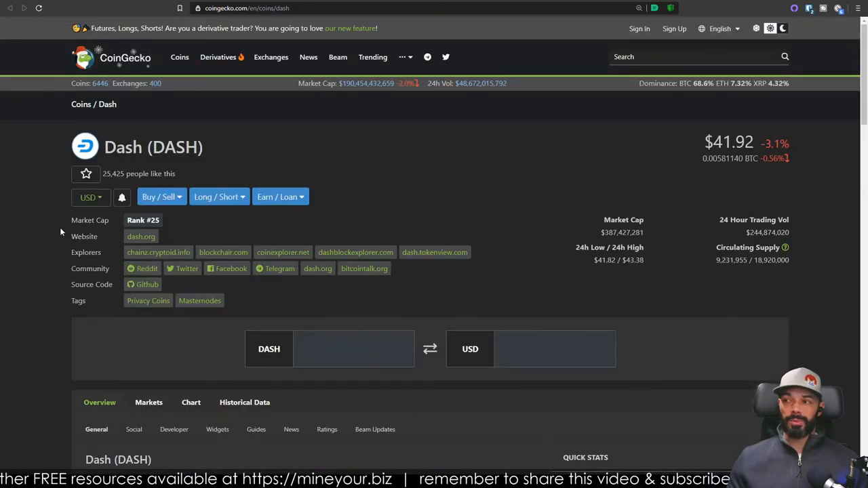
pyautogui.moveTo(198, 135)
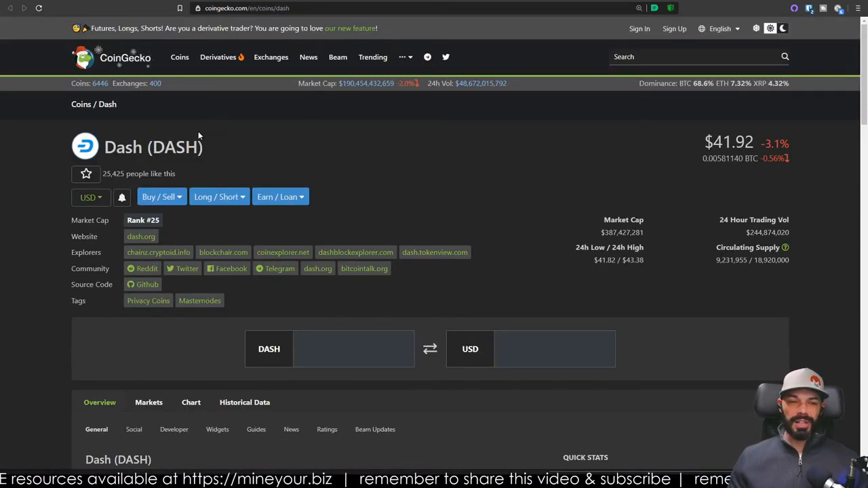
pyautogui.moveTo(193, 121)
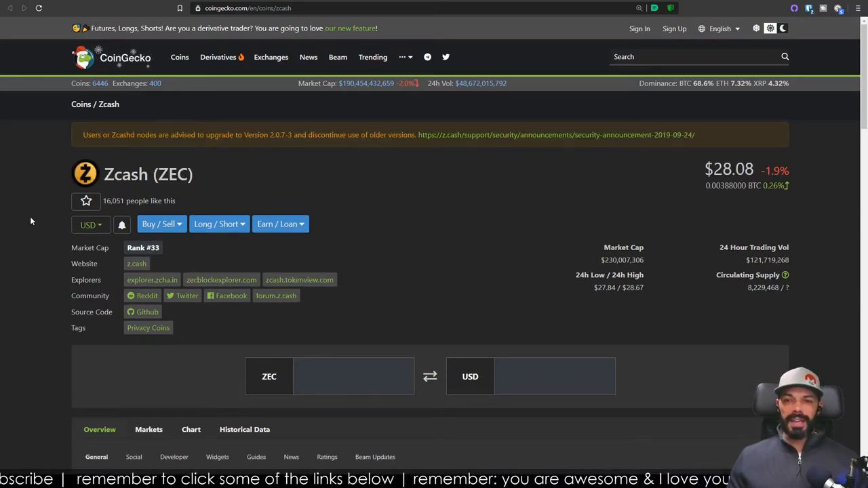
# Step: Scroll through Zcash's description, price chart and quick stats, then back up
pyautogui.scroll(-3)
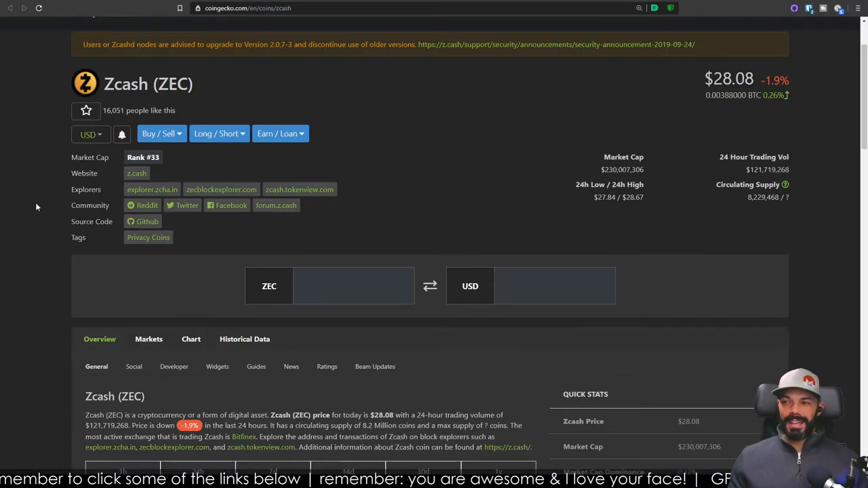
pyautogui.scroll(-3)
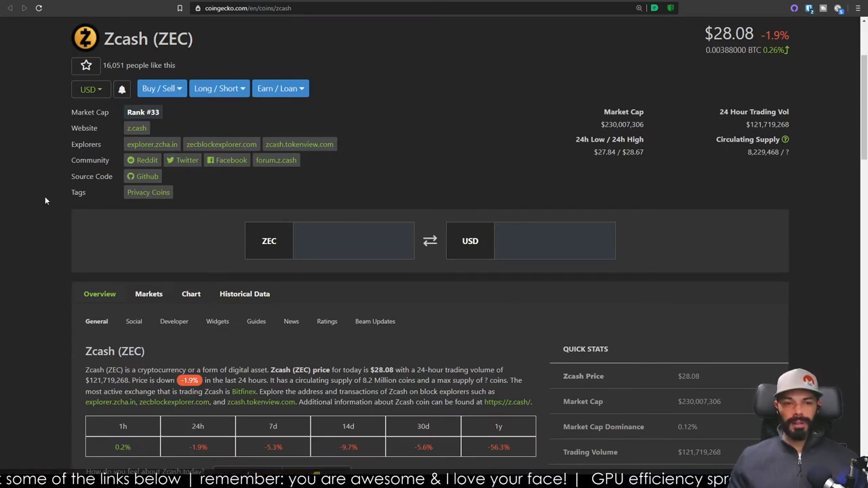
pyautogui.scroll(-3)
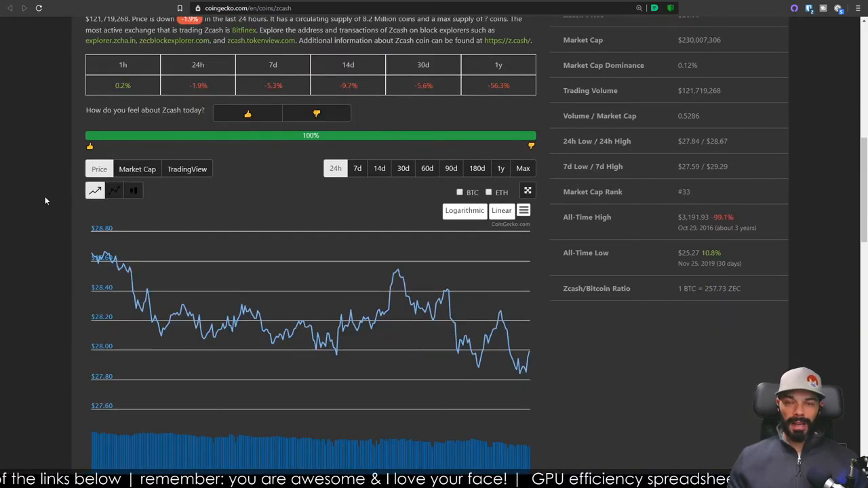
pyautogui.scroll(3)
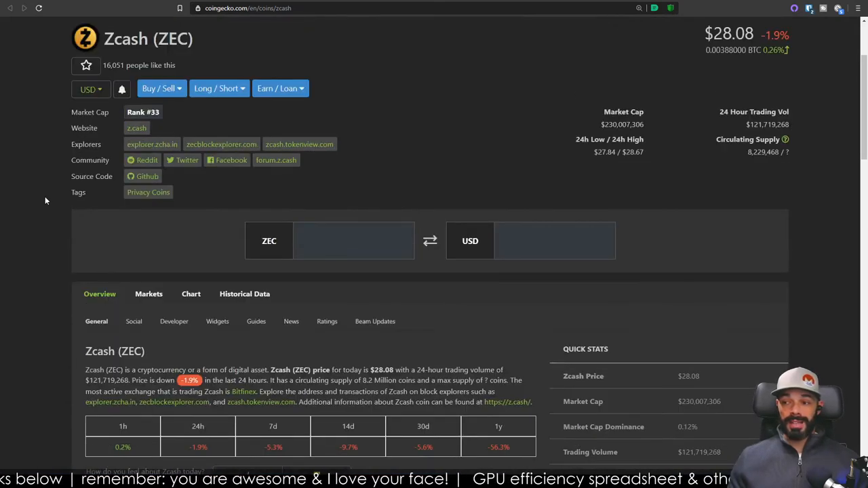
pyautogui.scroll(3)
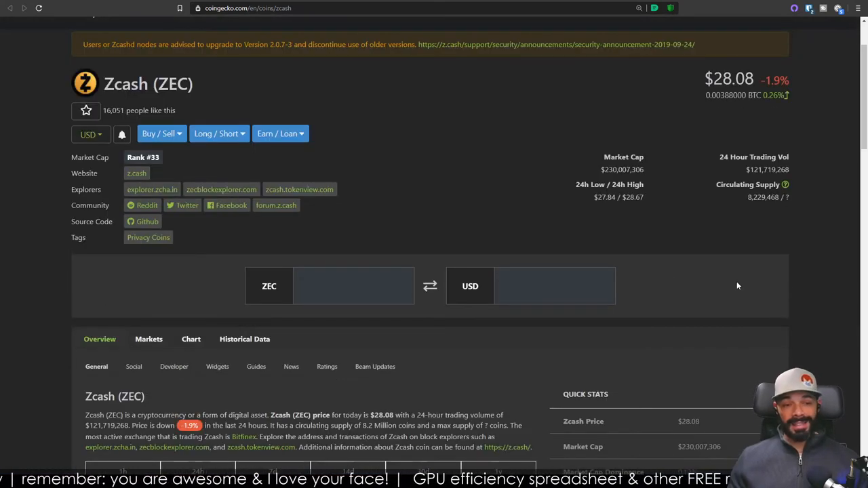
pyautogui.moveTo(778, 250)
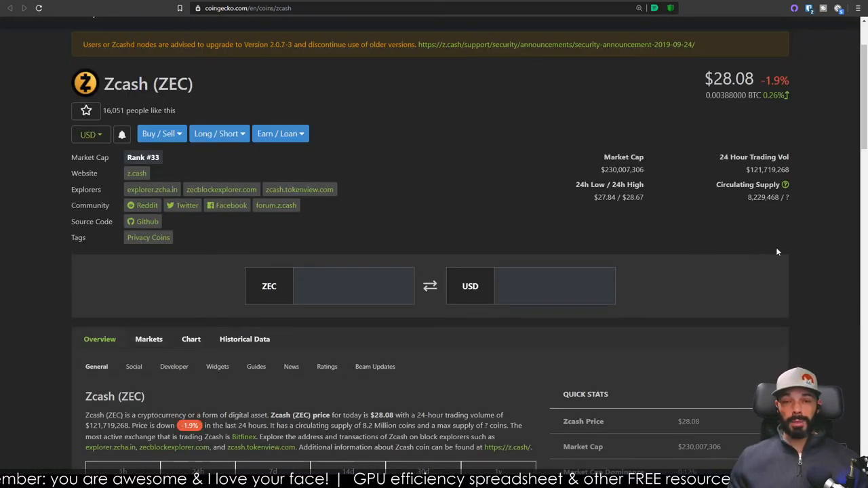
pyautogui.scroll(3)
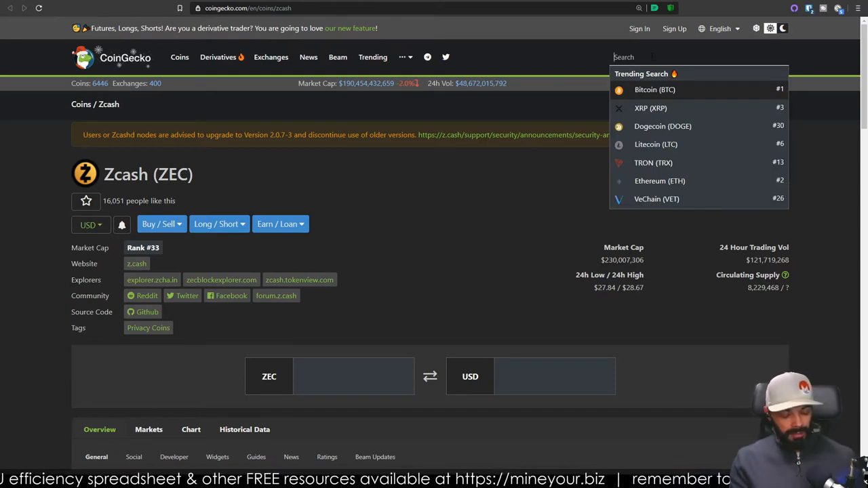
# Step: Search 'tube' and land on the BitTube (TUBE) coin page from Zcash
pyautogui.write('tube')
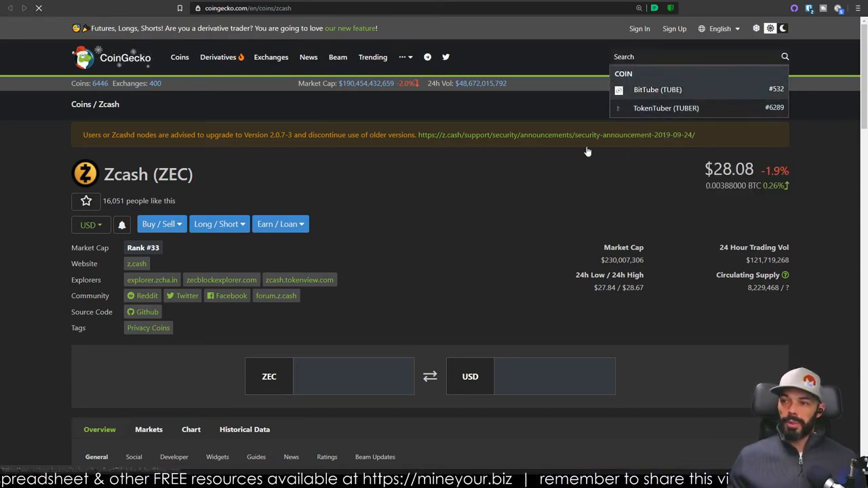
pyautogui.click(656, 89)
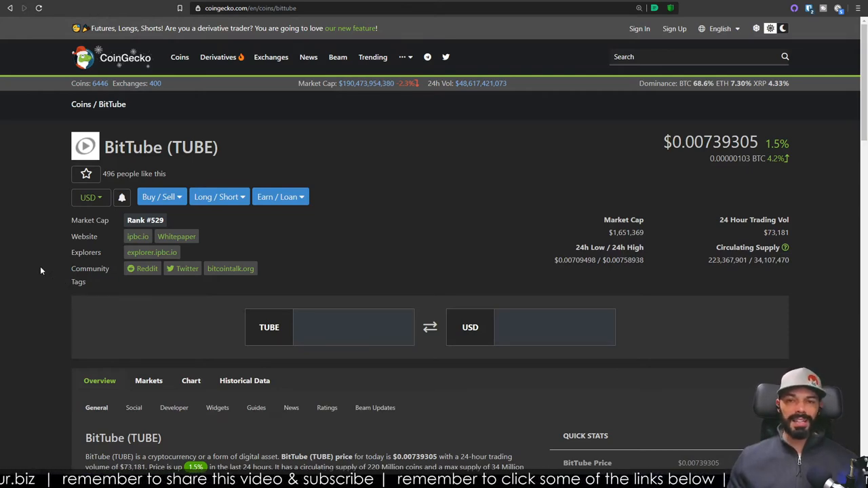
pyautogui.scroll(-3)
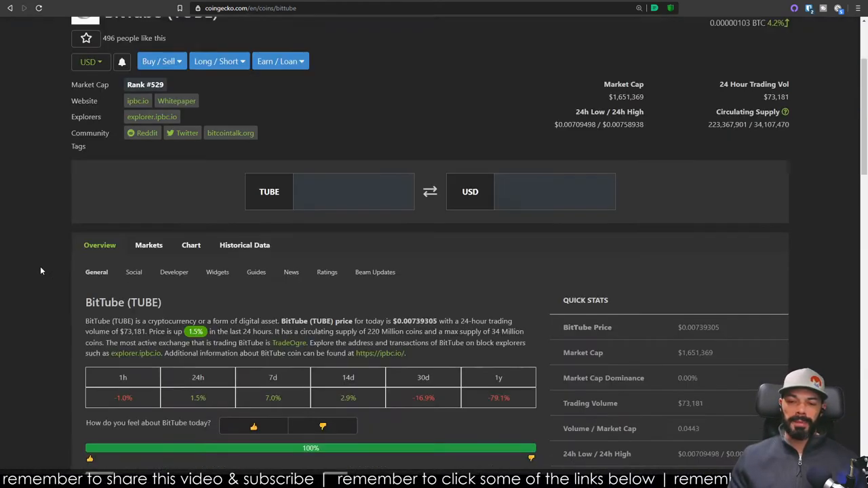
pyautogui.scroll(-3)
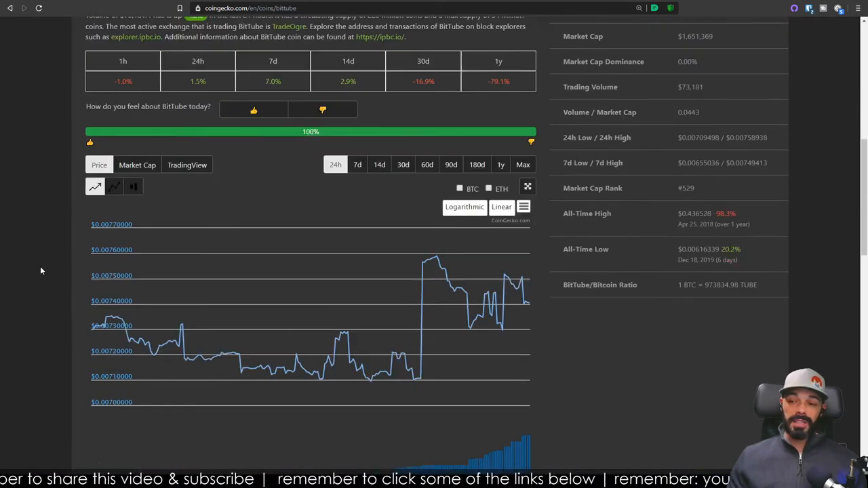
pyautogui.scroll(-3)
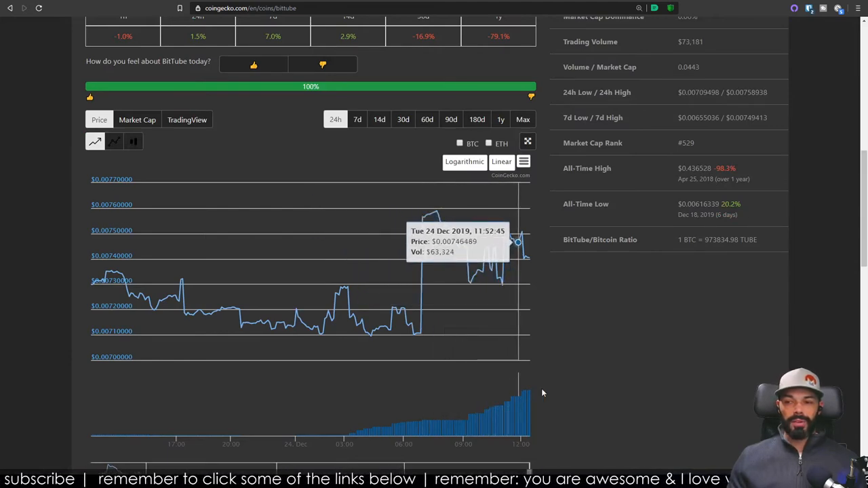
pyautogui.scroll(-3)
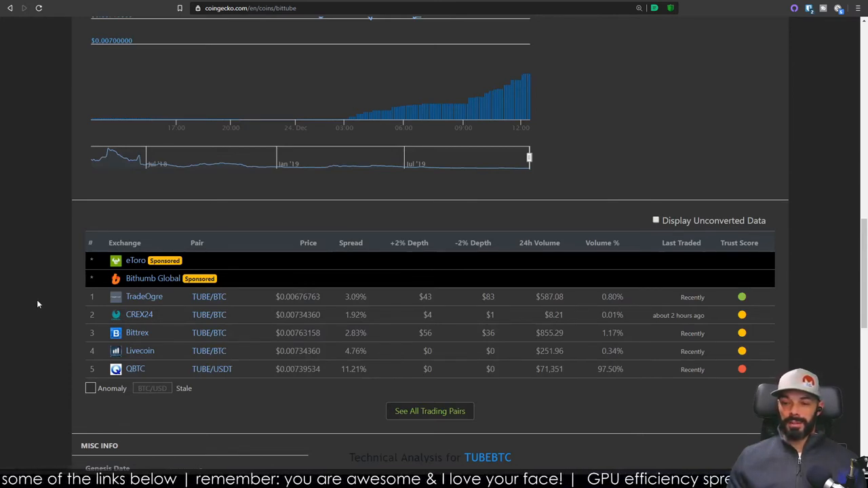
pyautogui.moveTo(258, 356)
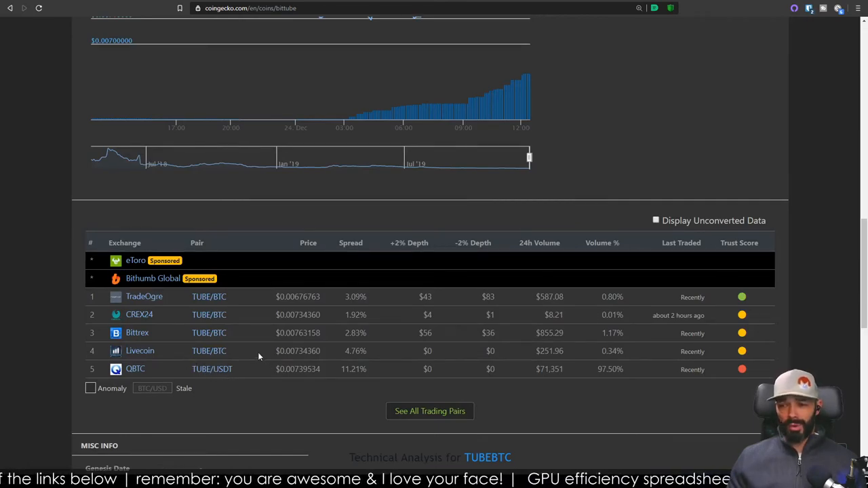
pyautogui.scroll(3)
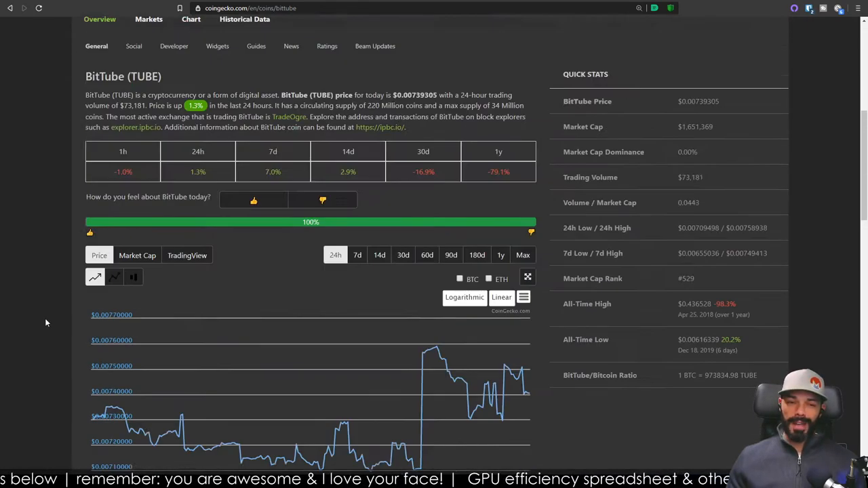
pyautogui.scroll(-3)
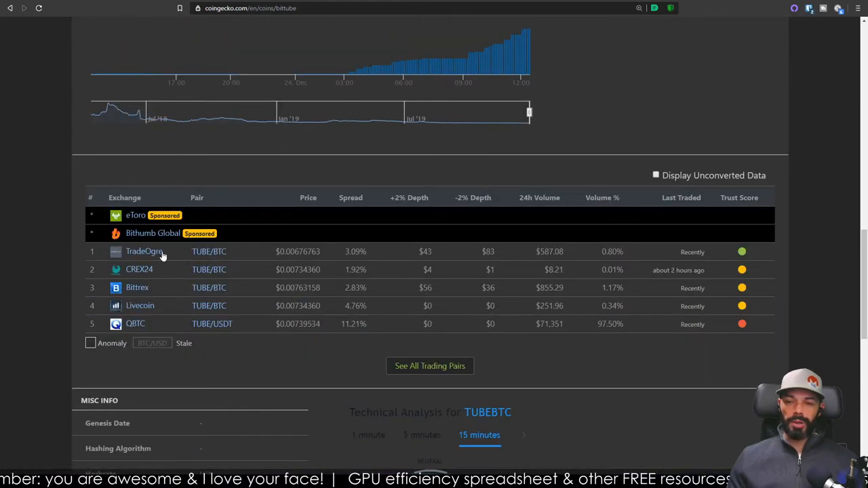
pyautogui.scroll(-3)
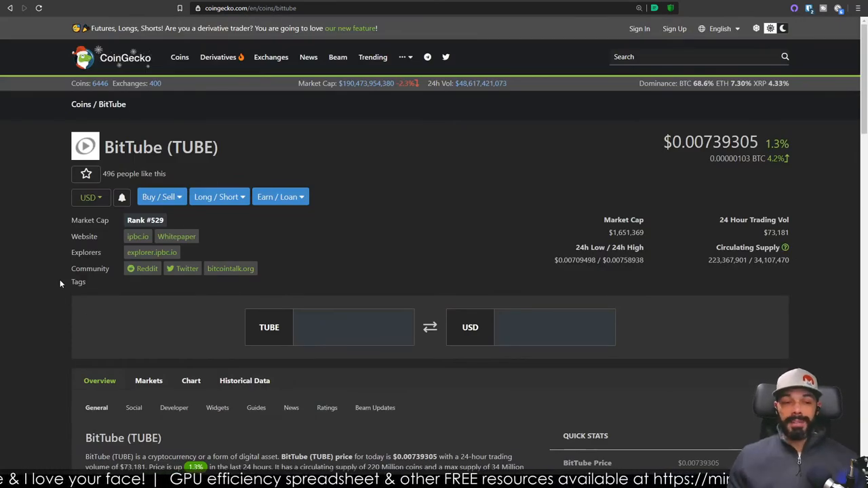
pyautogui.moveTo(36, 293)
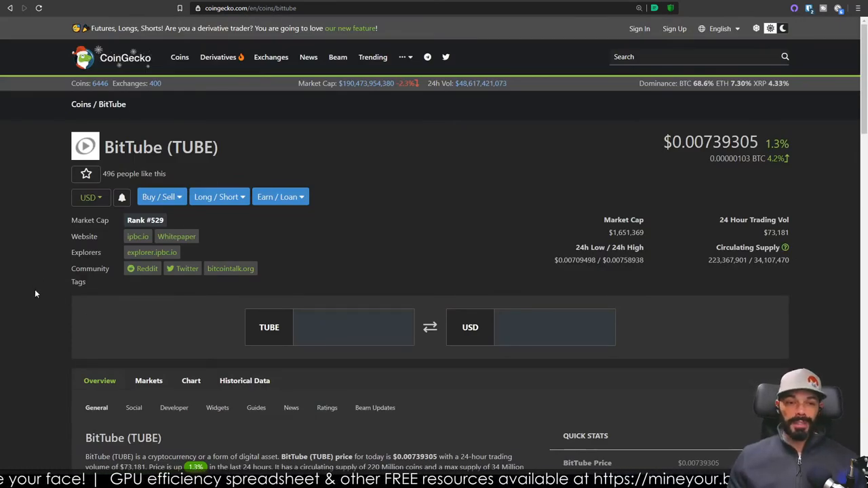
pyautogui.moveTo(166, 293)
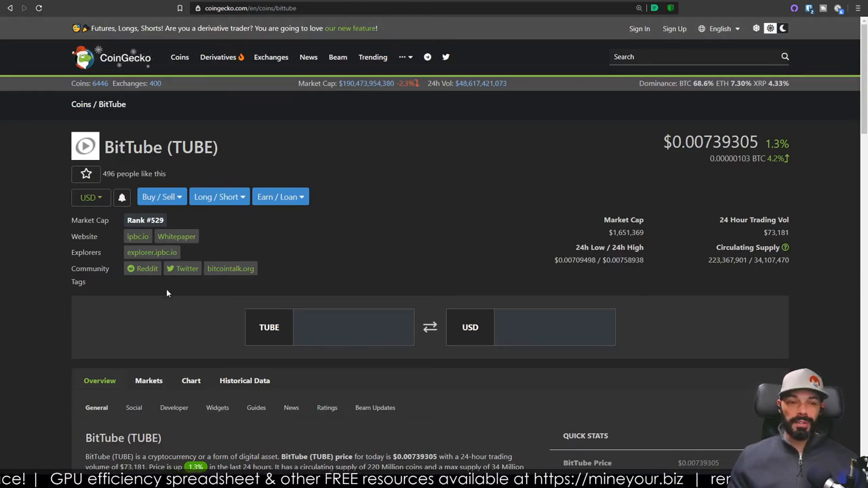
pyautogui.moveTo(274, 138)
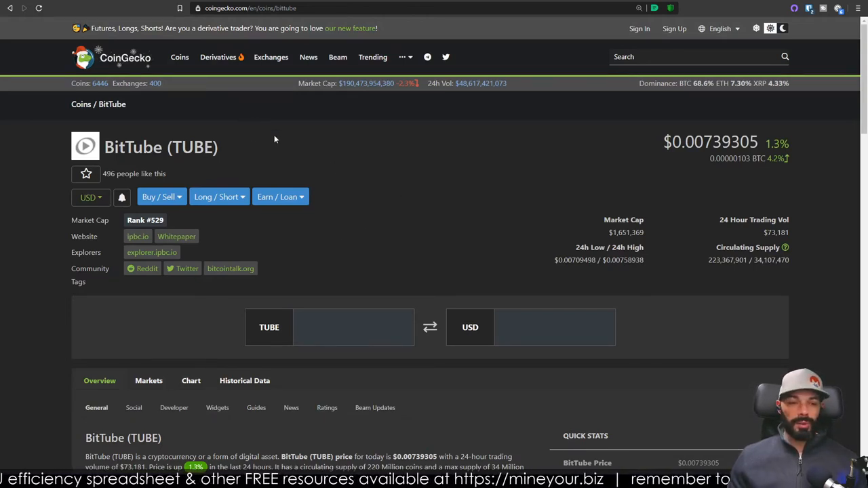
pyautogui.moveTo(283, 138)
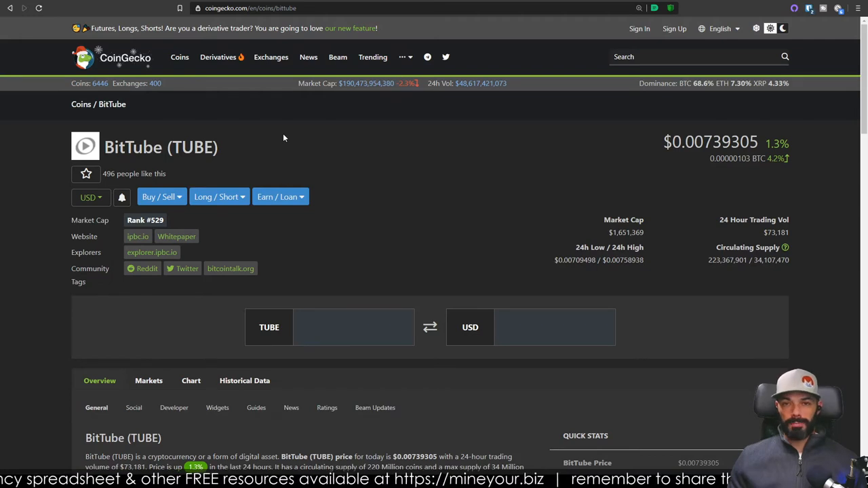
pyautogui.moveTo(233, 134)
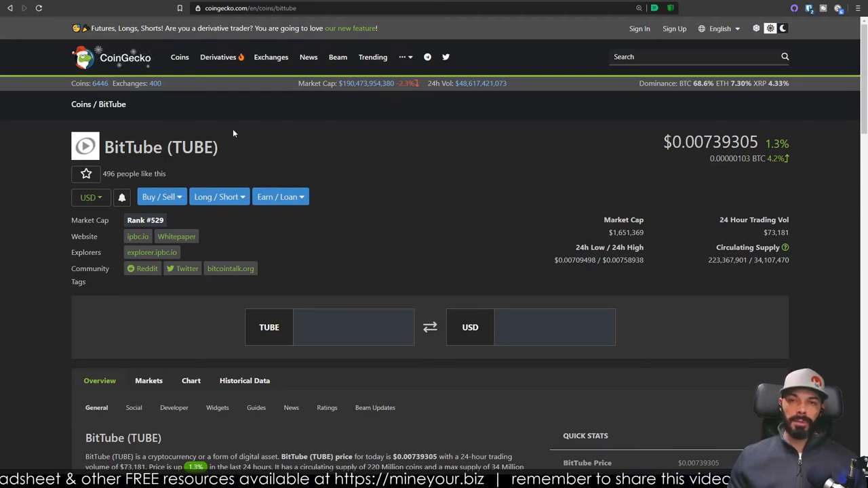
# Step: Search 'trtl' and land on the TurtleCoin (TRTL) coin page
pyautogui.click(692, 57)
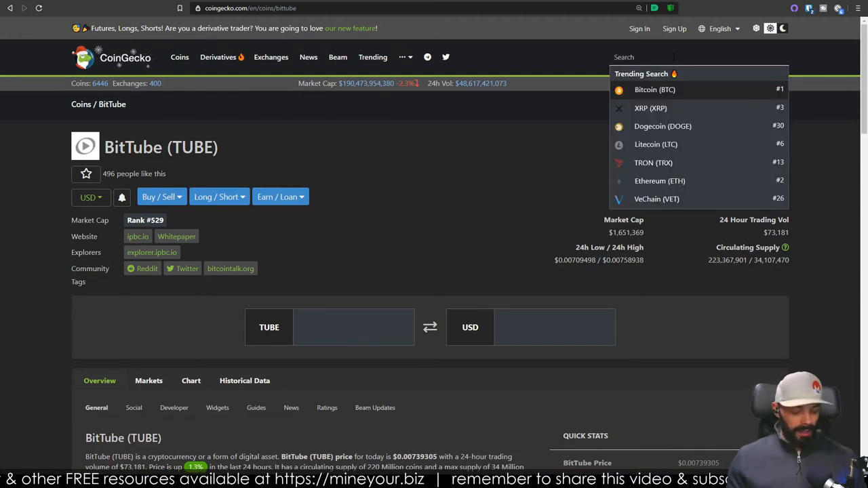
pyautogui.write('trtl')
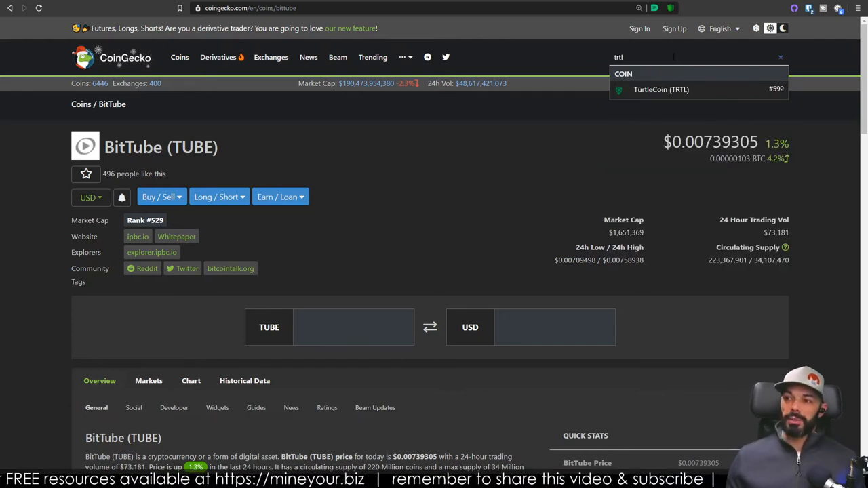
pyautogui.click(661, 90)
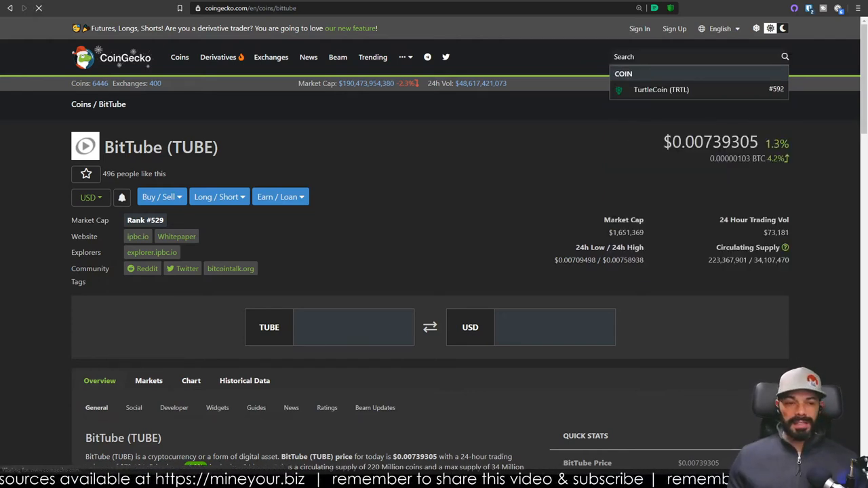
pyautogui.click(661, 89)
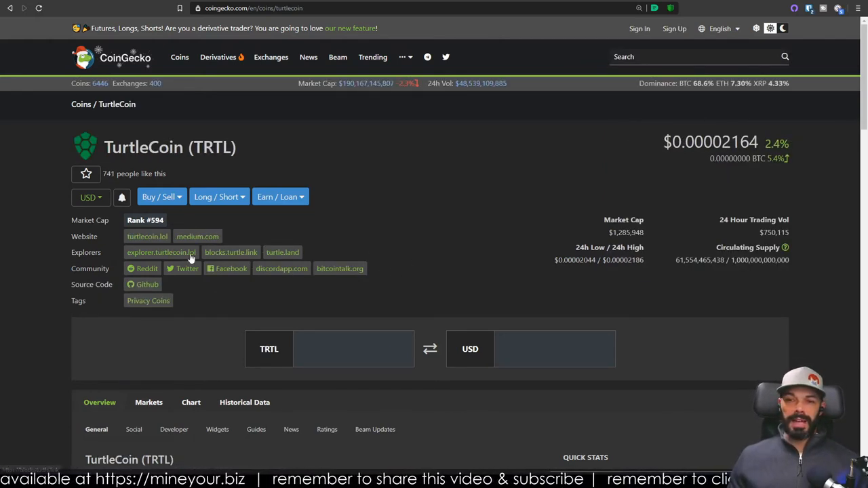
pyautogui.moveTo(19, 237)
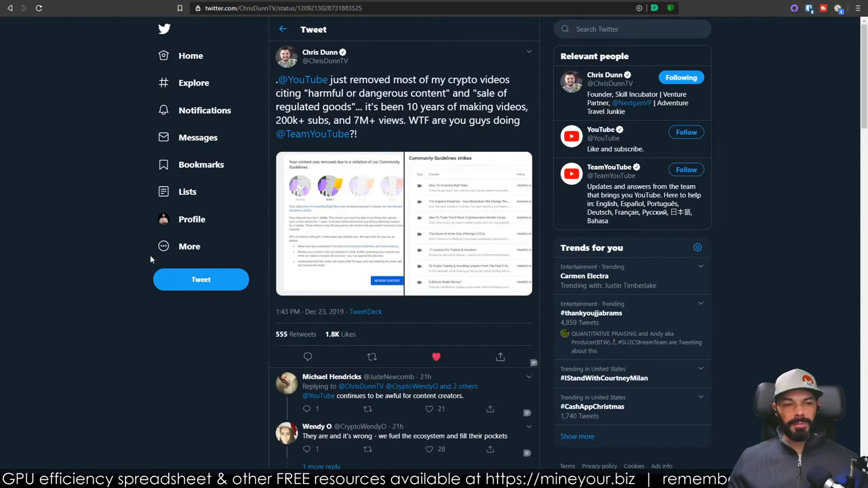
pyautogui.moveTo(138, 315)
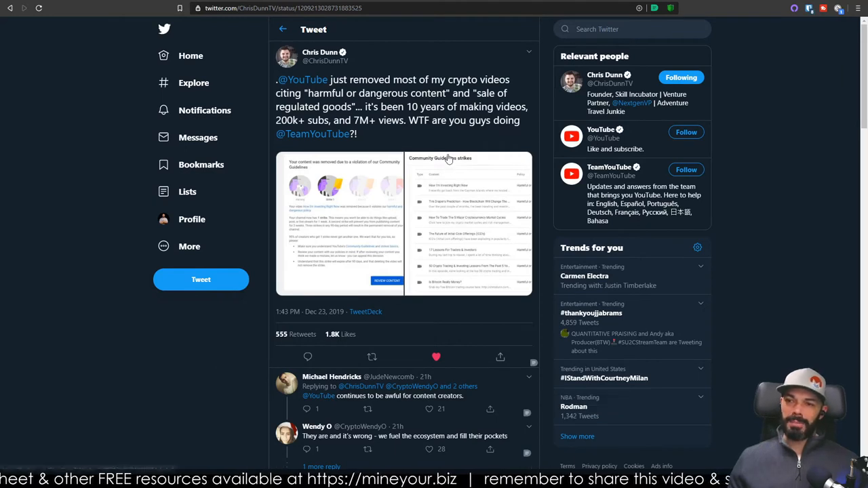
pyautogui.moveTo(421, 130)
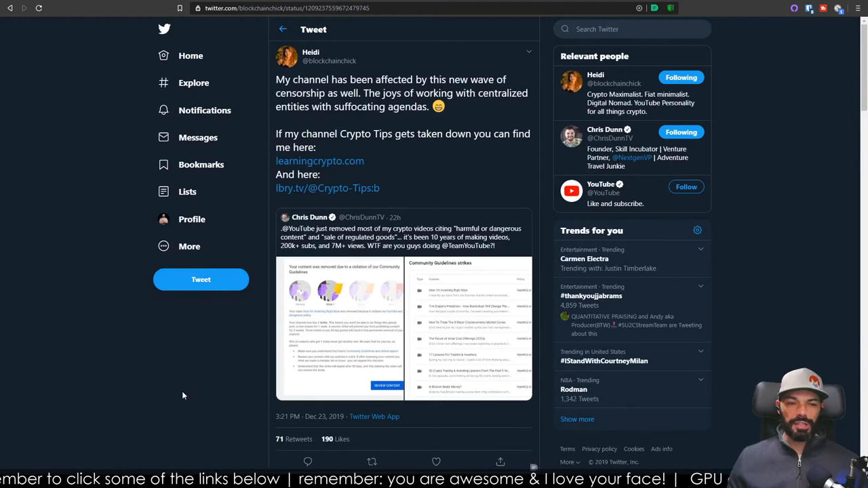
pyautogui.moveTo(201, 407)
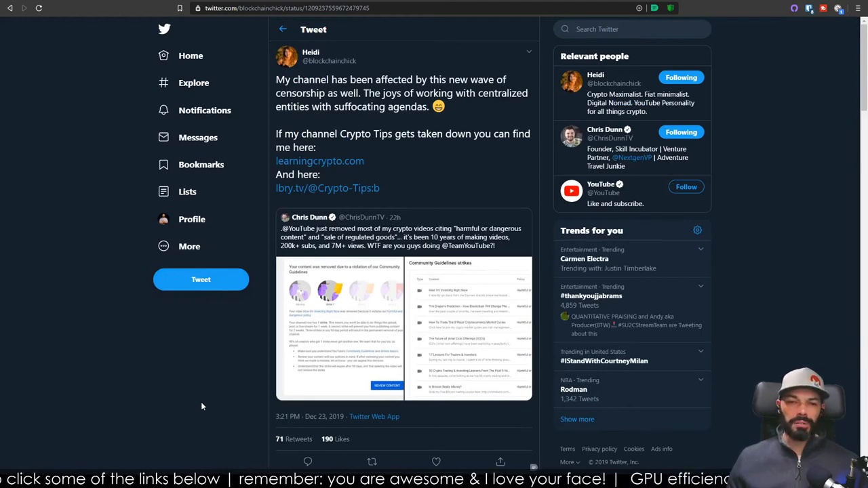
pyautogui.moveTo(216, 376)
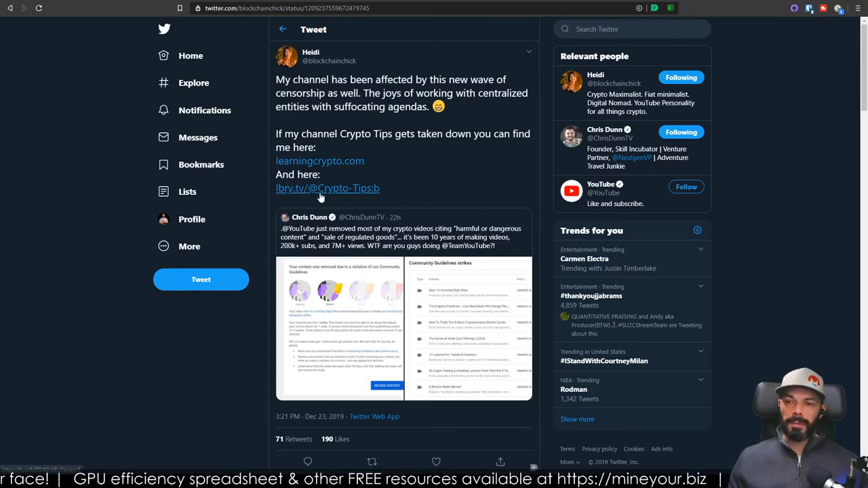
pyautogui.moveTo(329, 187)
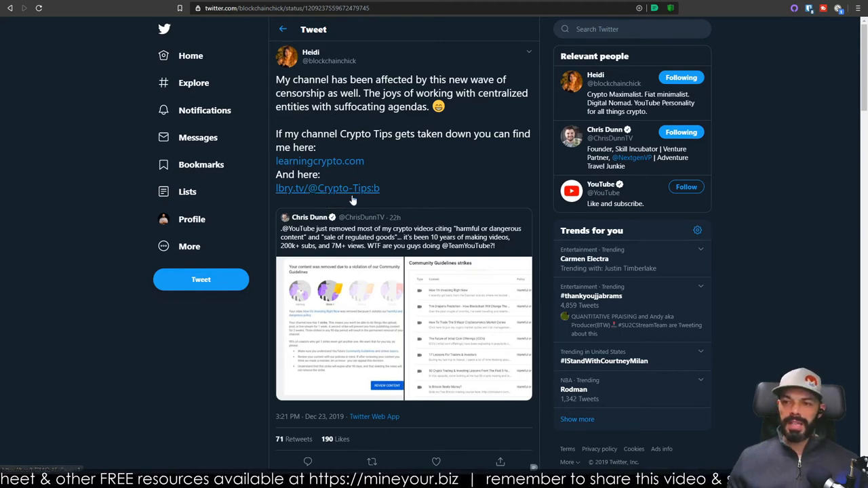
pyautogui.moveTo(328, 188)
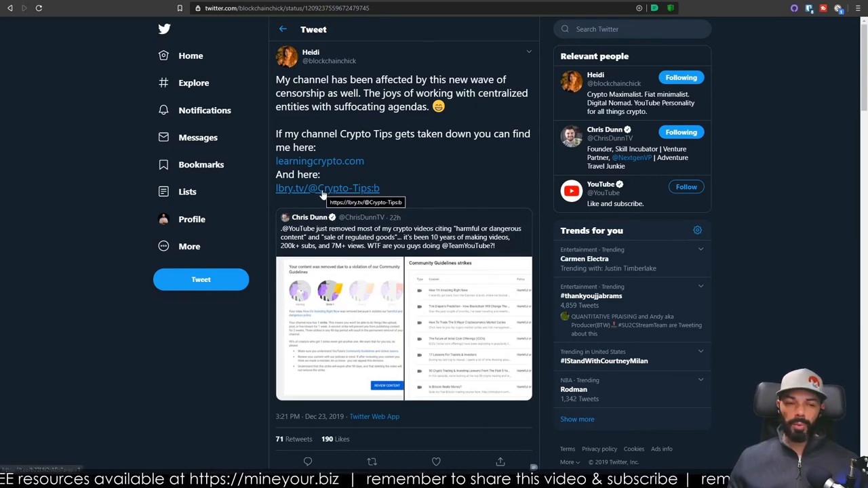
pyautogui.moveTo(337, 128)
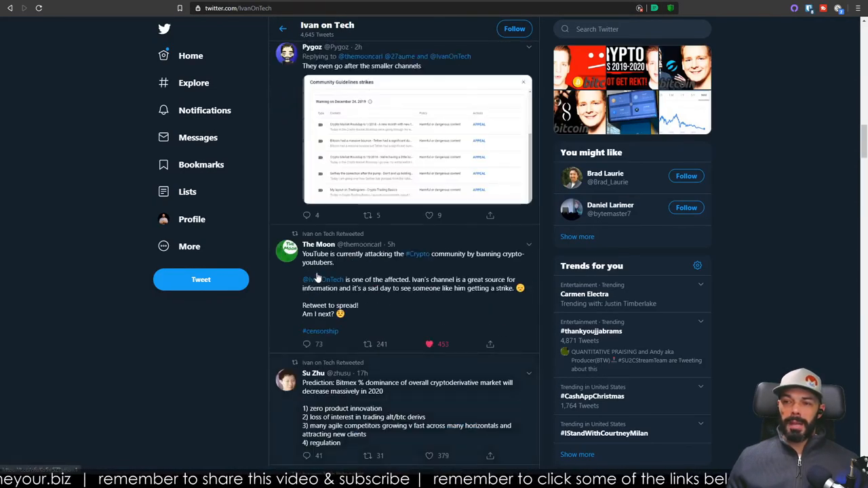
# Step: Scroll through the YouTubers' strike tweets to reach Altcoin Buzz's Crypto Censorship strike tweet
pyautogui.scroll(3)
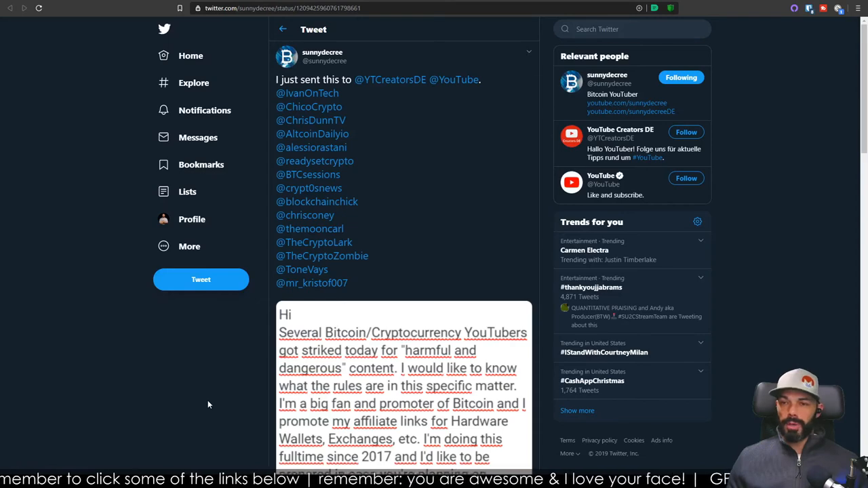
pyautogui.moveTo(223, 385)
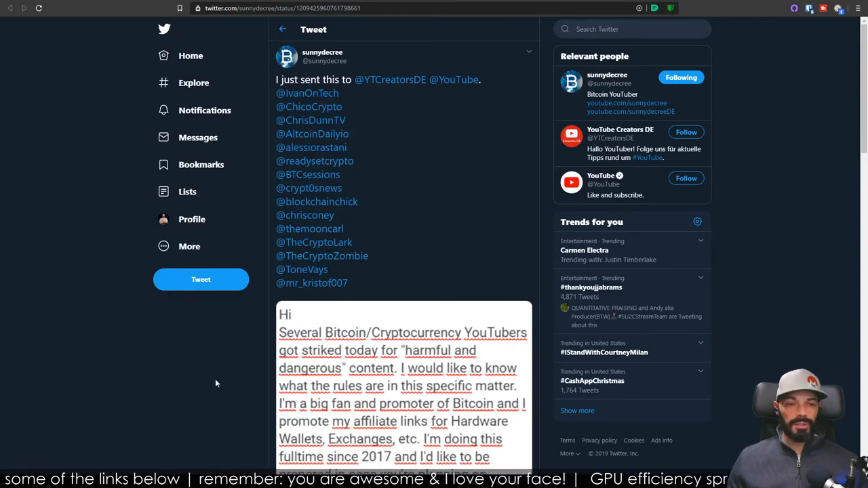
pyautogui.scroll(-3)
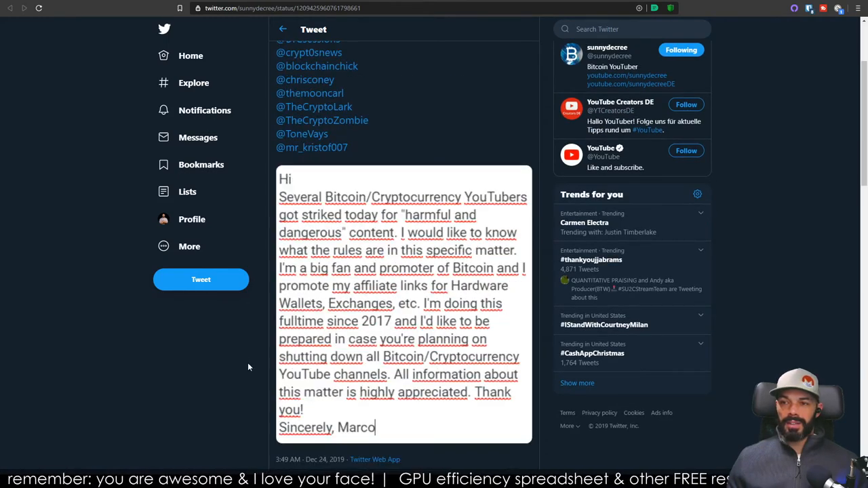
pyautogui.scroll(3)
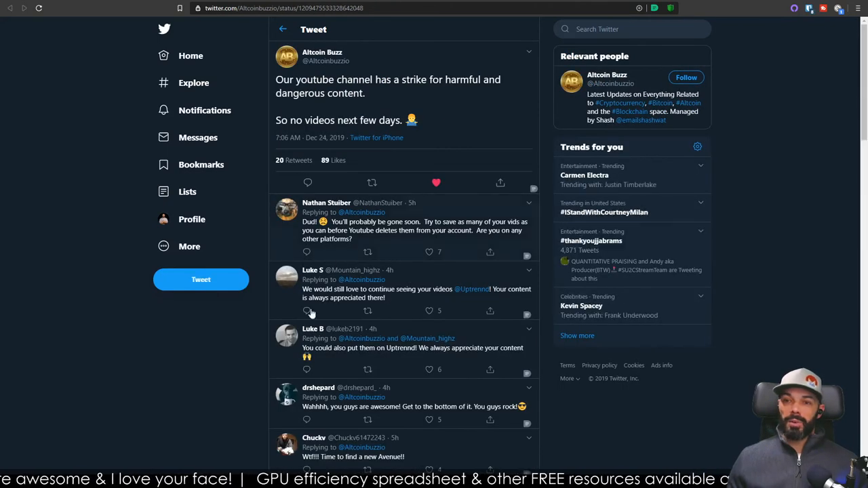
pyautogui.moveTo(461, 128)
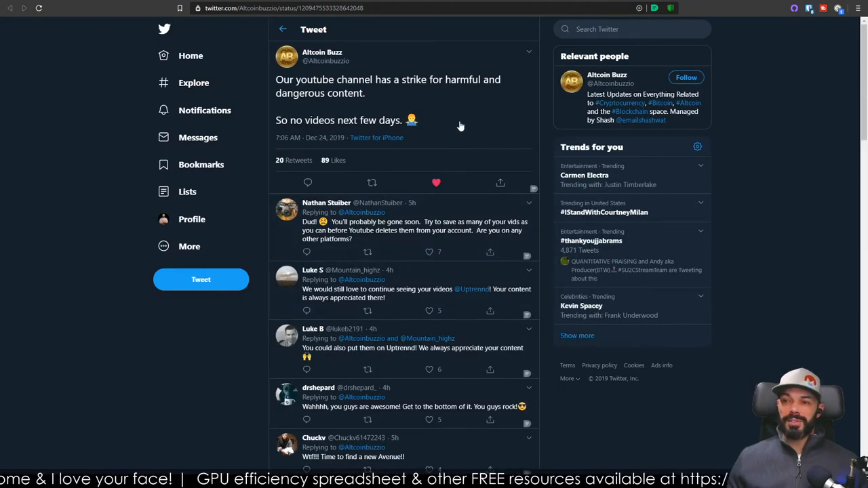
pyautogui.moveTo(472, 124)
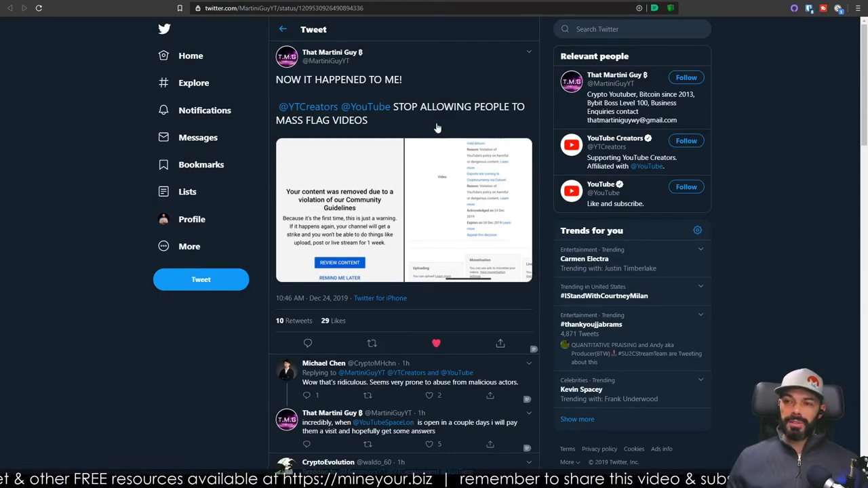
pyautogui.moveTo(407, 138)
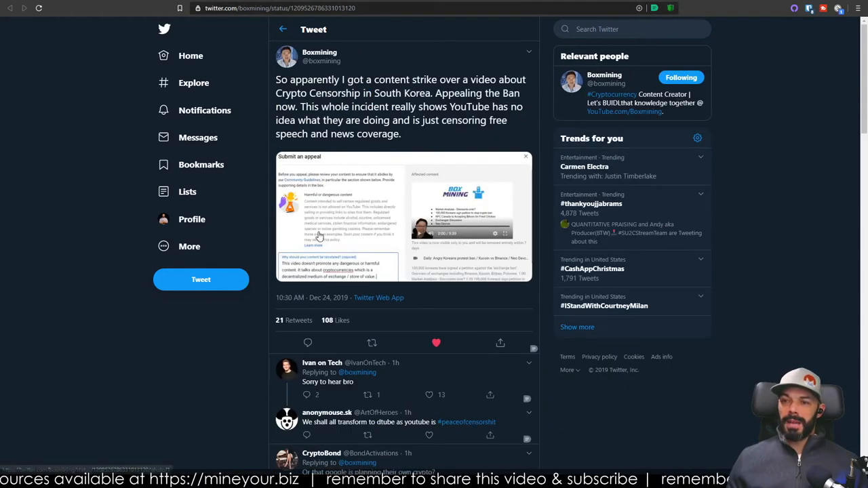
pyautogui.moveTo(432, 291)
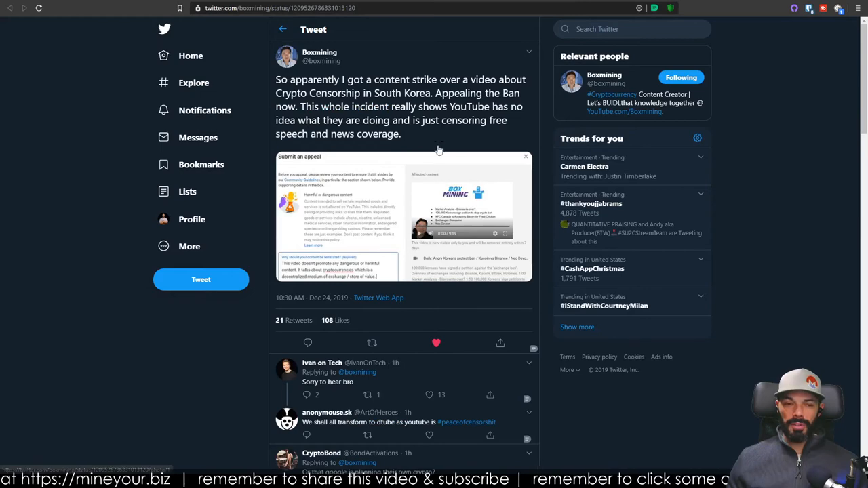
pyautogui.moveTo(427, 139)
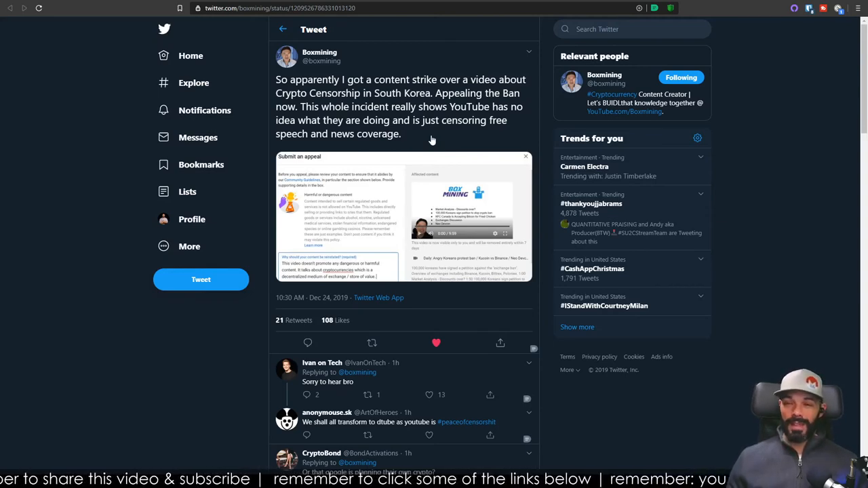
pyautogui.moveTo(441, 130)
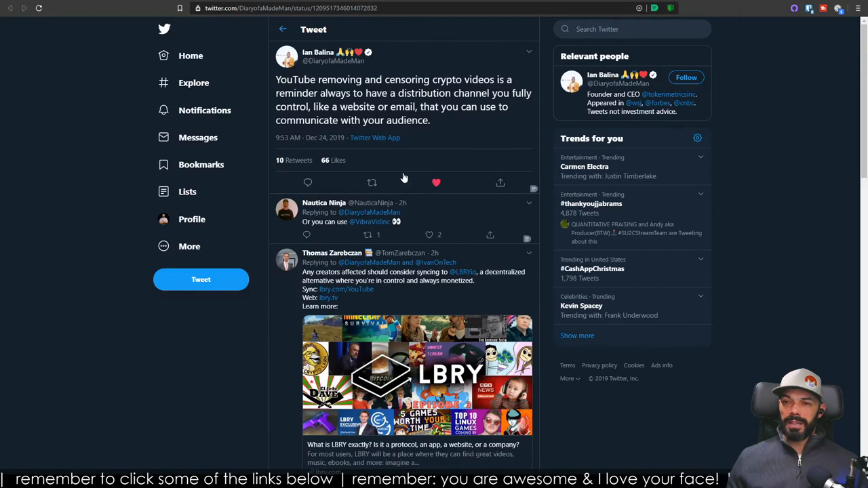
pyautogui.moveTo(446, 155)
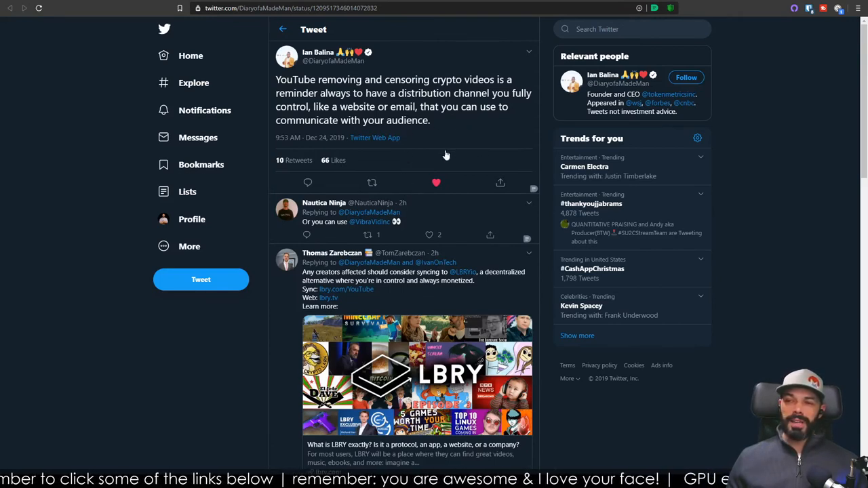
pyautogui.moveTo(434, 139)
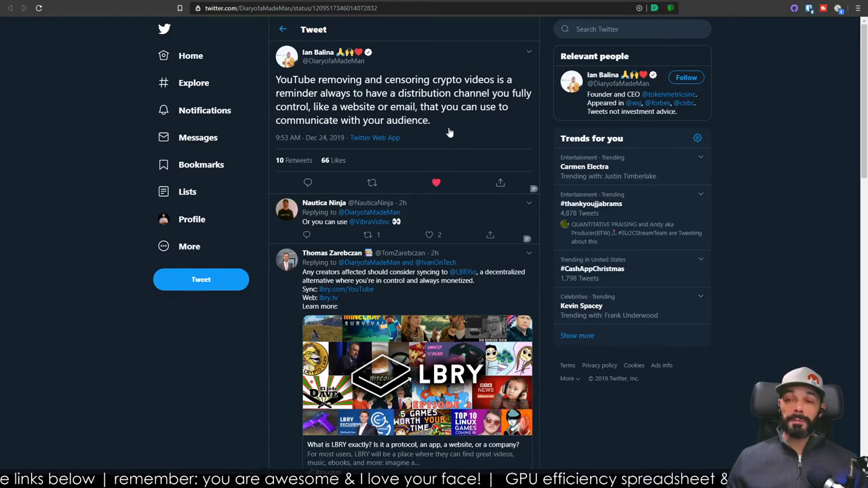
pyautogui.moveTo(435, 141)
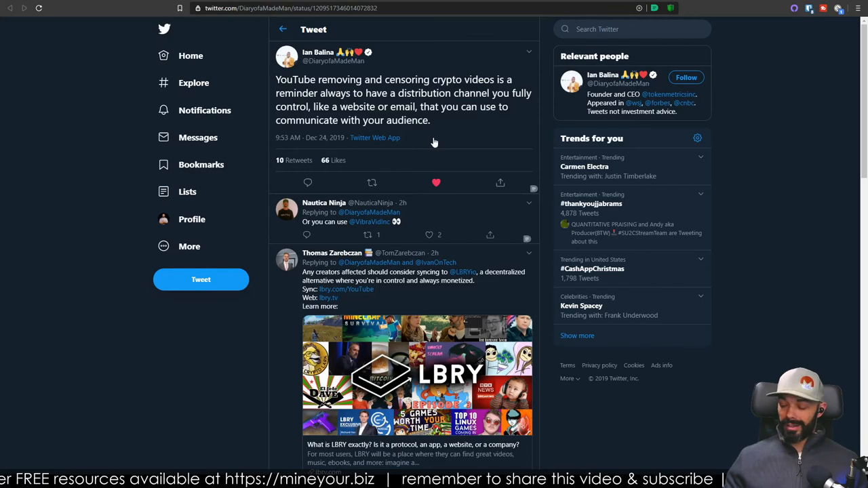
pyautogui.moveTo(613, 108)
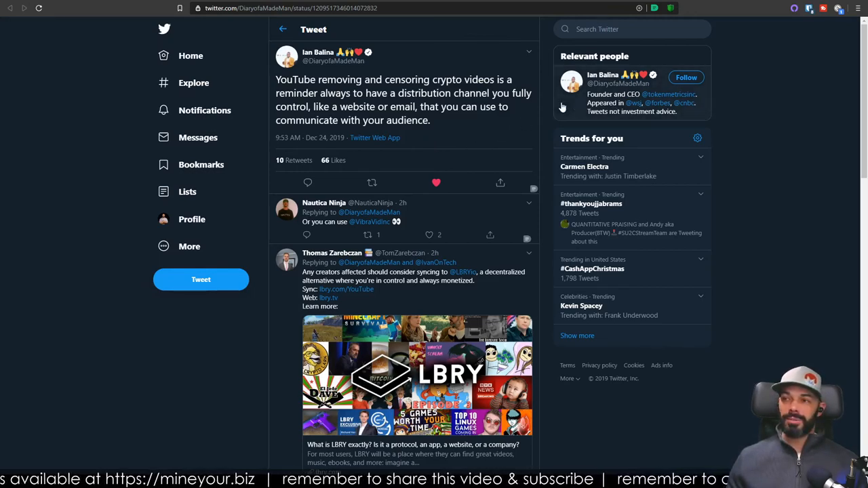
pyautogui.moveTo(716, 38)
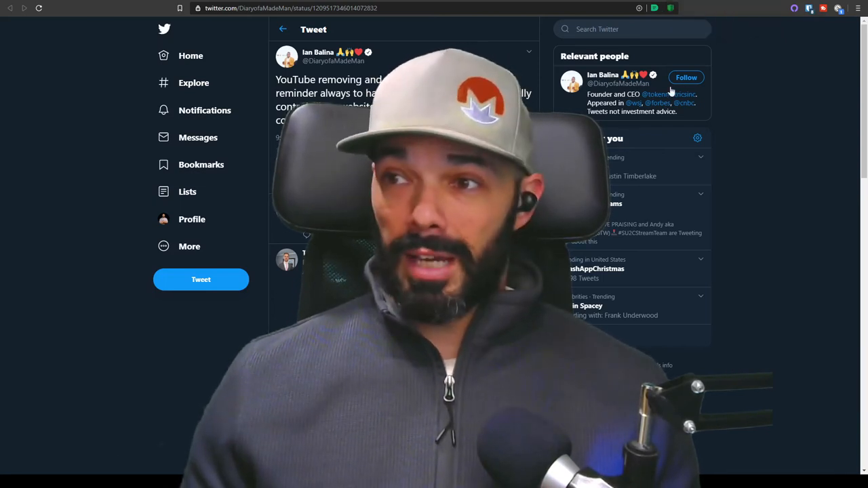
pyautogui.moveTo(672, 42)
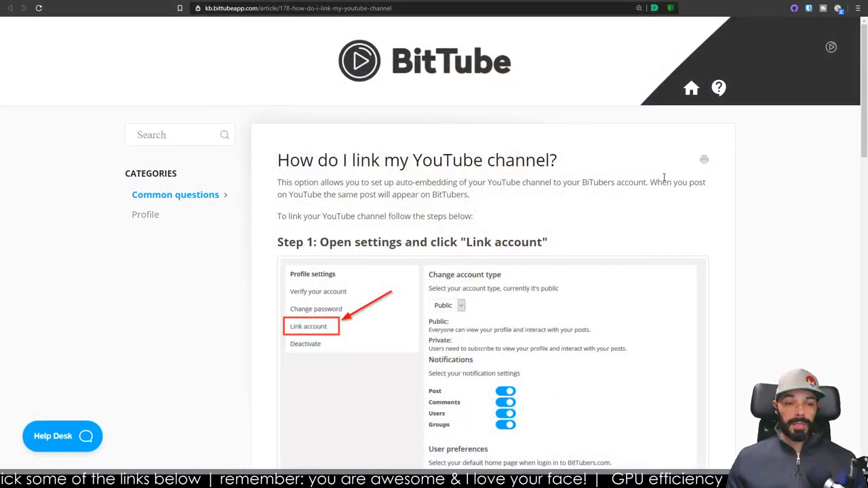
pyautogui.moveTo(760, 173)
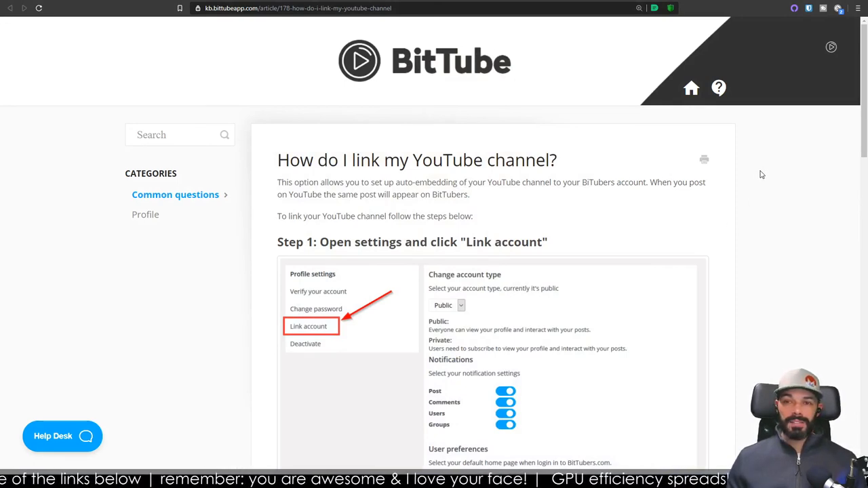
pyautogui.moveTo(591, 163)
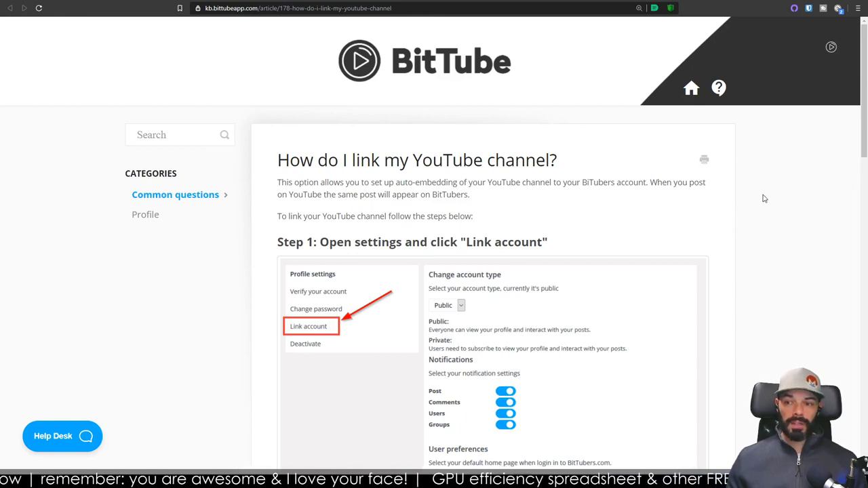
pyautogui.moveTo(759, 246)
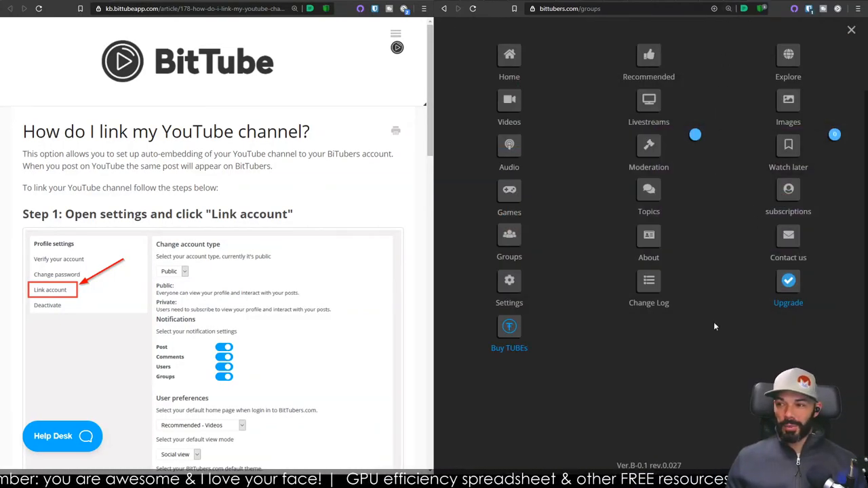
# Step: Reach the Link account settings and begin Google sign-in for the YouTube channel
pyautogui.click(508, 284)
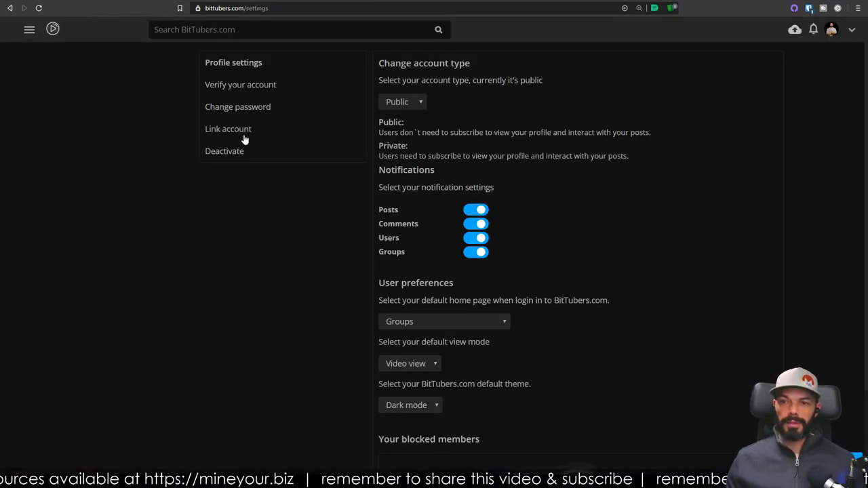
pyautogui.click(228, 129)
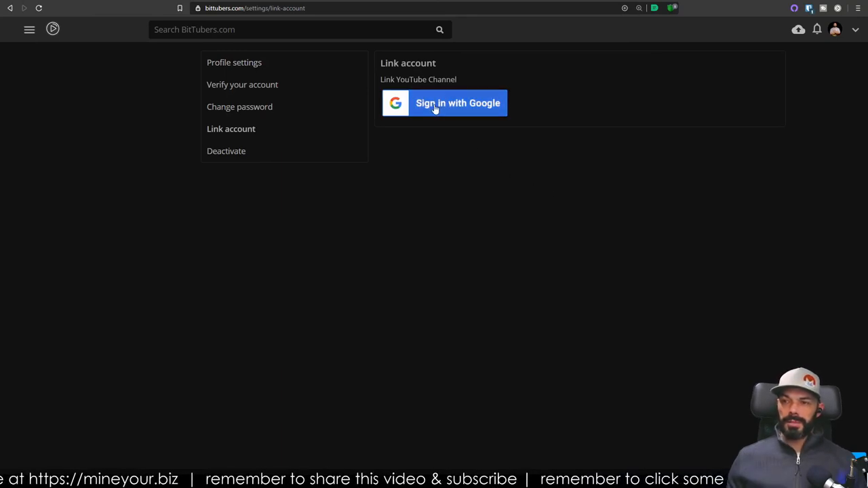
pyautogui.click(456, 103)
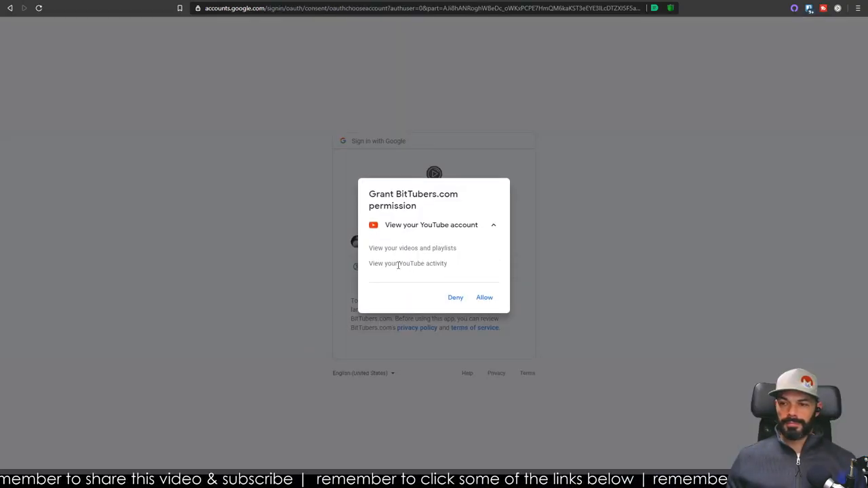
# Step: Allow BitTubers.com to view the YouTube account on both Google consent screens
pyautogui.click(484, 297)
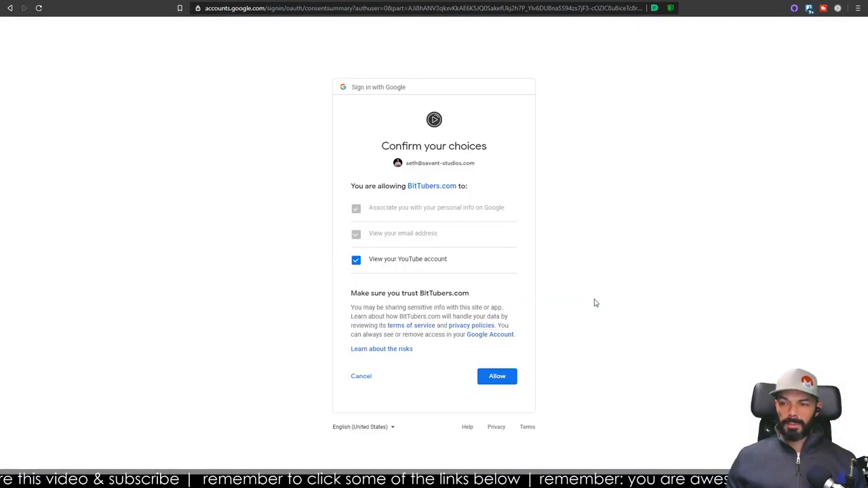
pyautogui.click(496, 377)
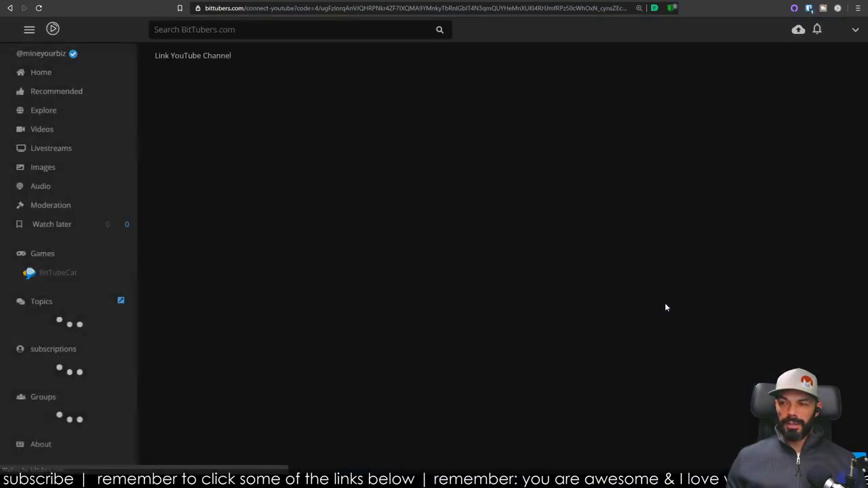